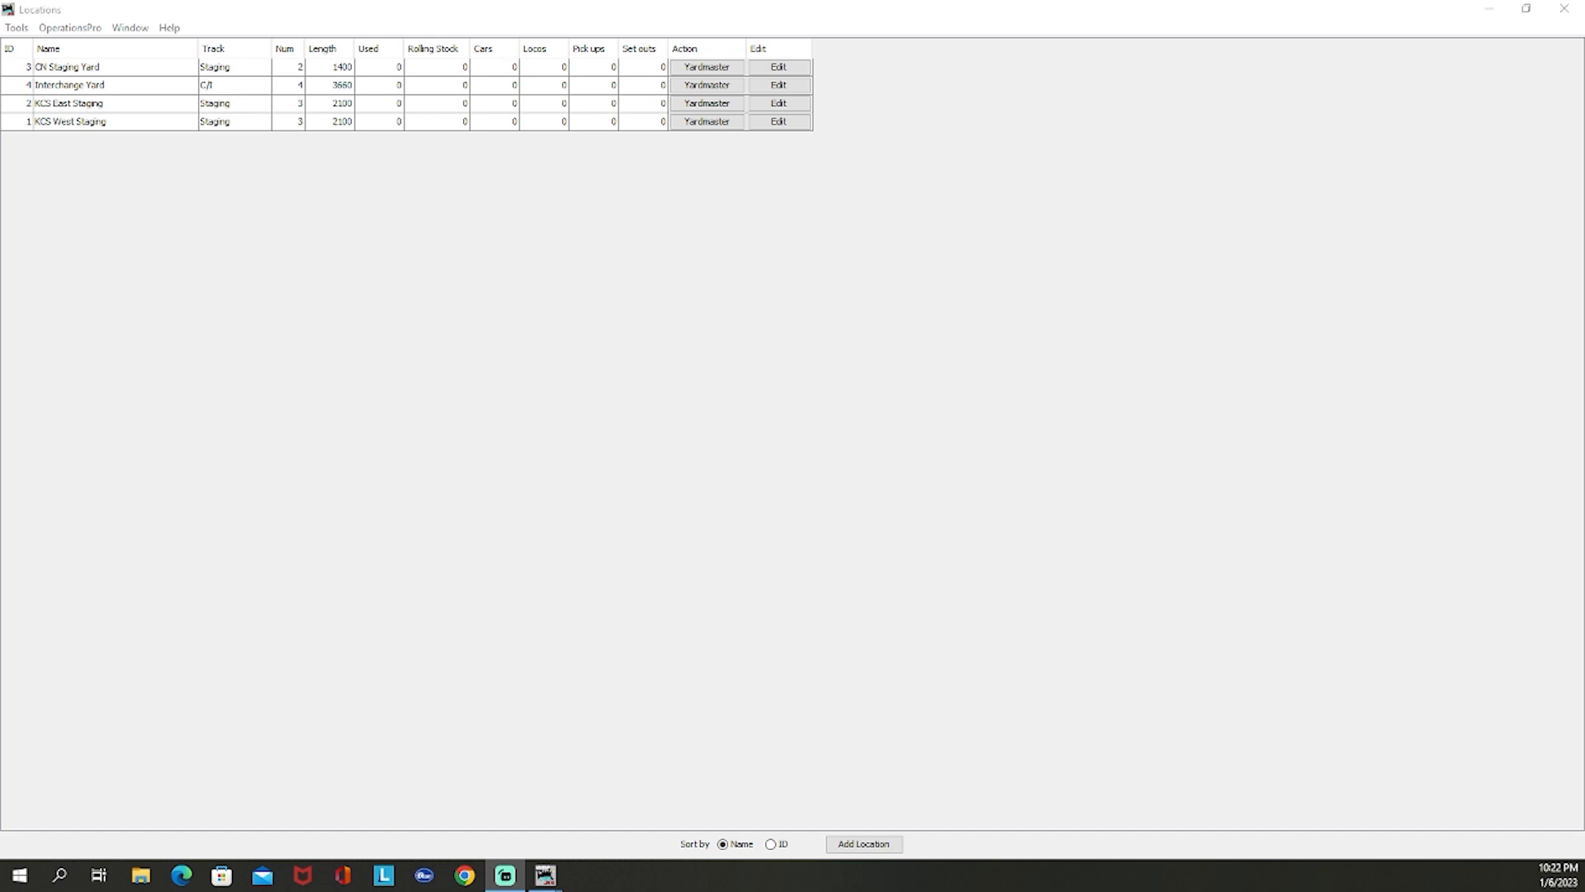
# Step: Create a new location named Localville from the Locations list
pyautogui.click(68, 28)
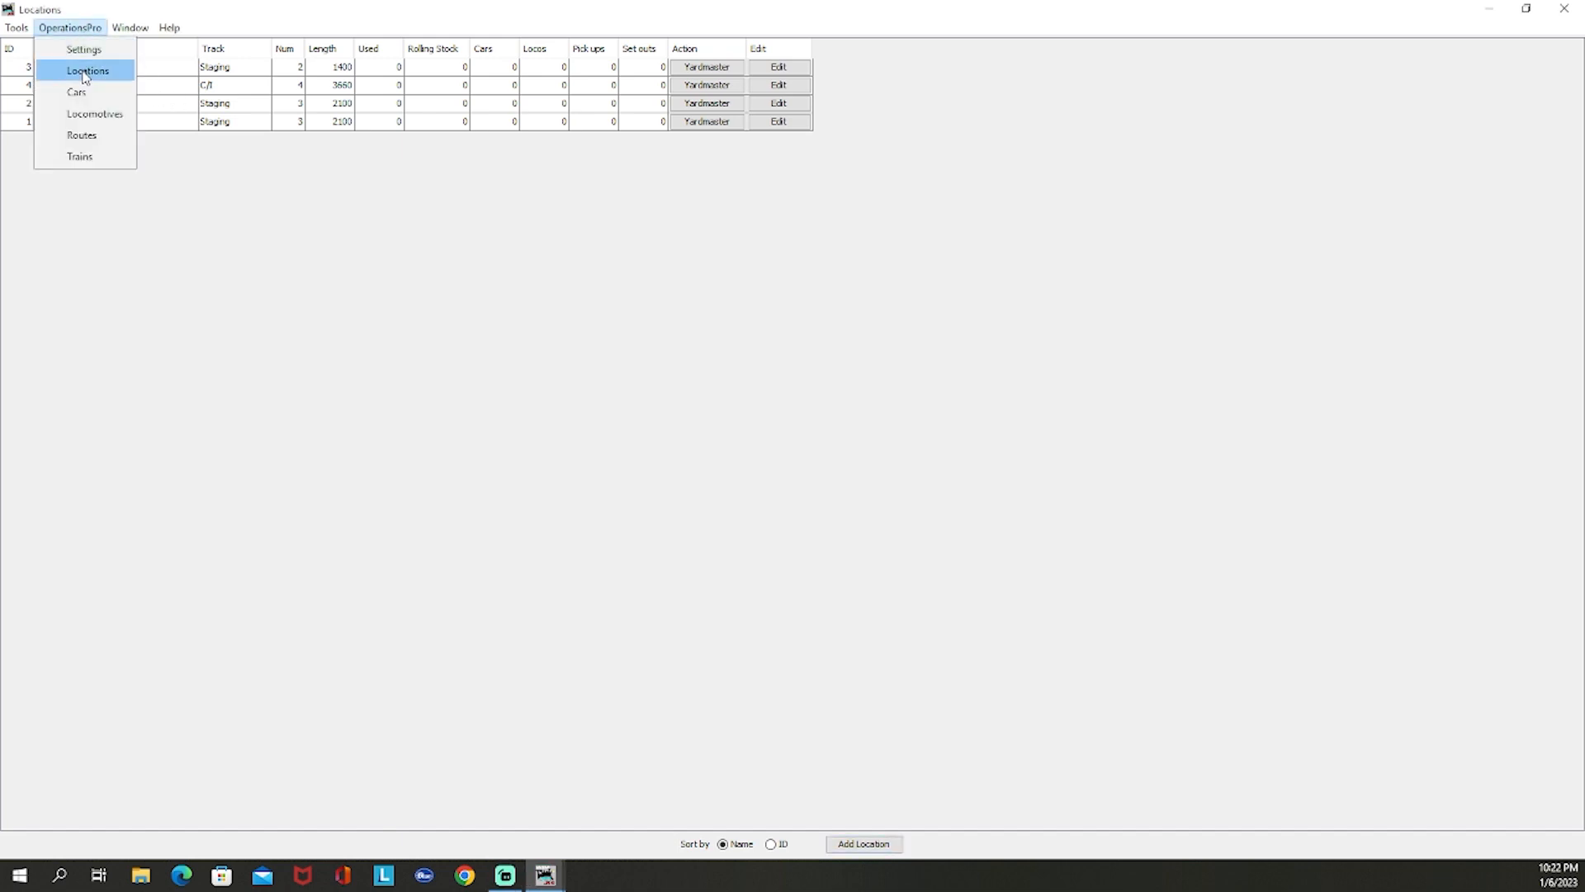
pyautogui.click(87, 70)
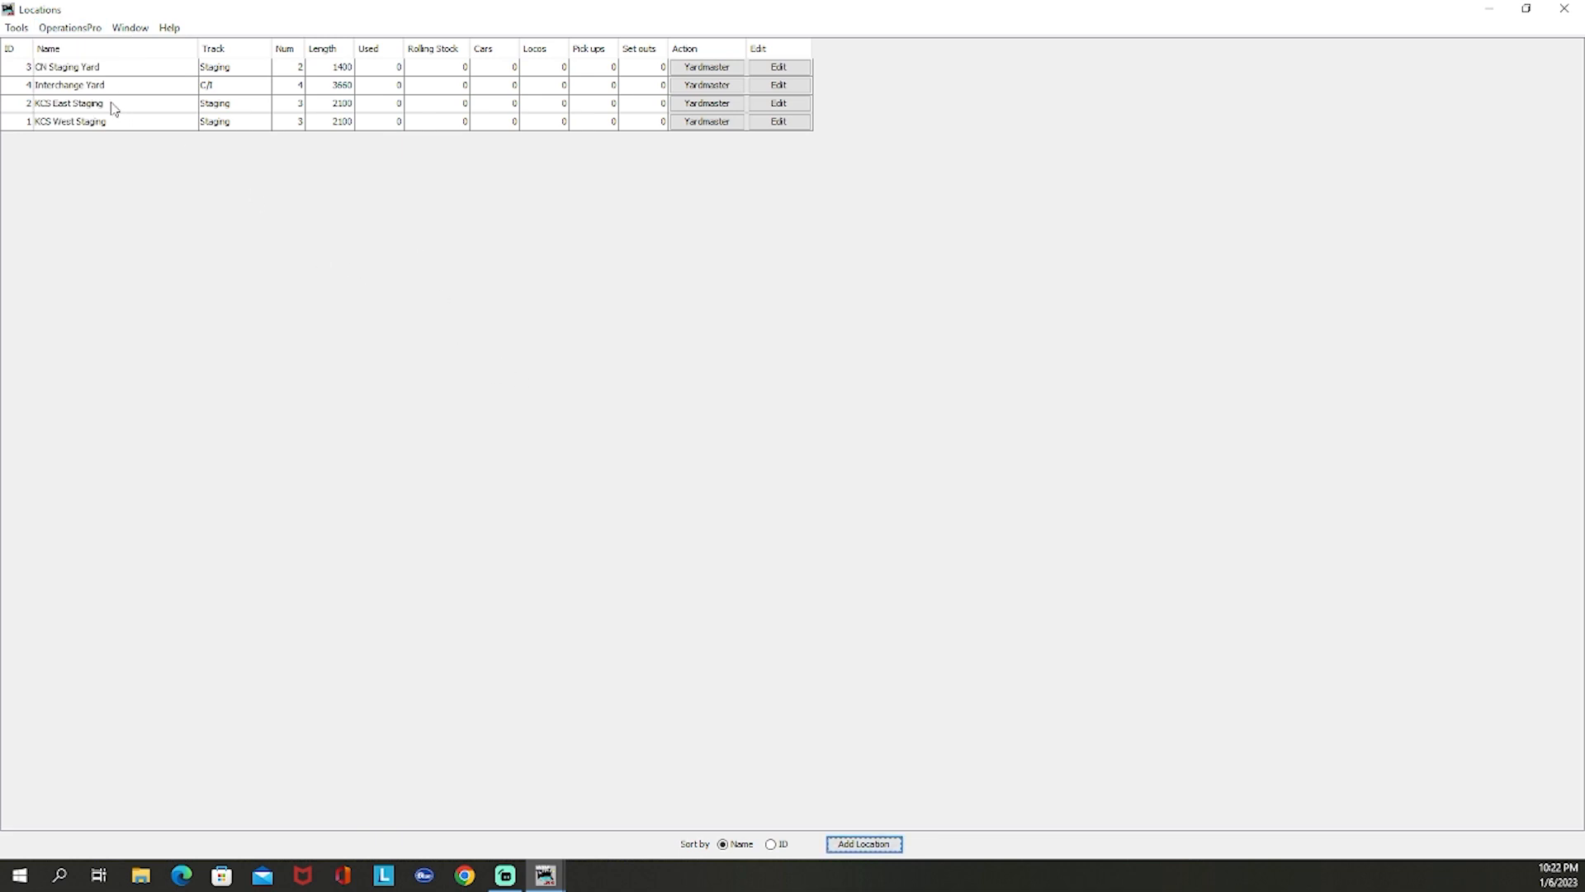
pyautogui.moveTo(71, 85)
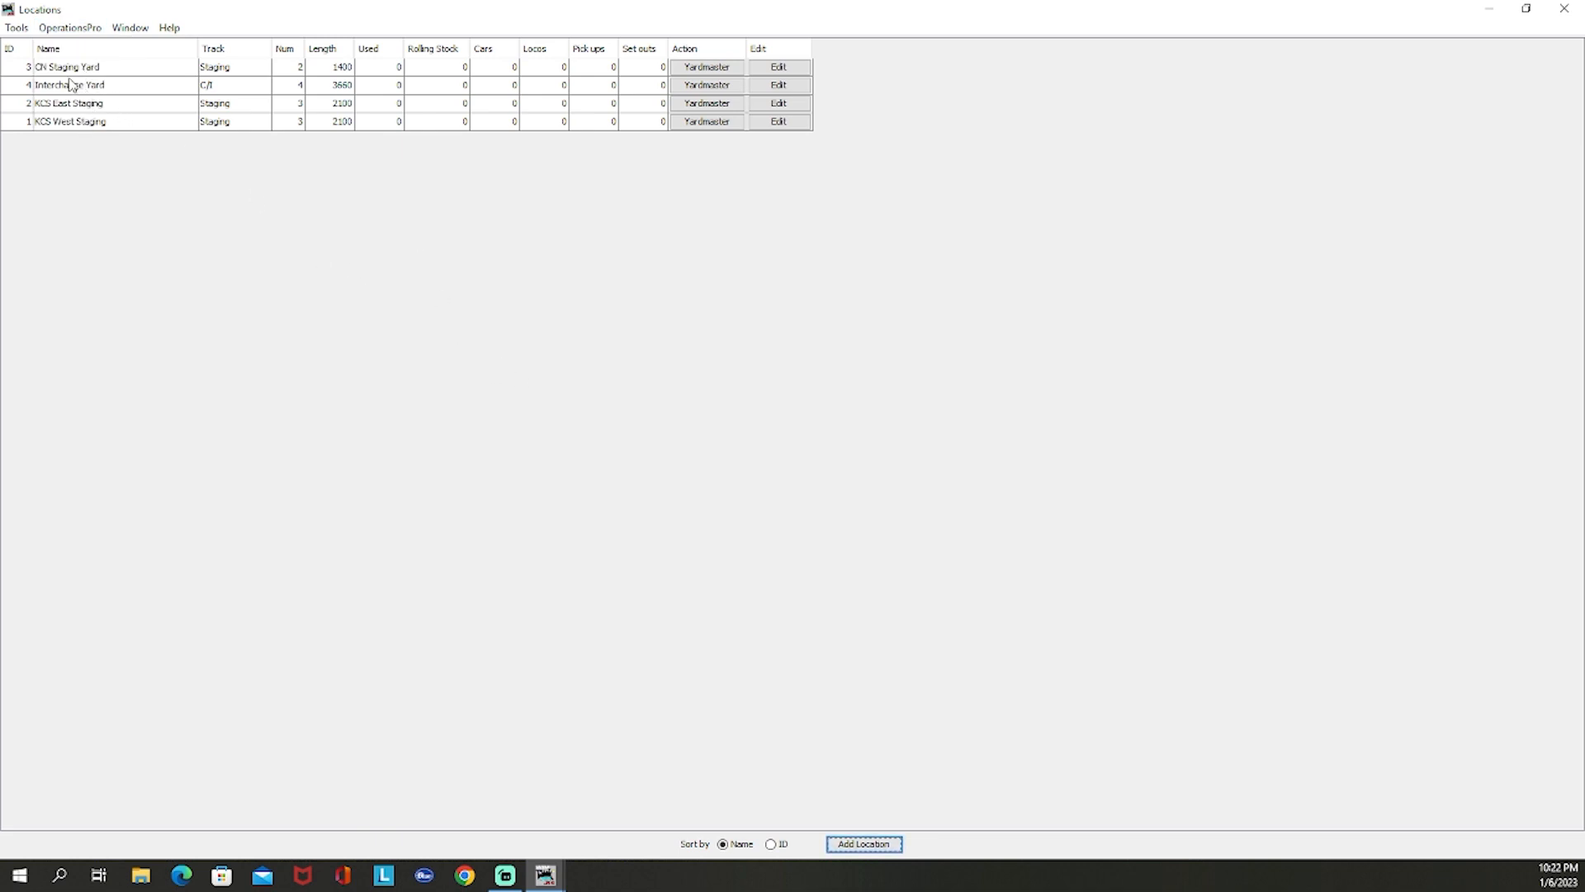
pyautogui.moveTo(868, 712)
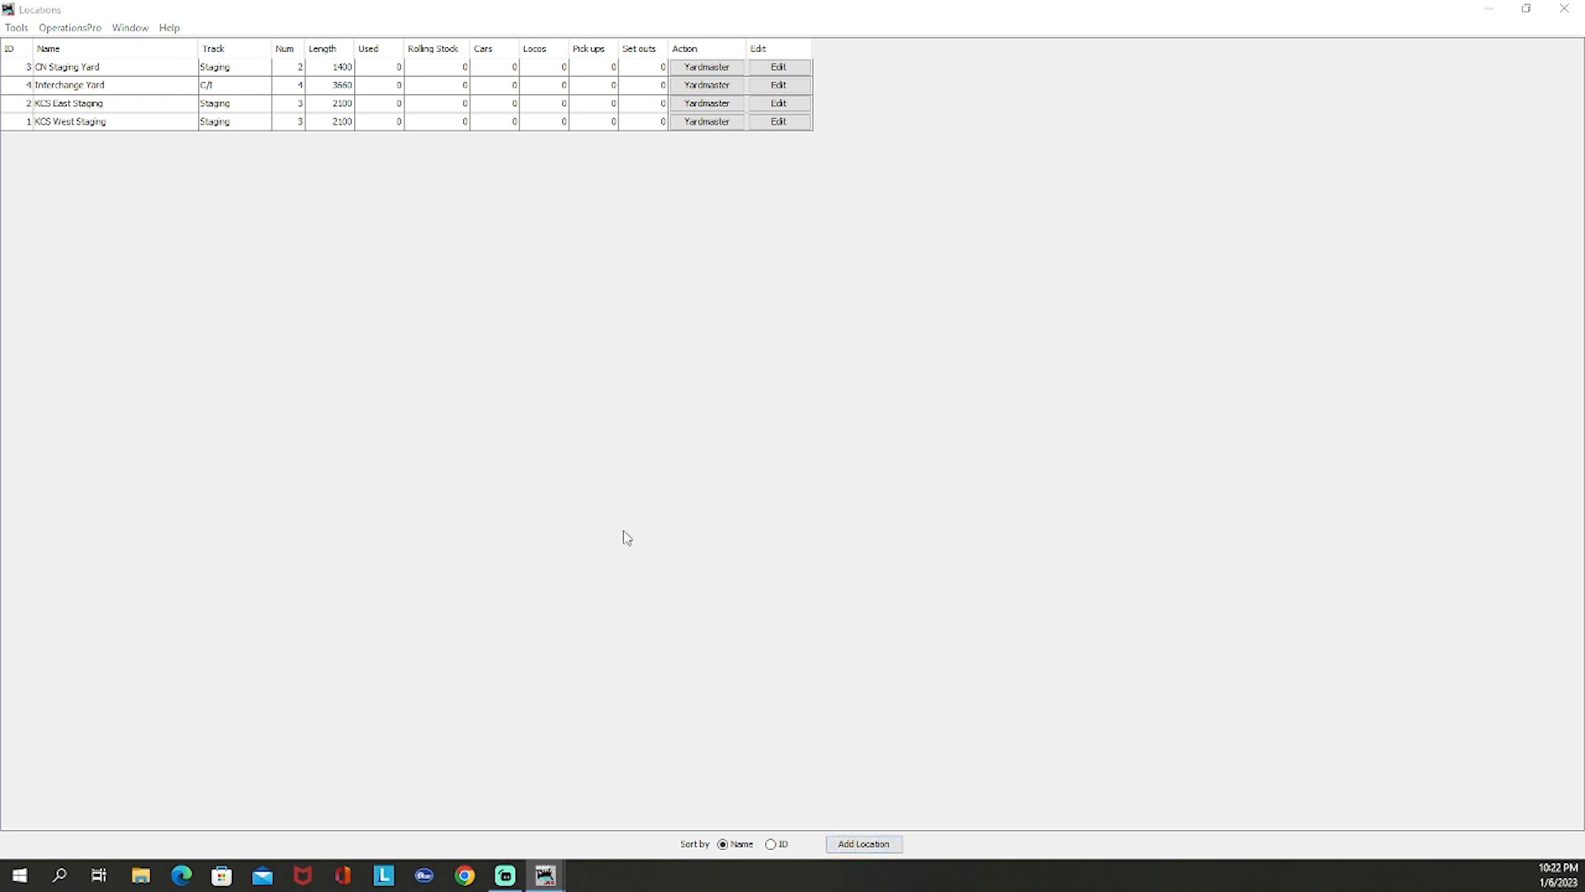
pyautogui.click(862, 843)
pyautogui.write('Localville')
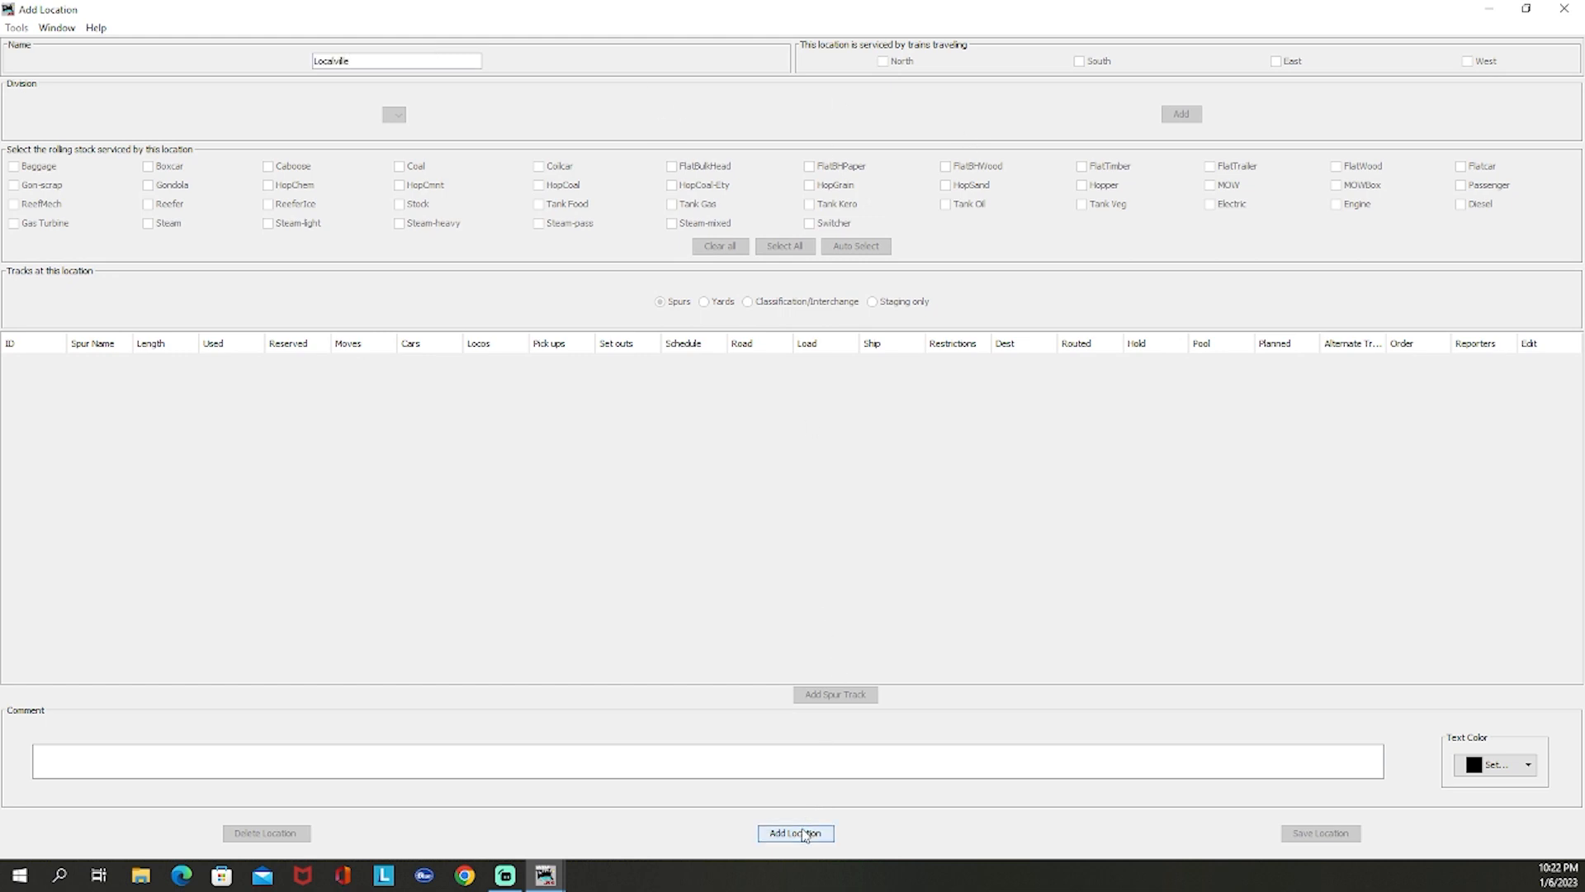
pyautogui.click(796, 833)
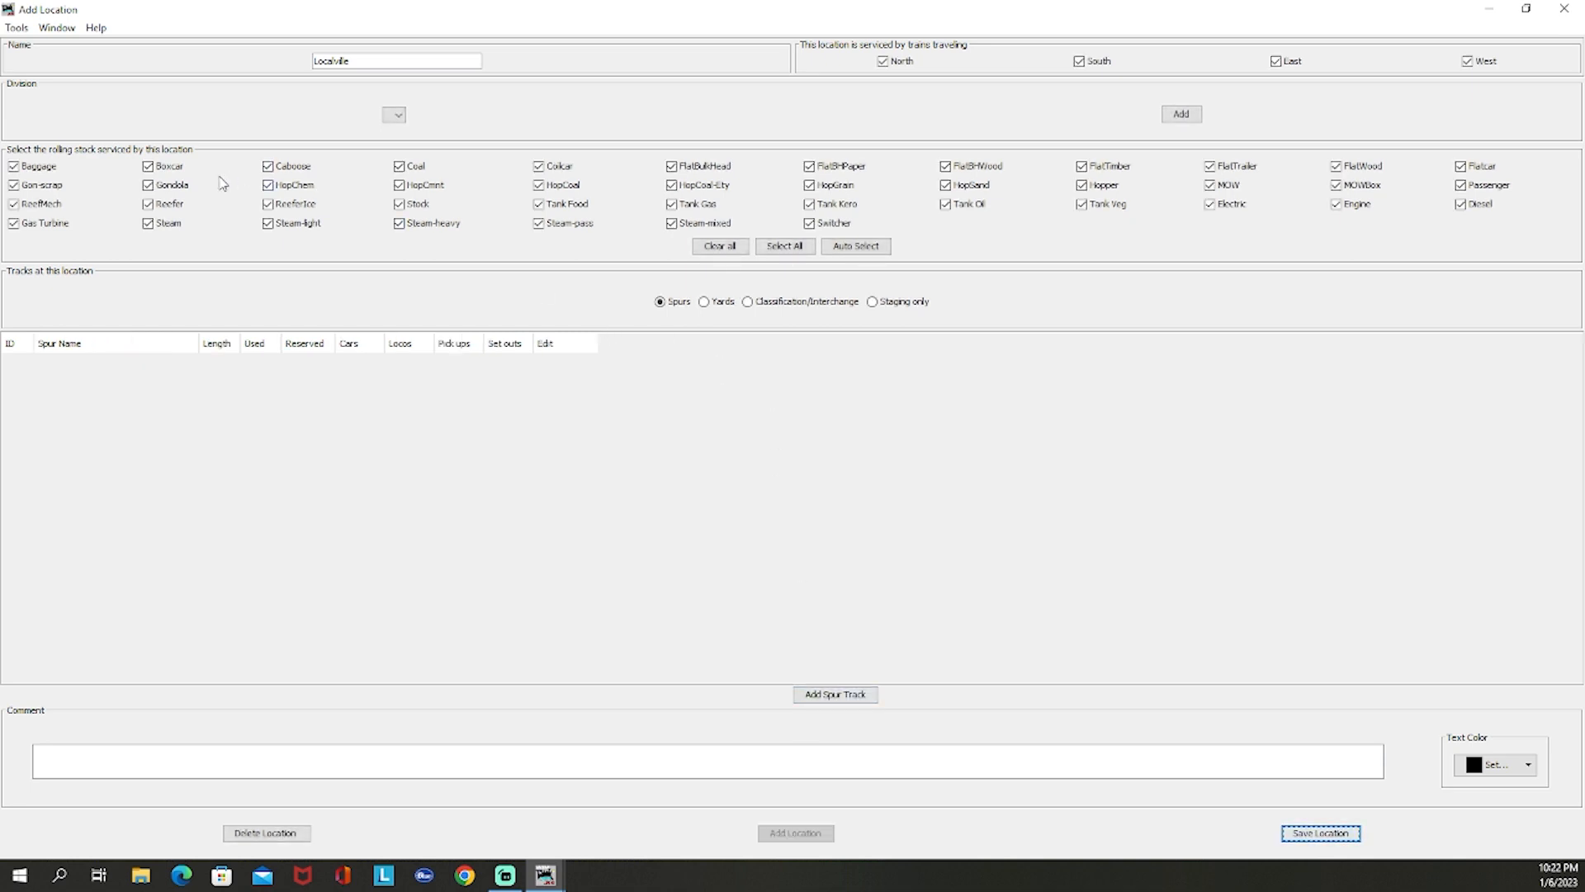
pyautogui.moveTo(835, 154)
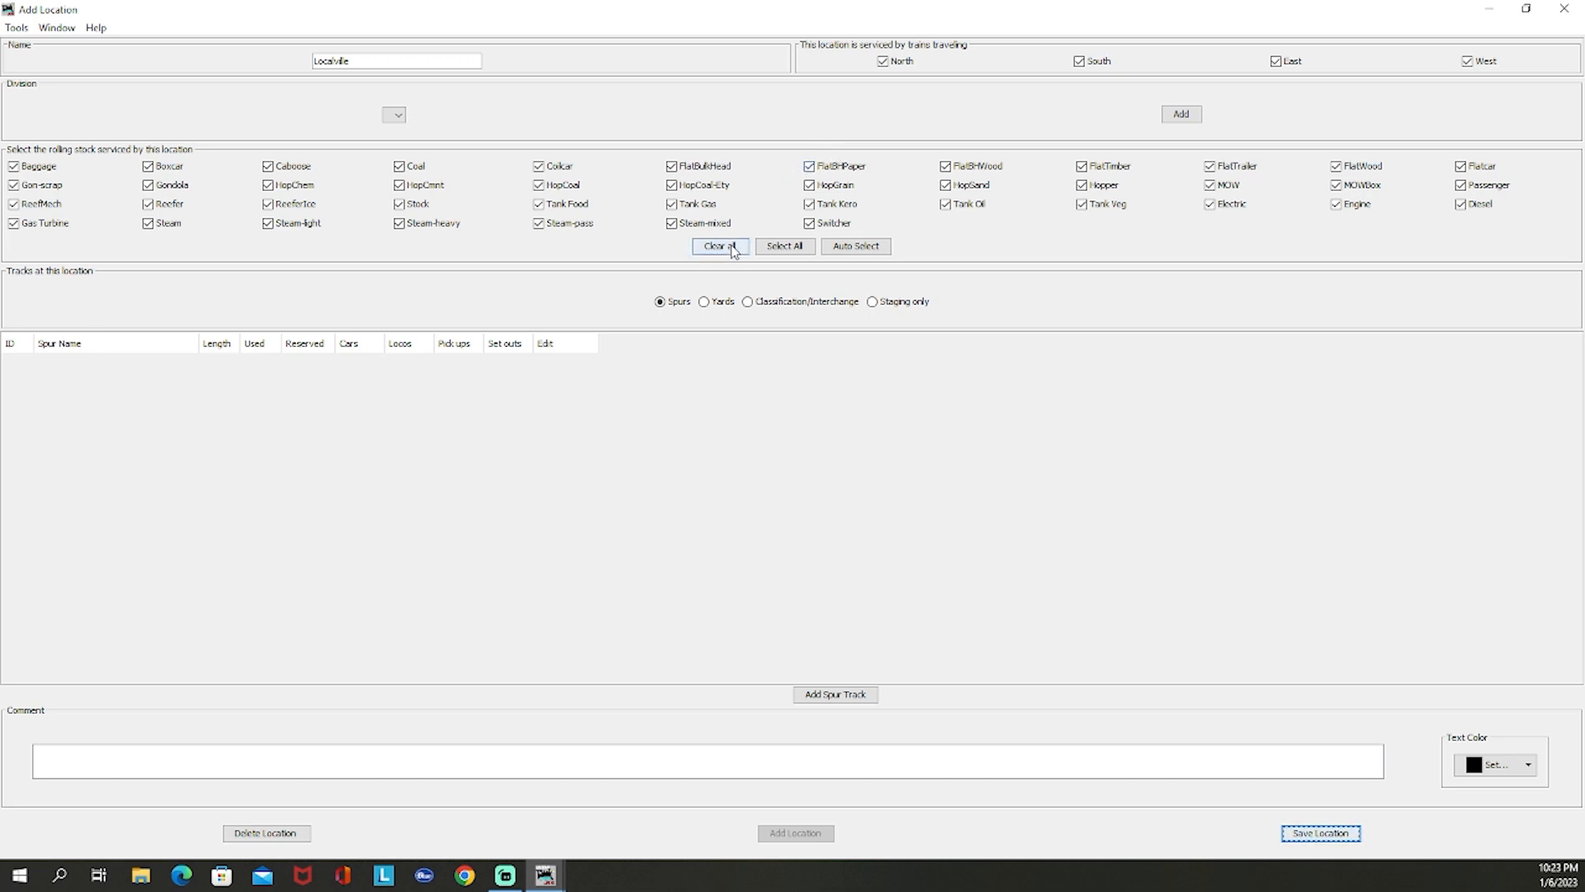
# Step: Clear all car types and allow only Boxcar, HopGrain, Reefer and Tank Gas at Localville
pyautogui.click(720, 246)
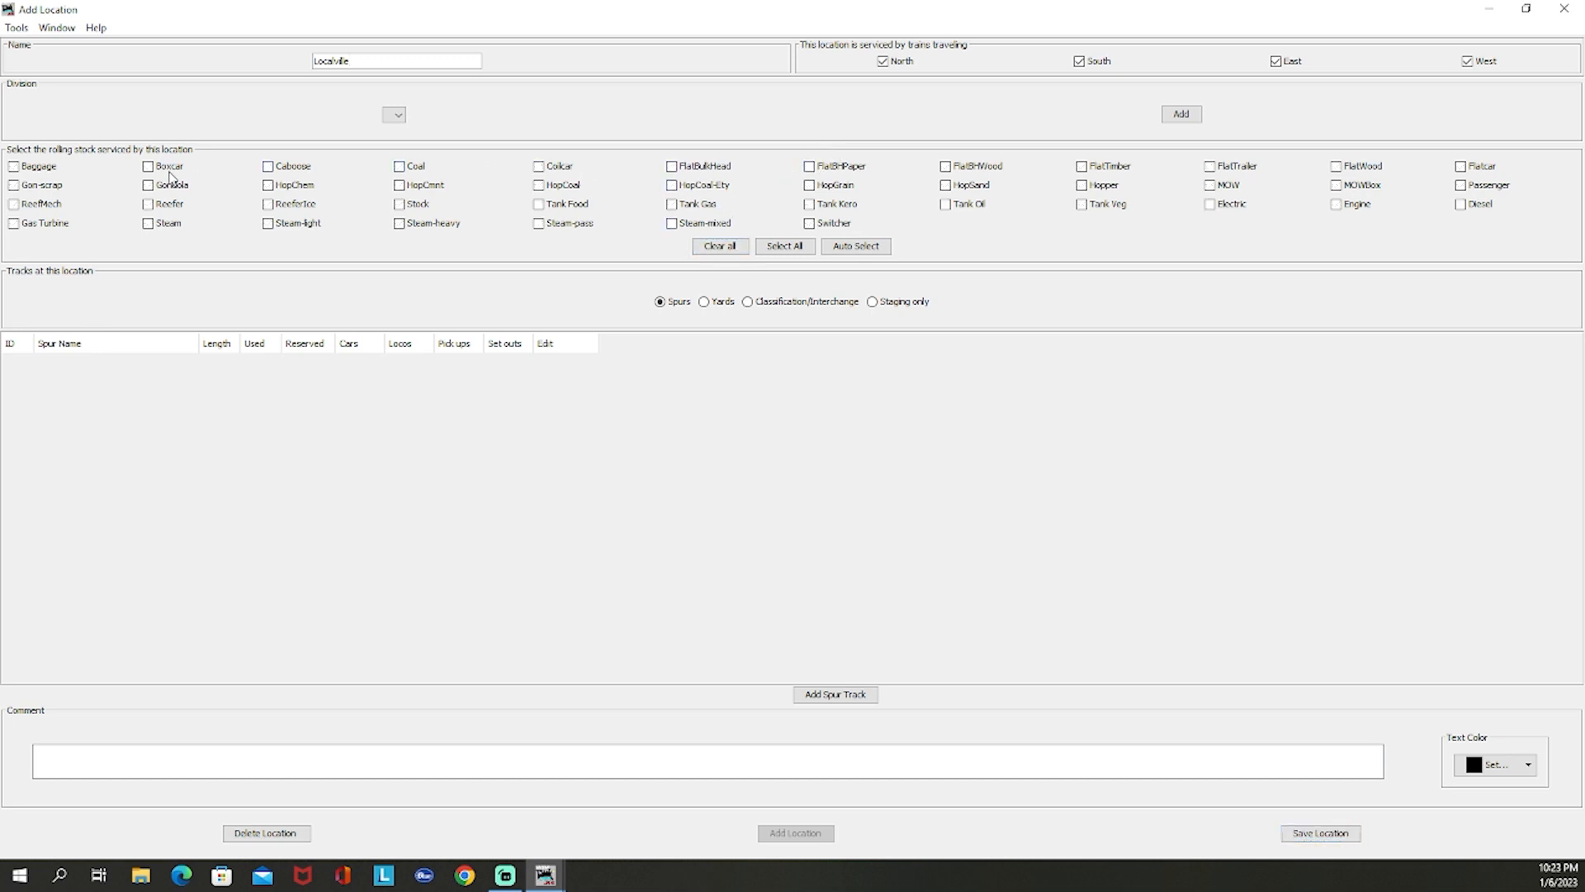
pyautogui.click(148, 166)
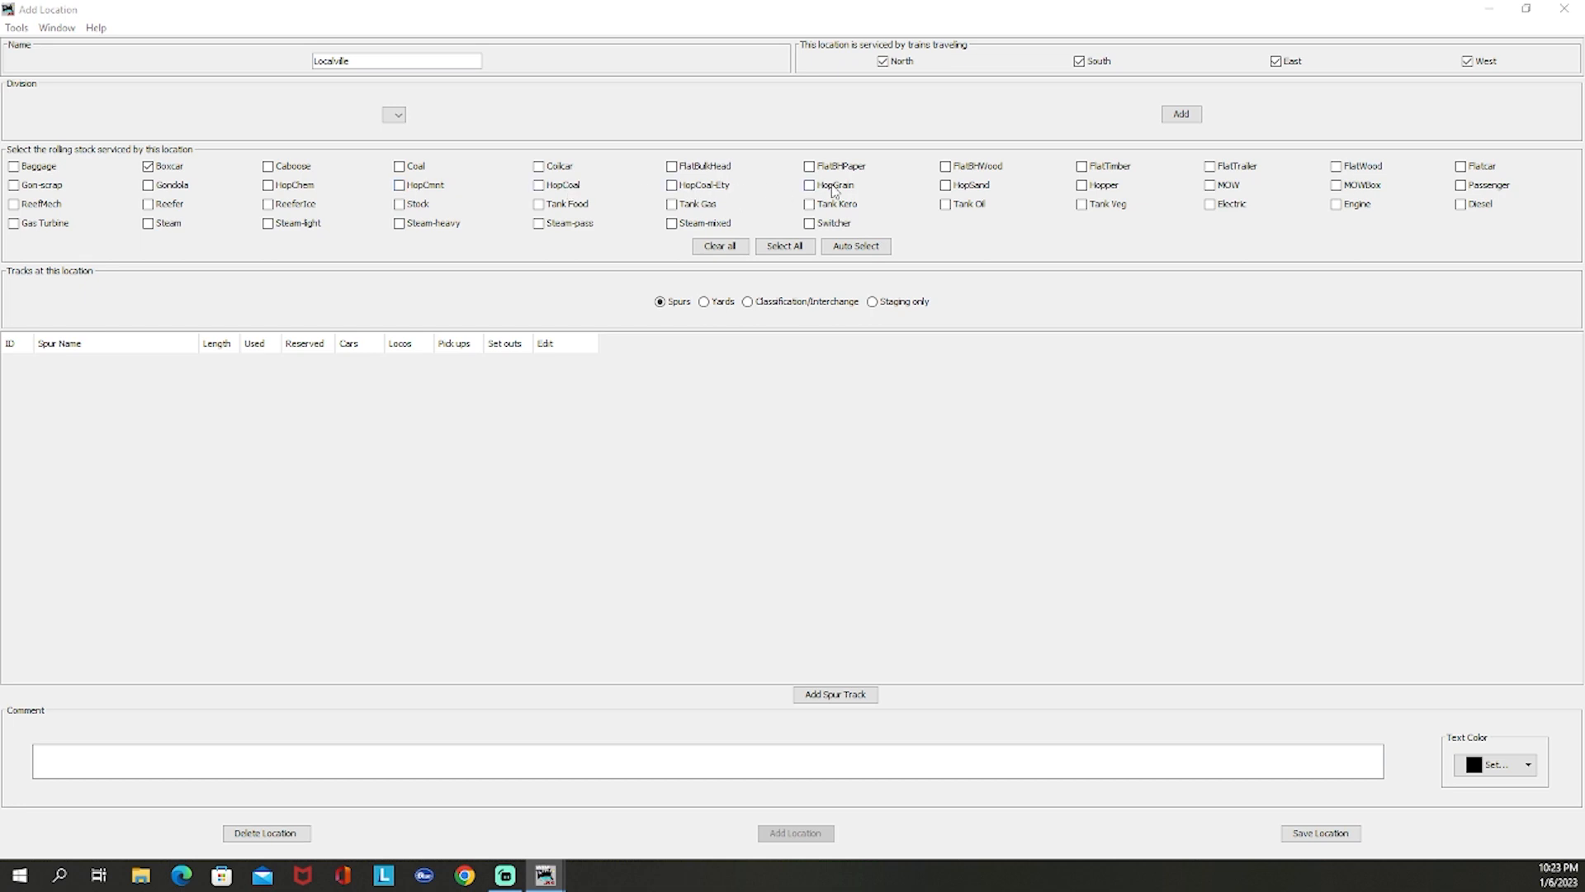
pyautogui.click(809, 185)
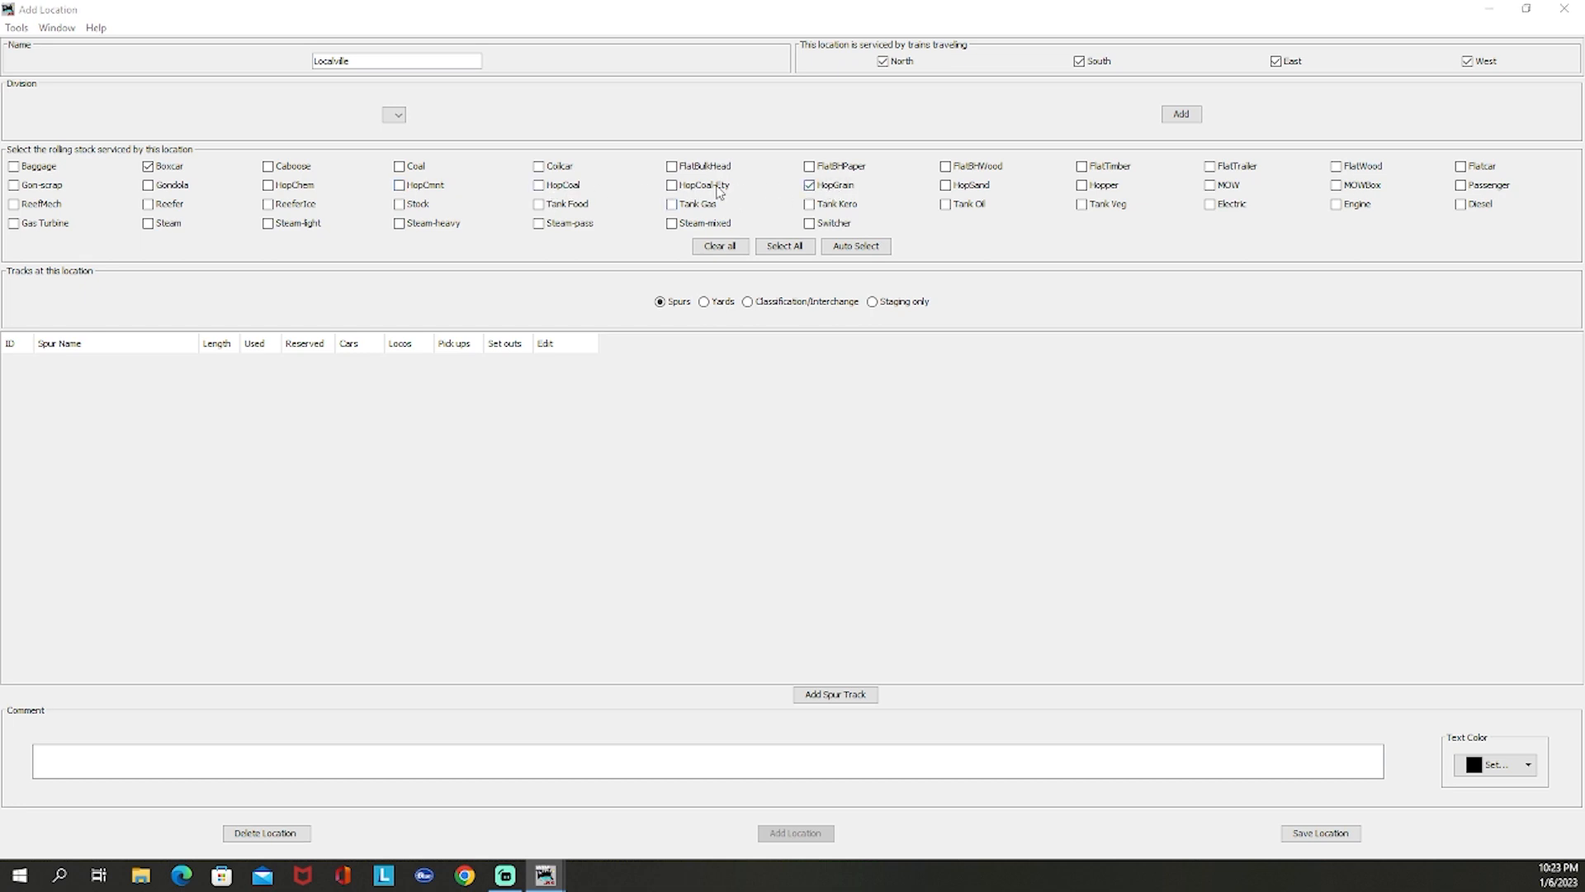
pyautogui.click(672, 203)
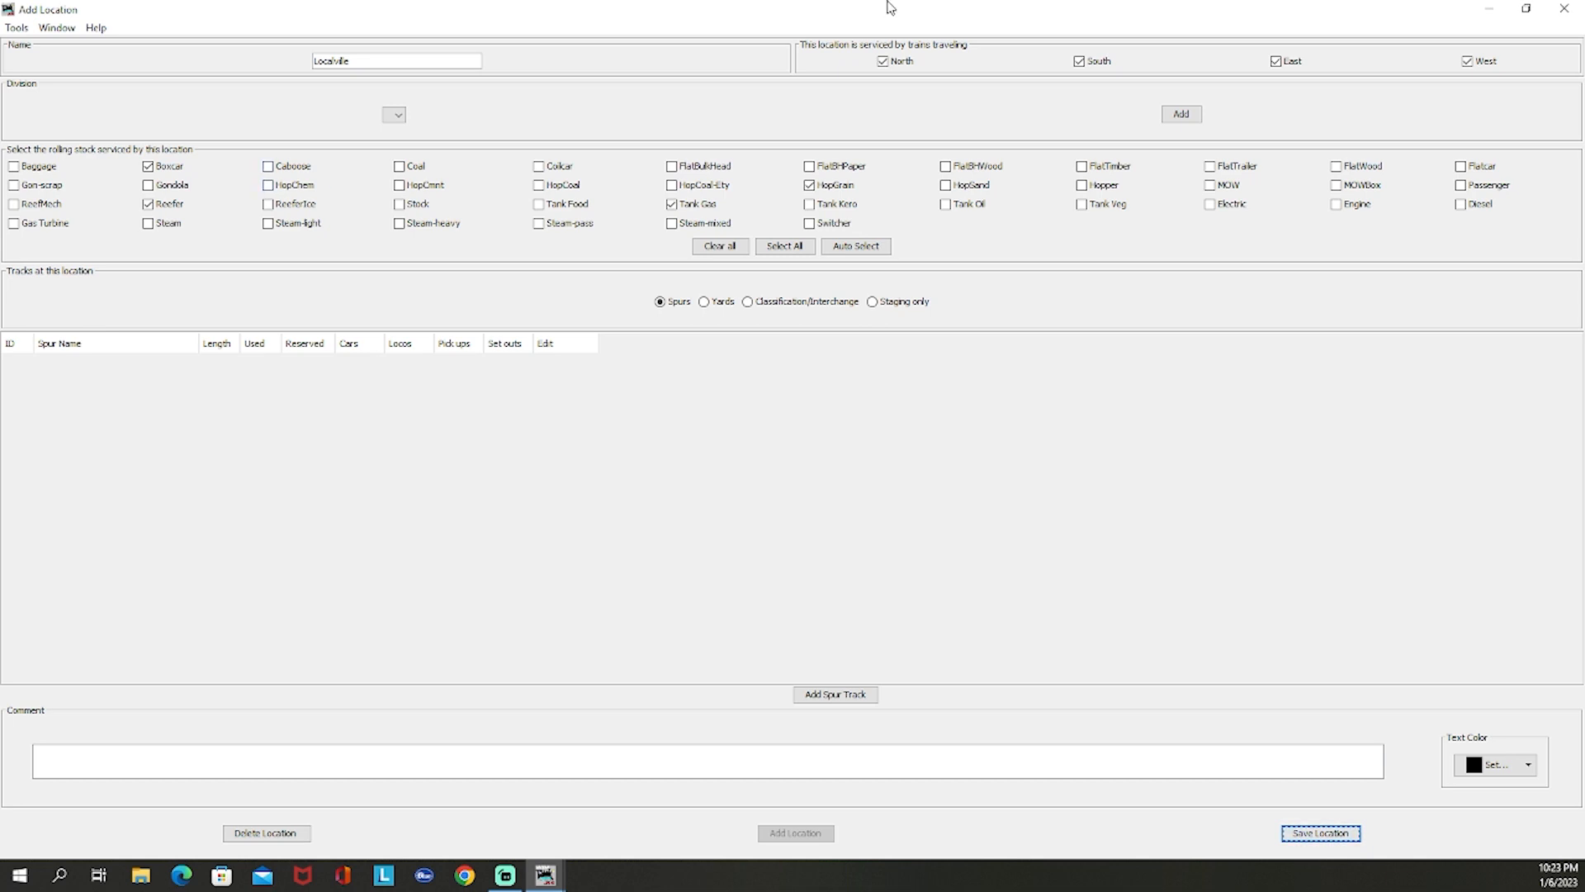
pyautogui.moveTo(752, 8)
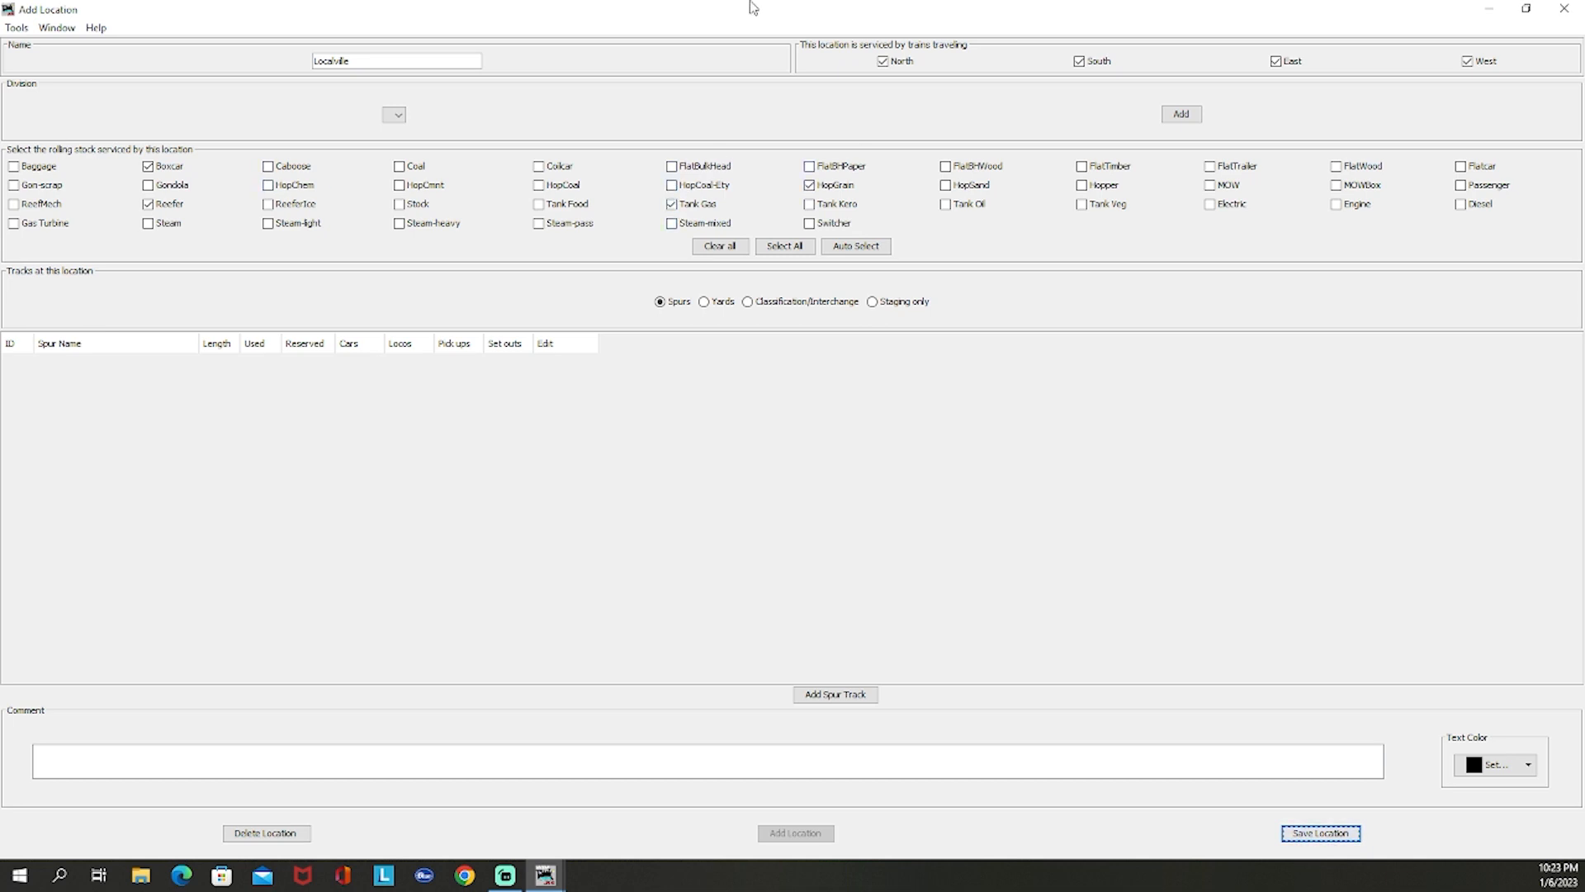
pyautogui.moveTo(650, 75)
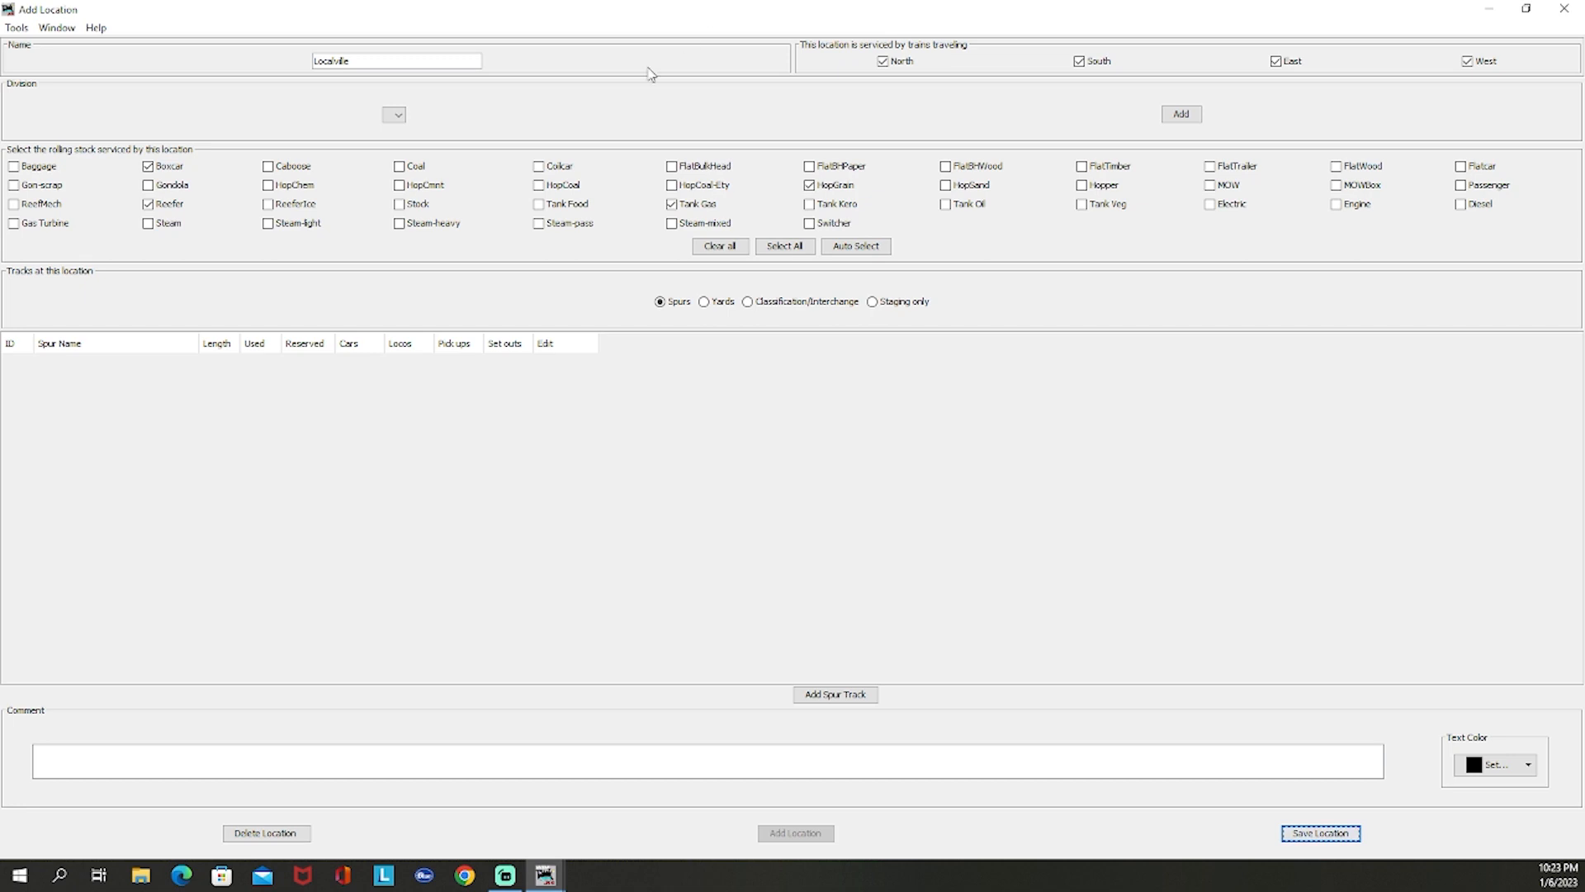
pyautogui.moveTo(620, 22)
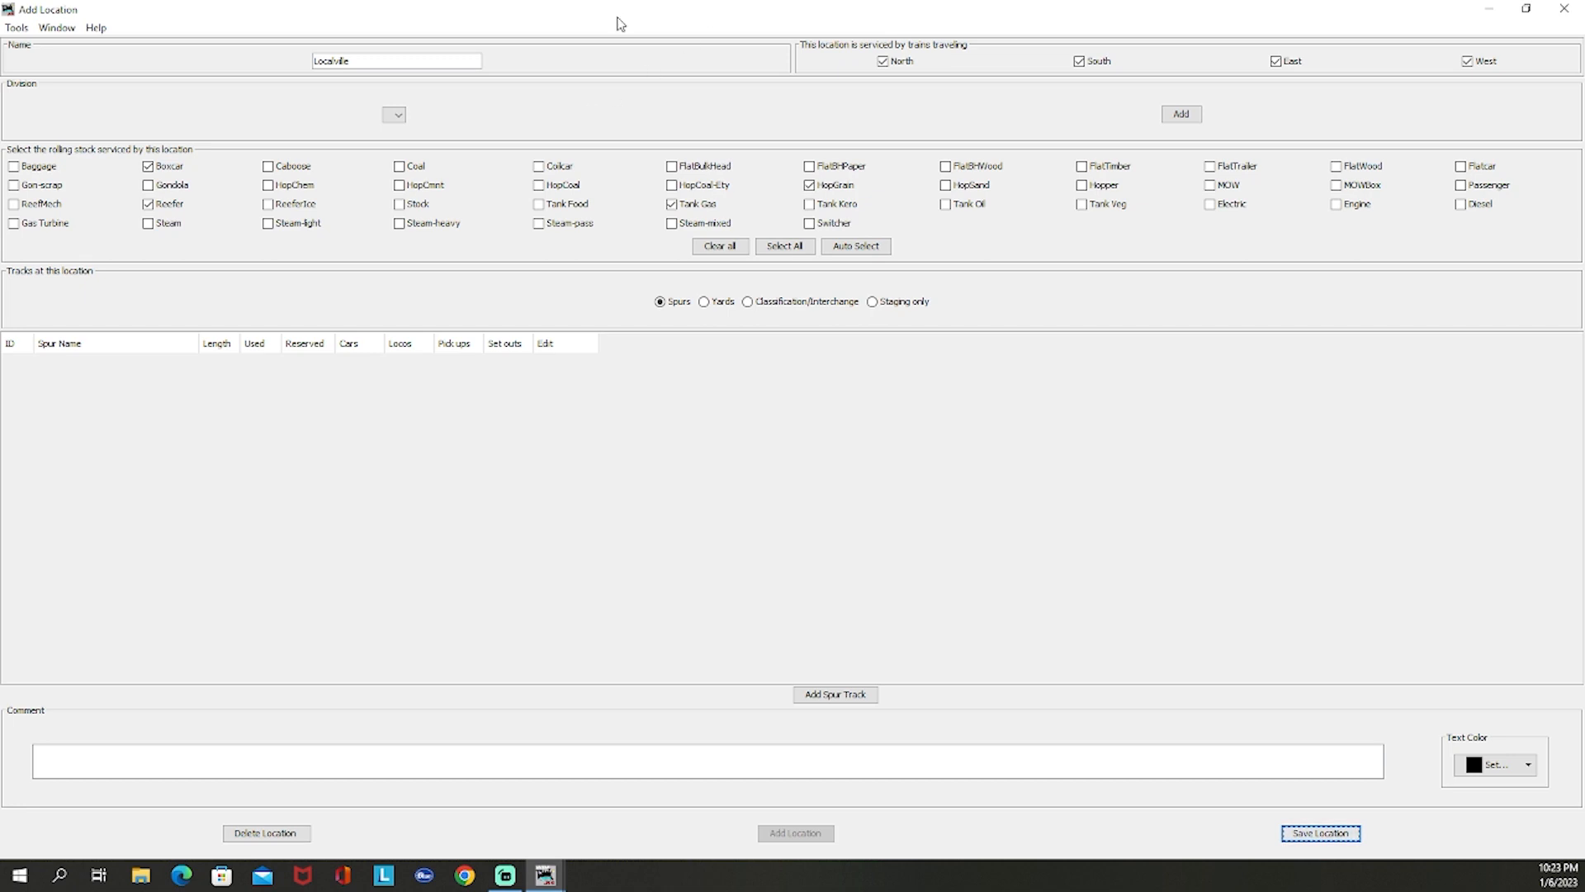
pyautogui.moveTo(1009, 287)
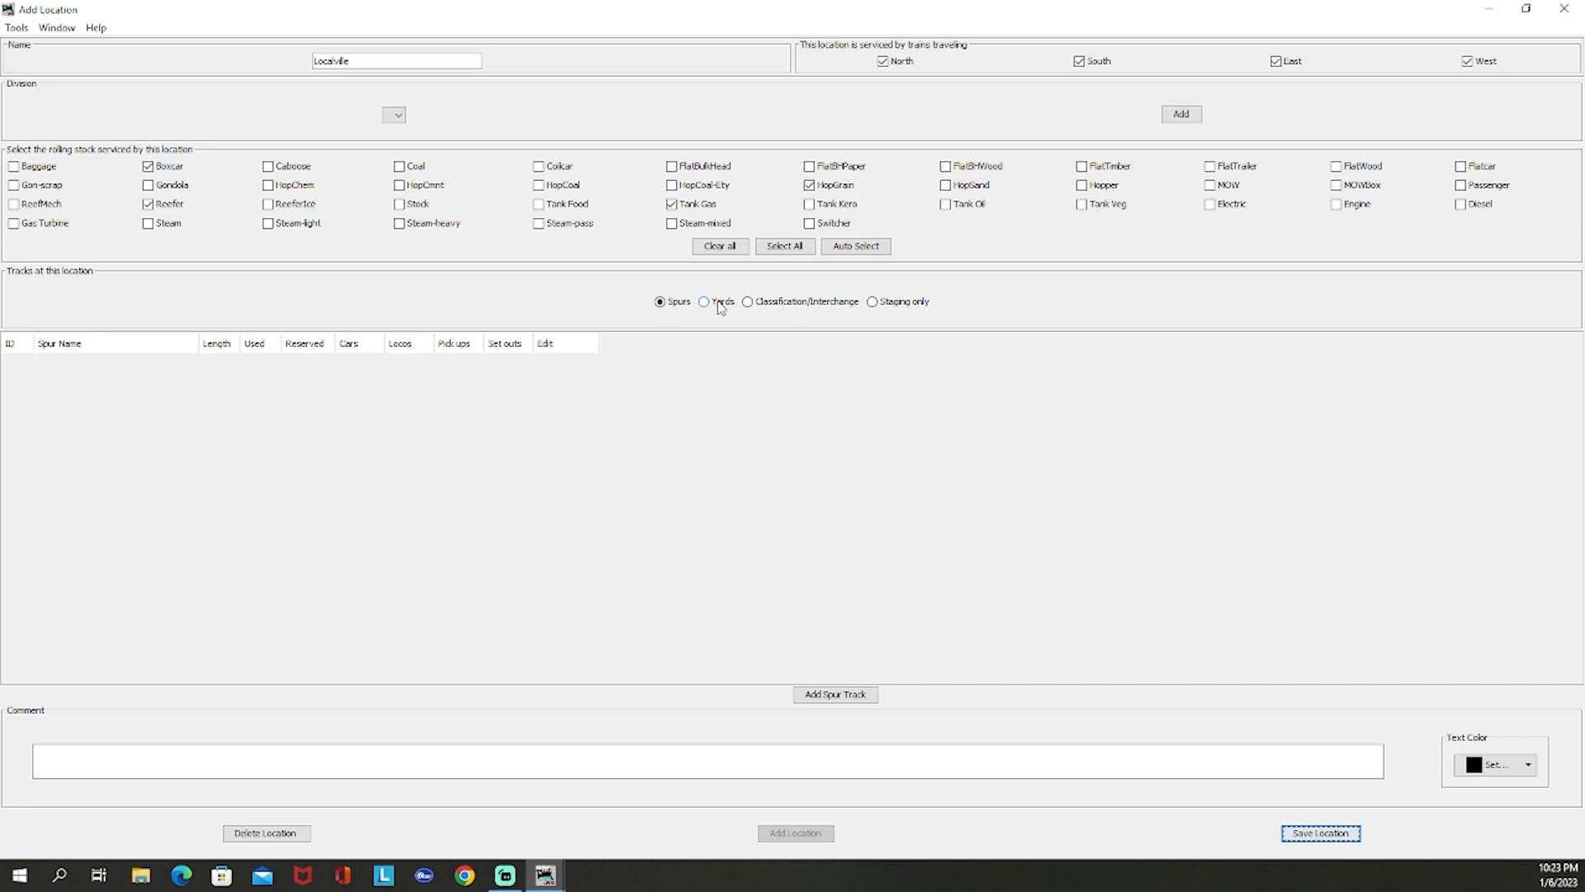
pyautogui.moveTo(815, 310)
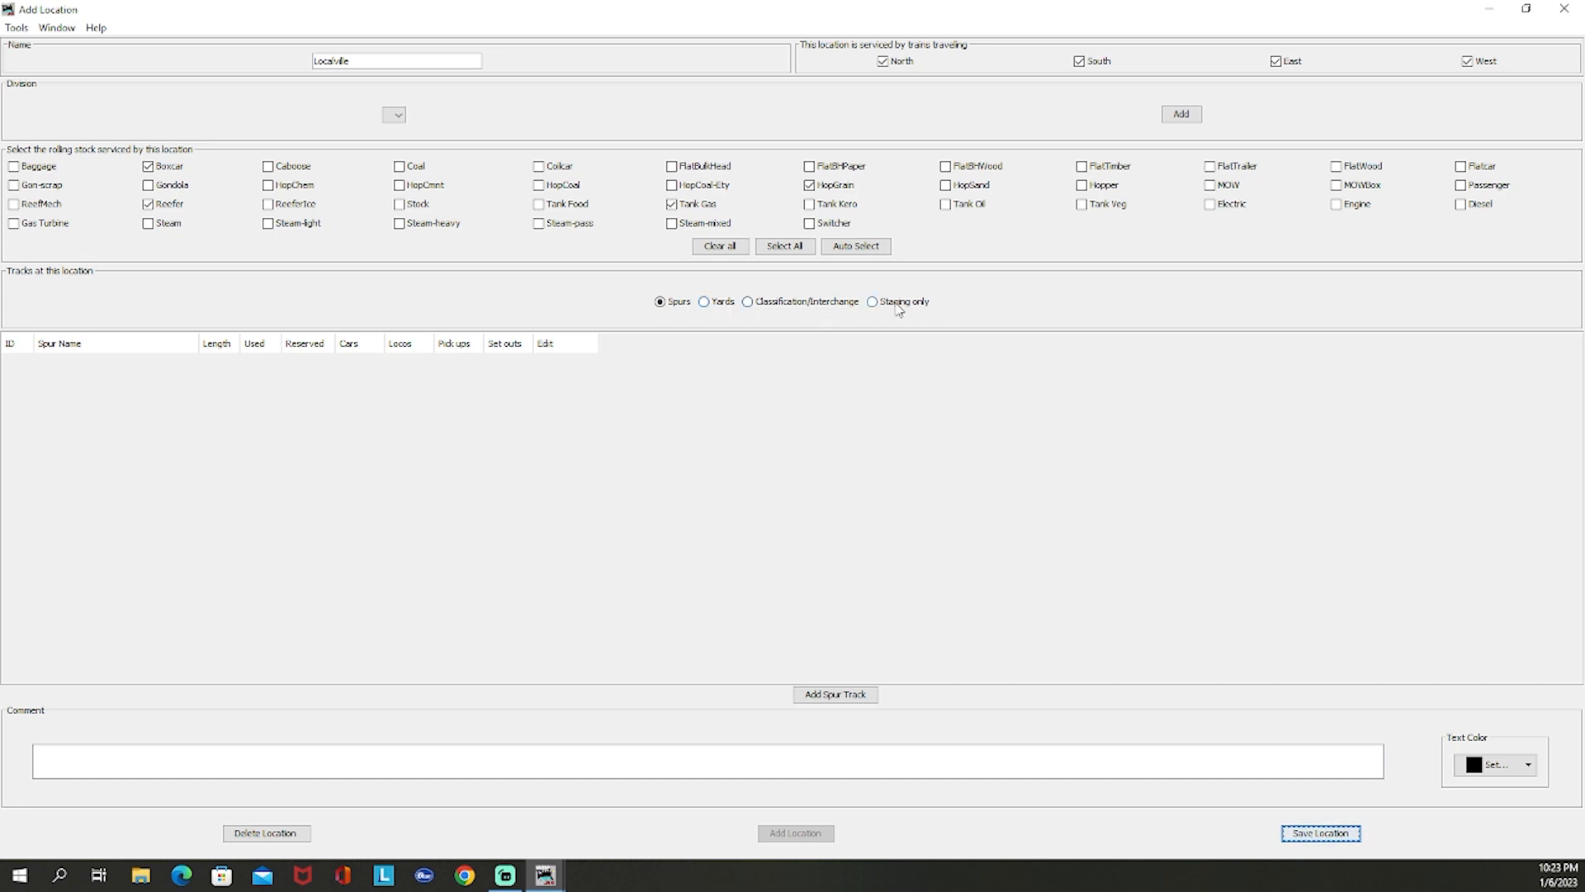
pyautogui.moveTo(932, 321)
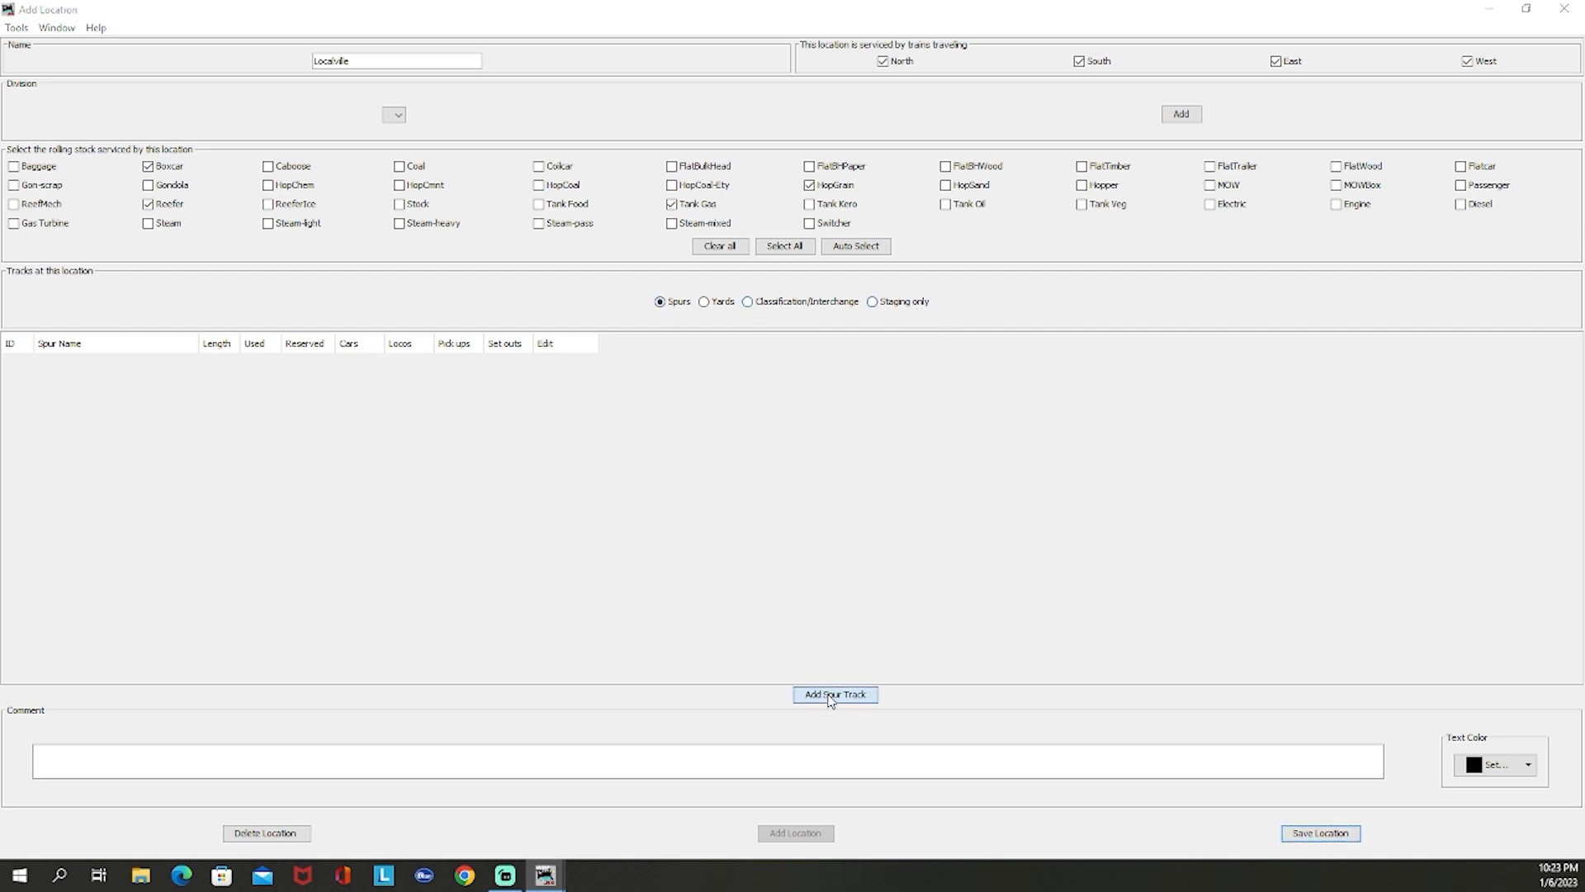
# Step: Add a spur named Box Inc. with length 200 to Localville
pyautogui.click(834, 694)
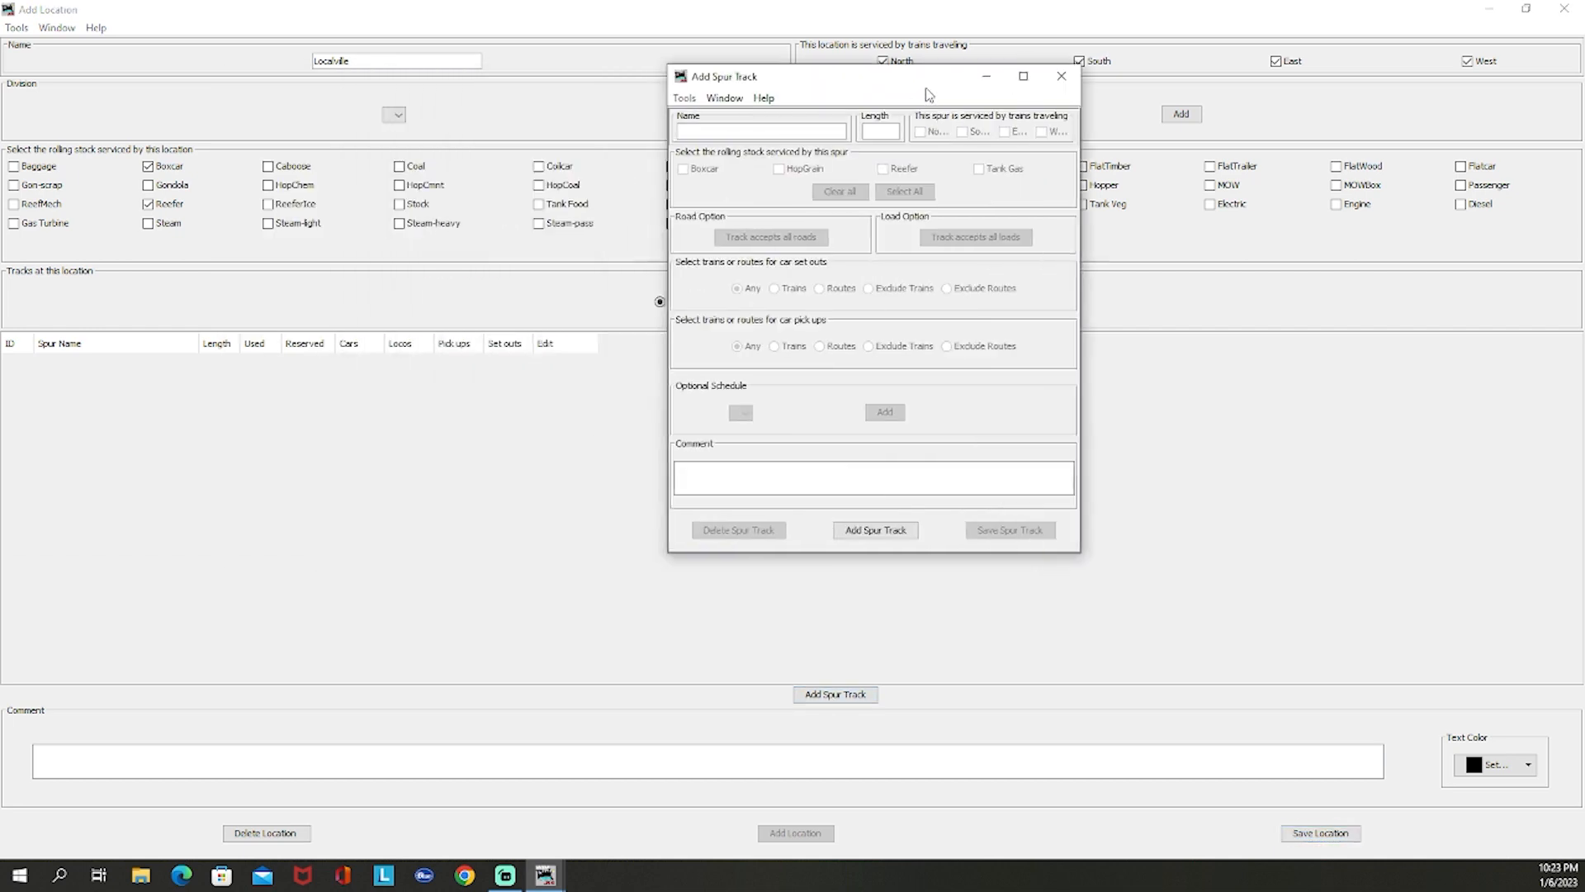
pyautogui.click(1022, 77)
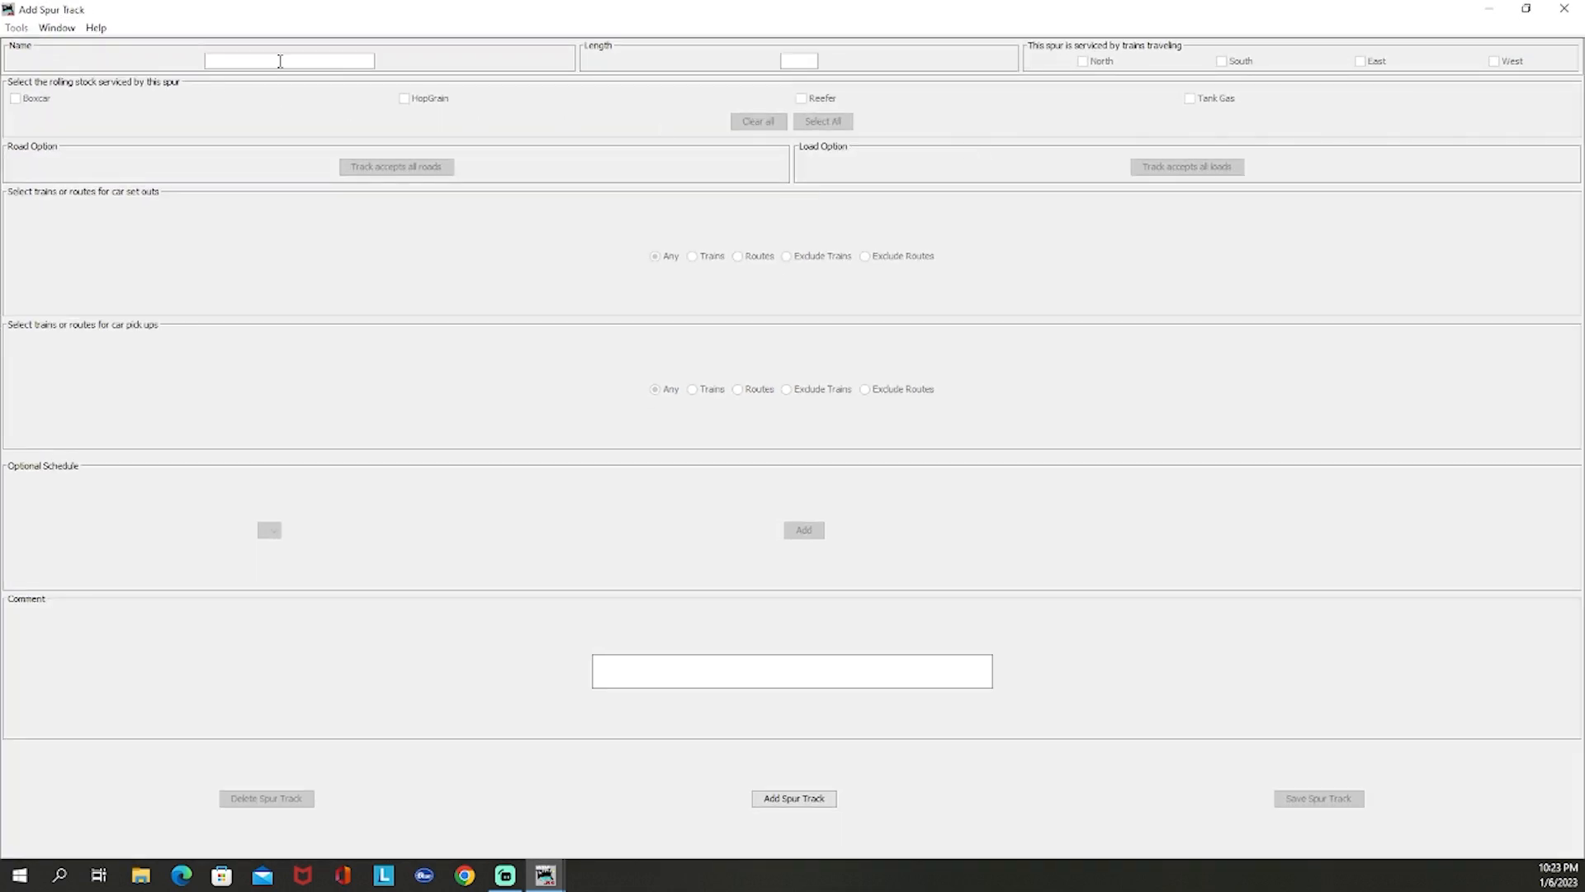
pyautogui.write('Boc')
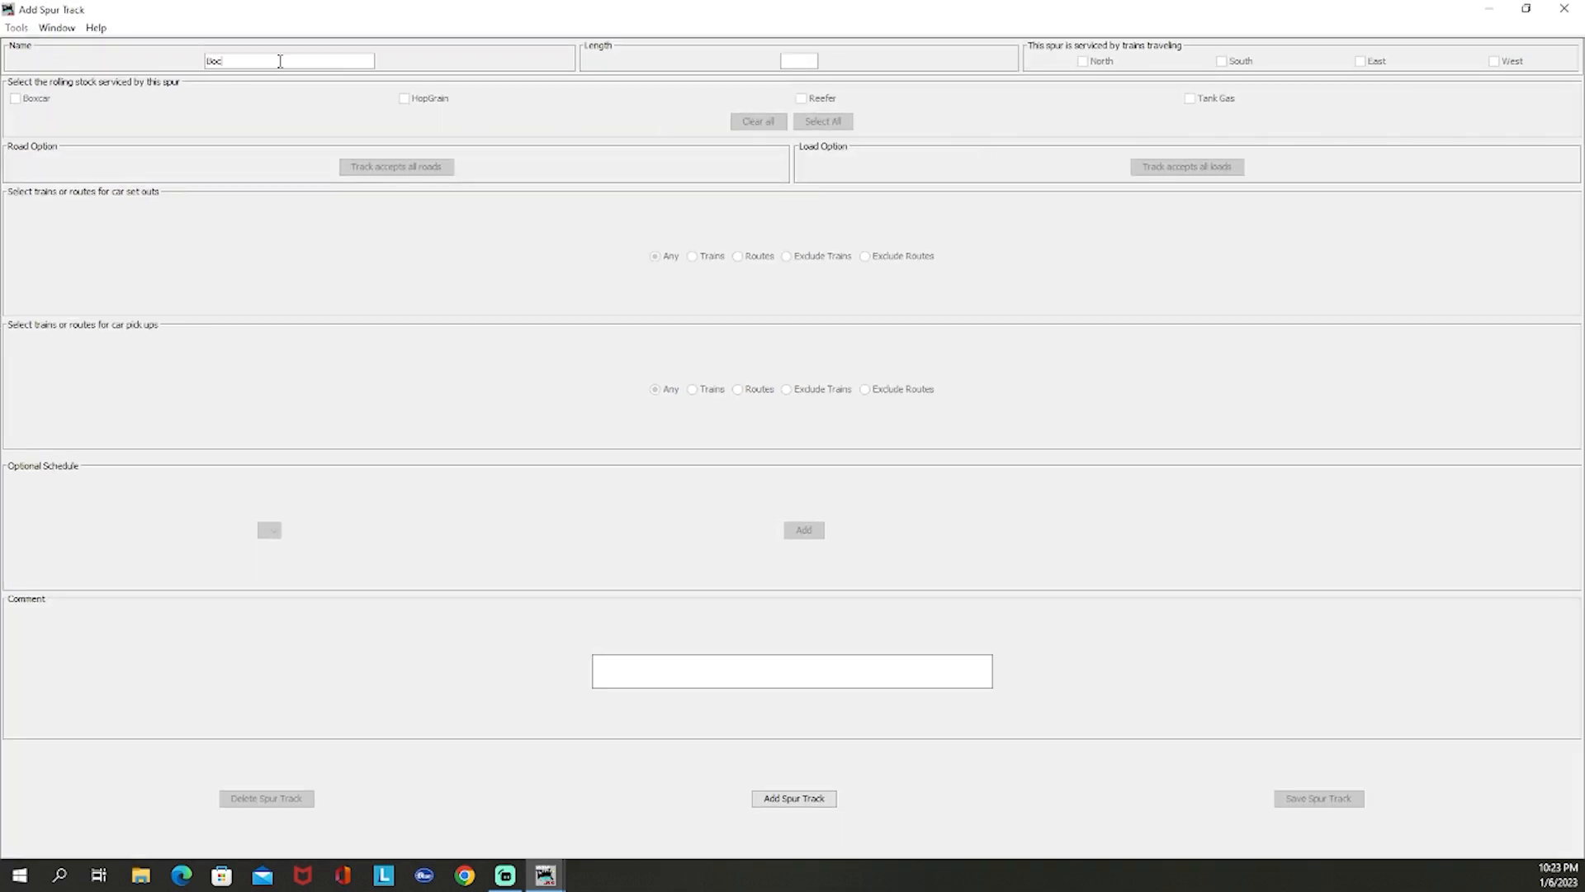
pyautogui.write('Box Inc.')
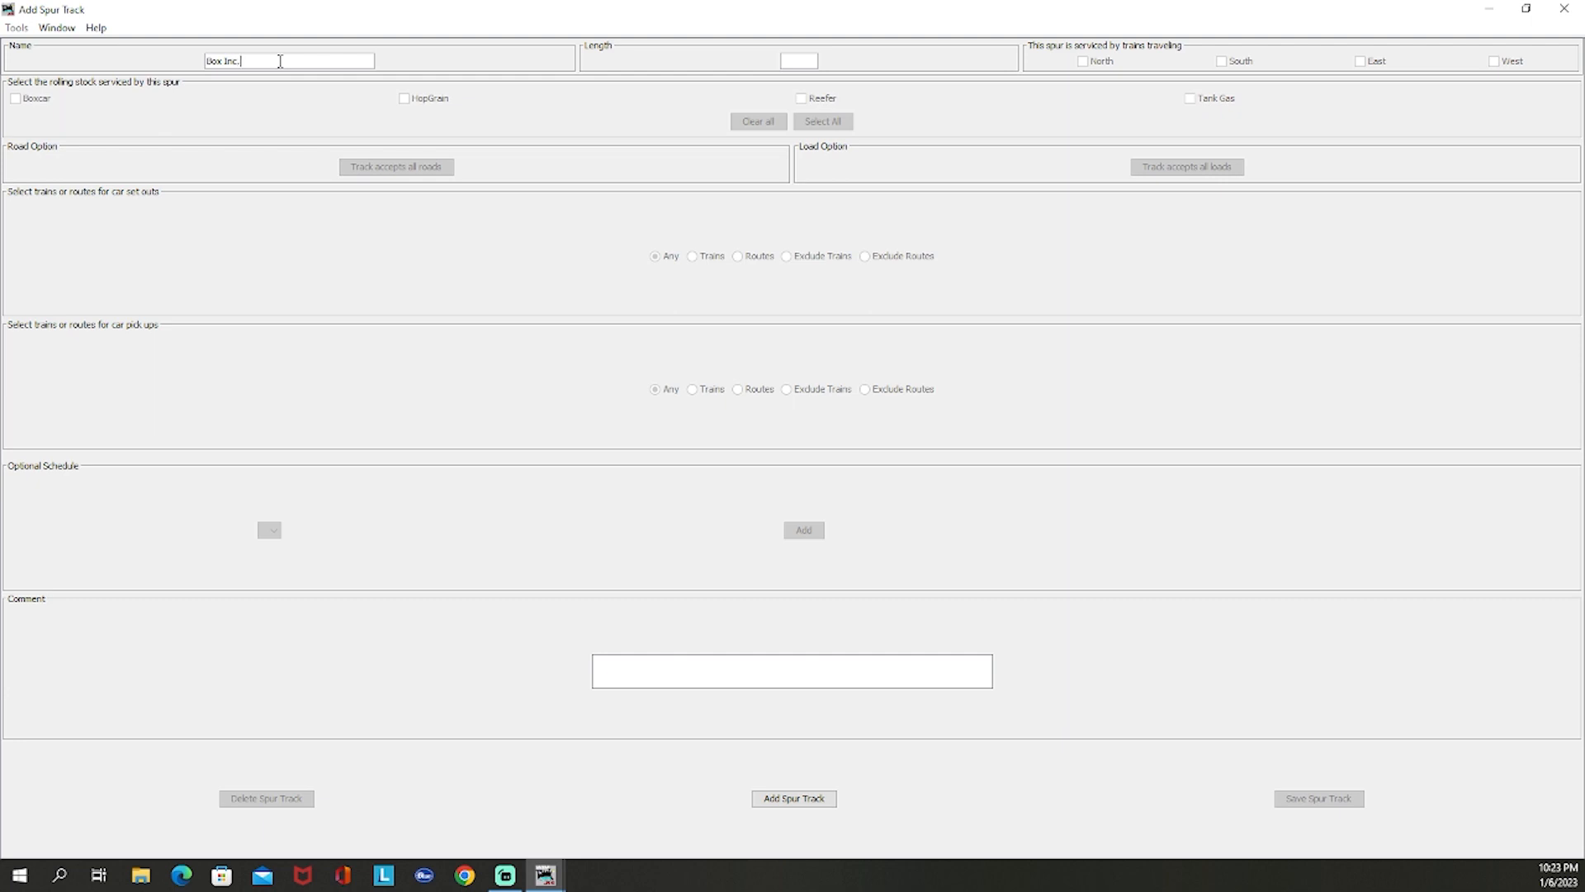
pyautogui.click(798, 59)
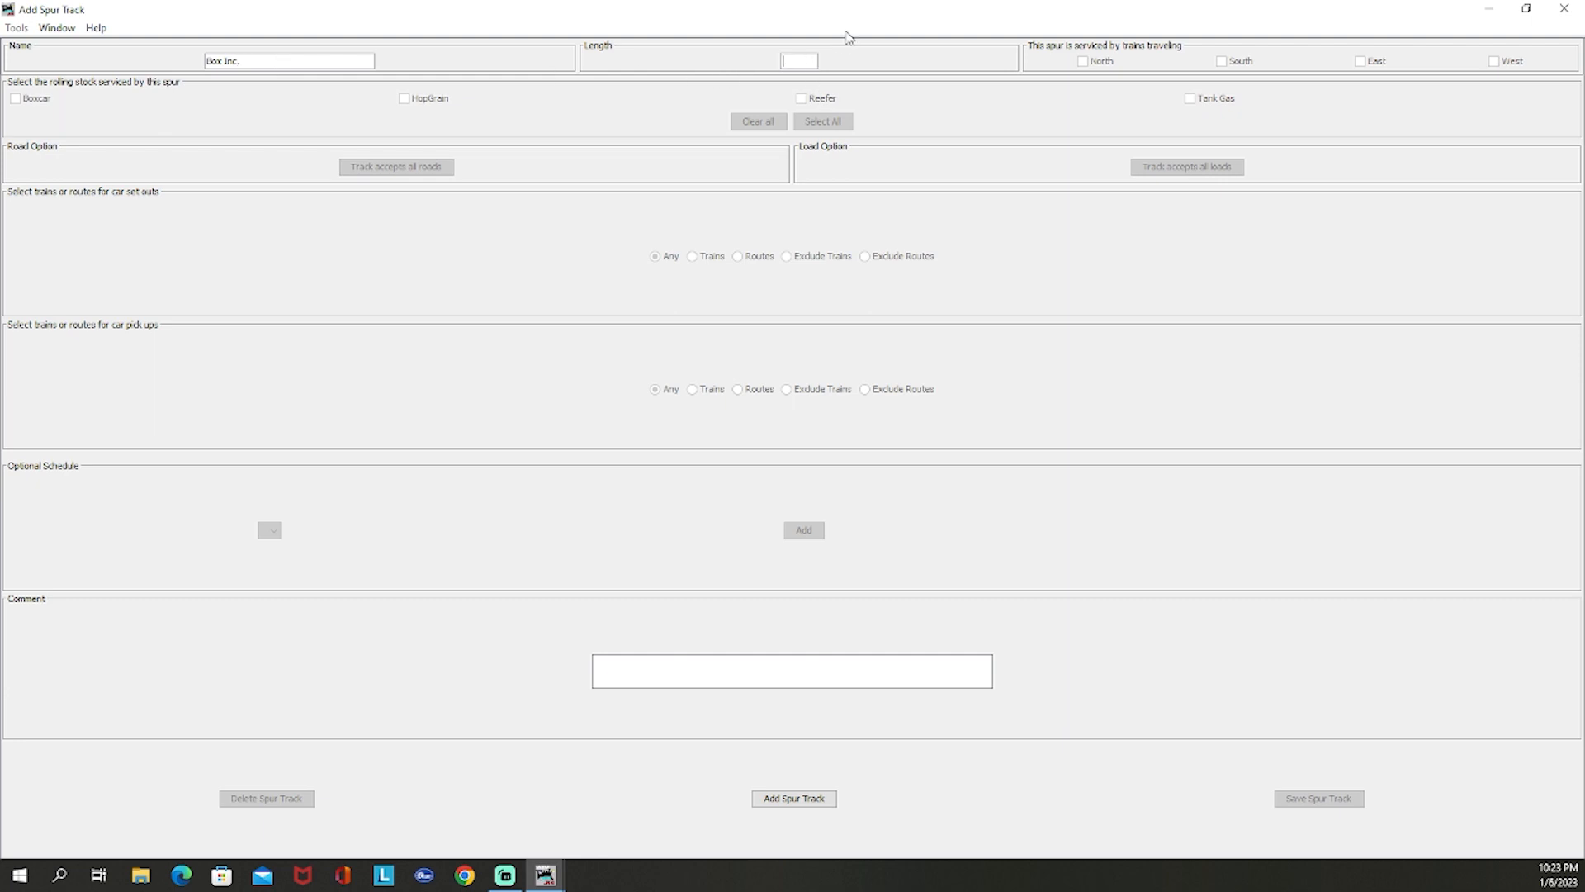
pyautogui.write('200')
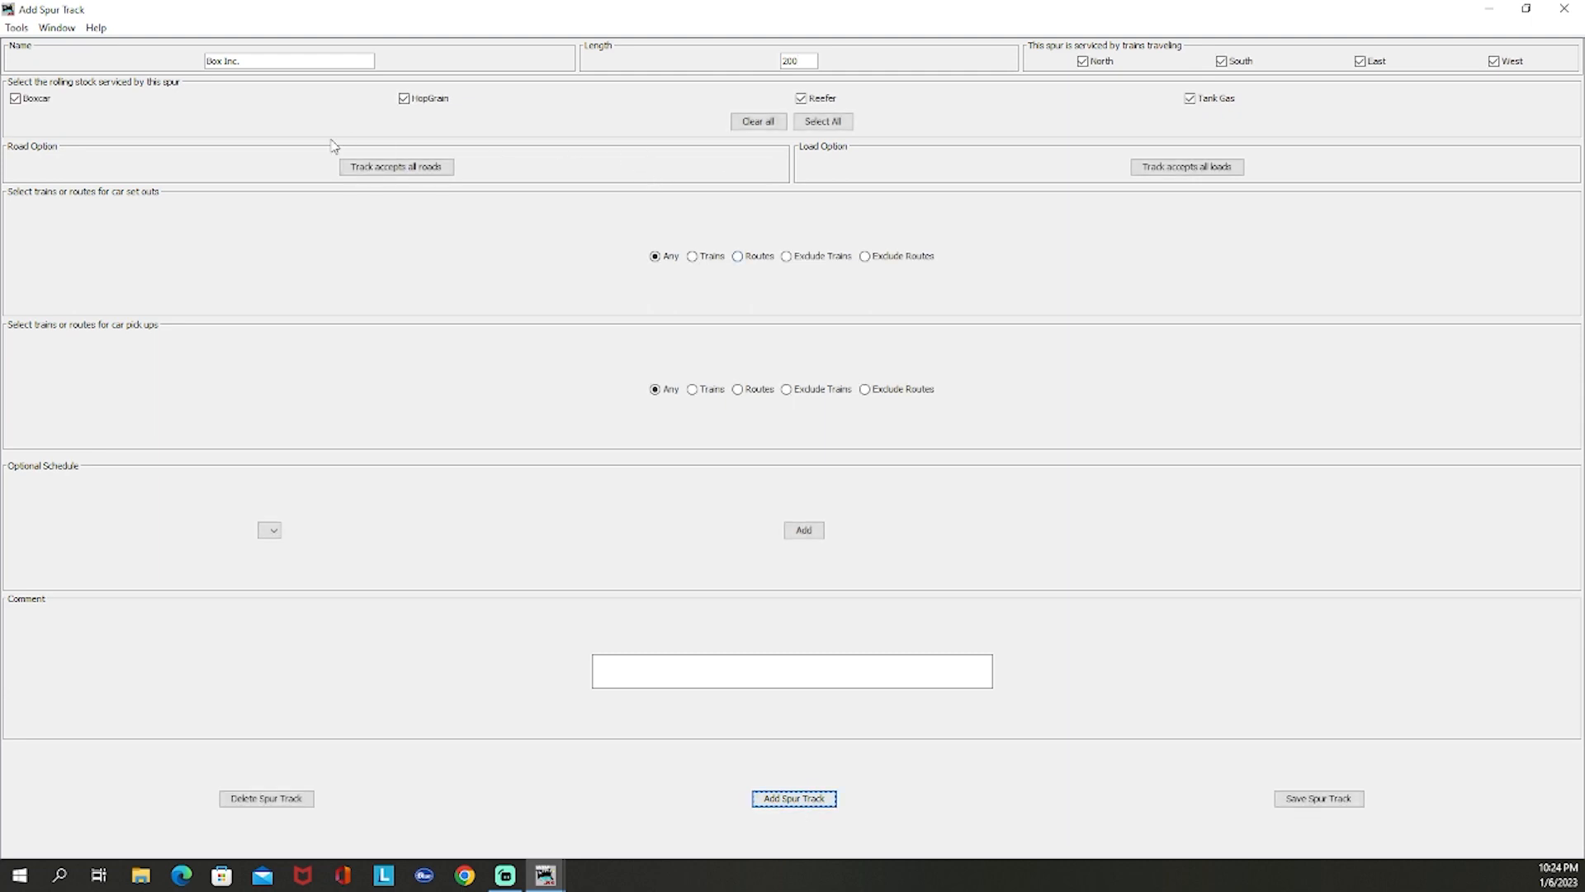
pyautogui.click(757, 121)
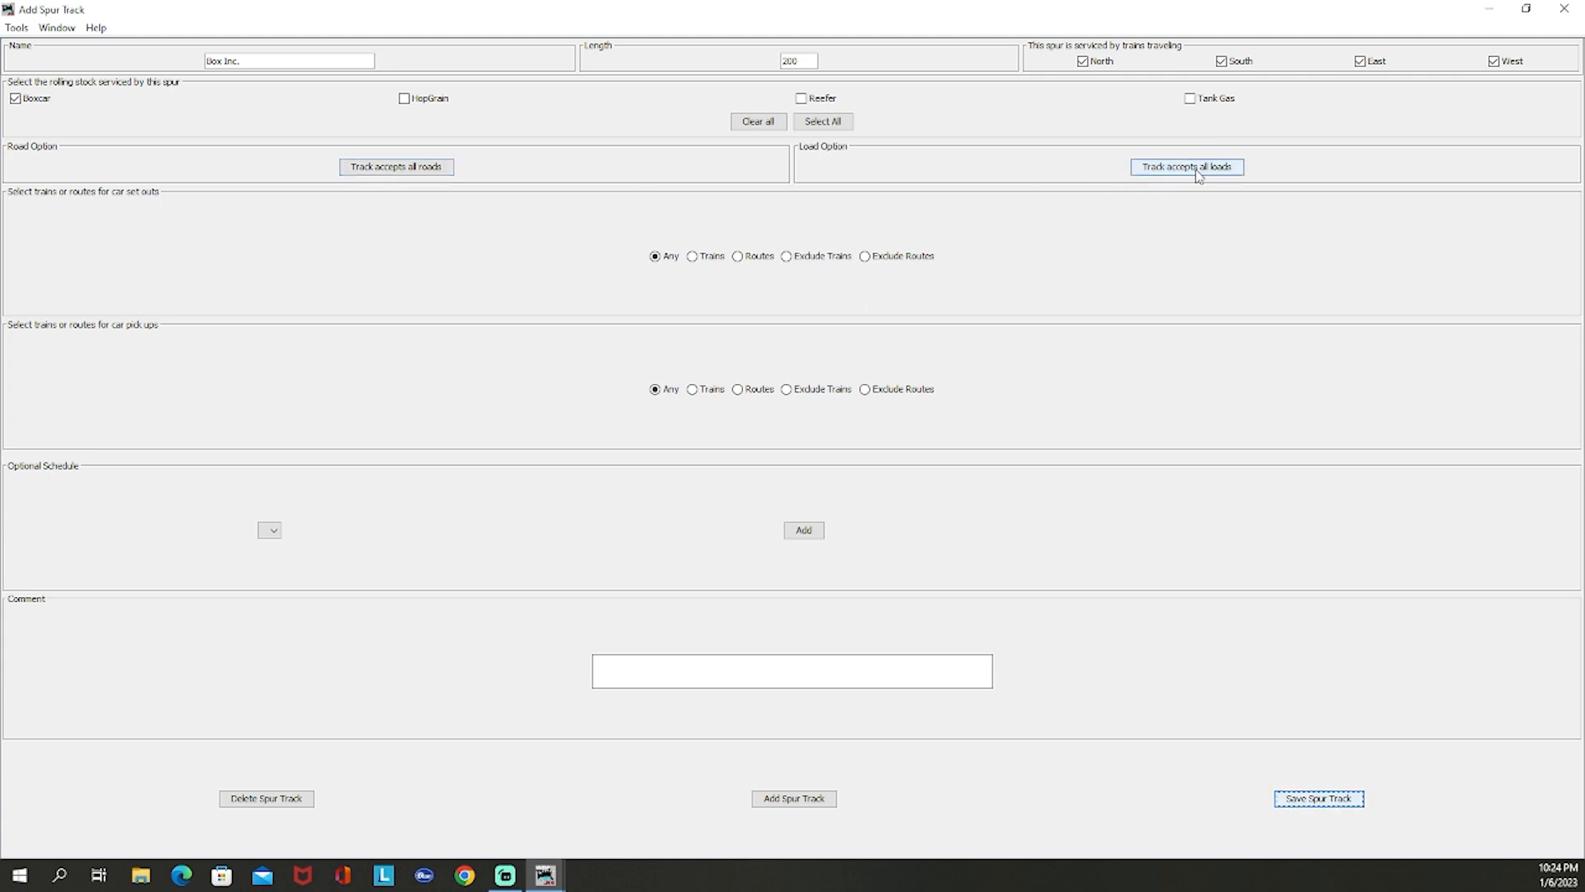
# Step: Set Box Inc. load options to Accept only the Boxcar E and Boxcar L loads
pyautogui.click(1186, 166)
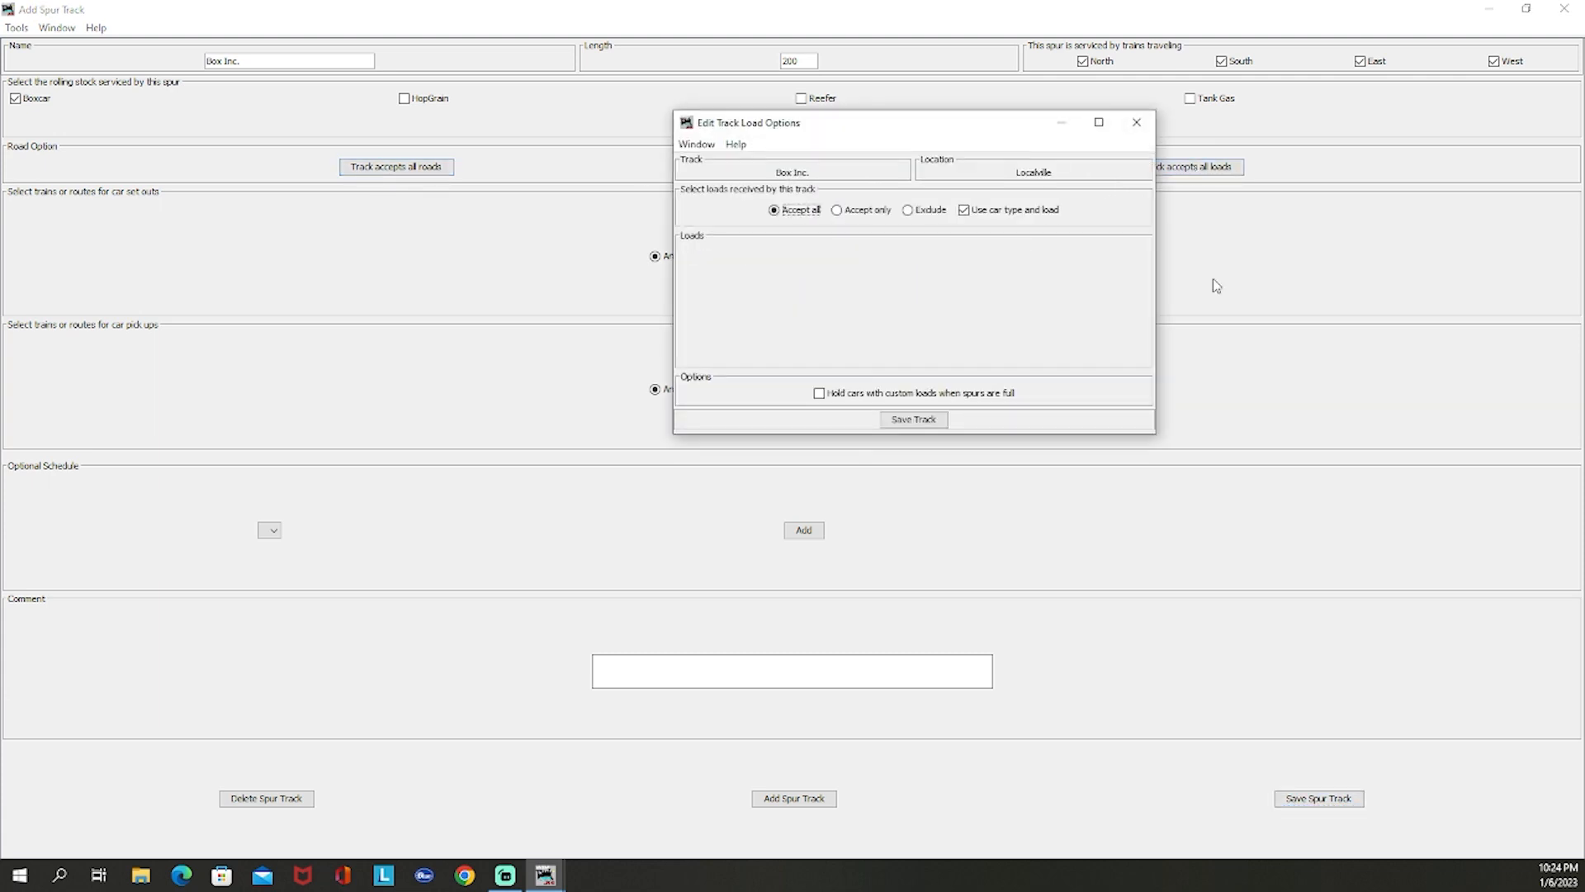
pyautogui.click(838, 211)
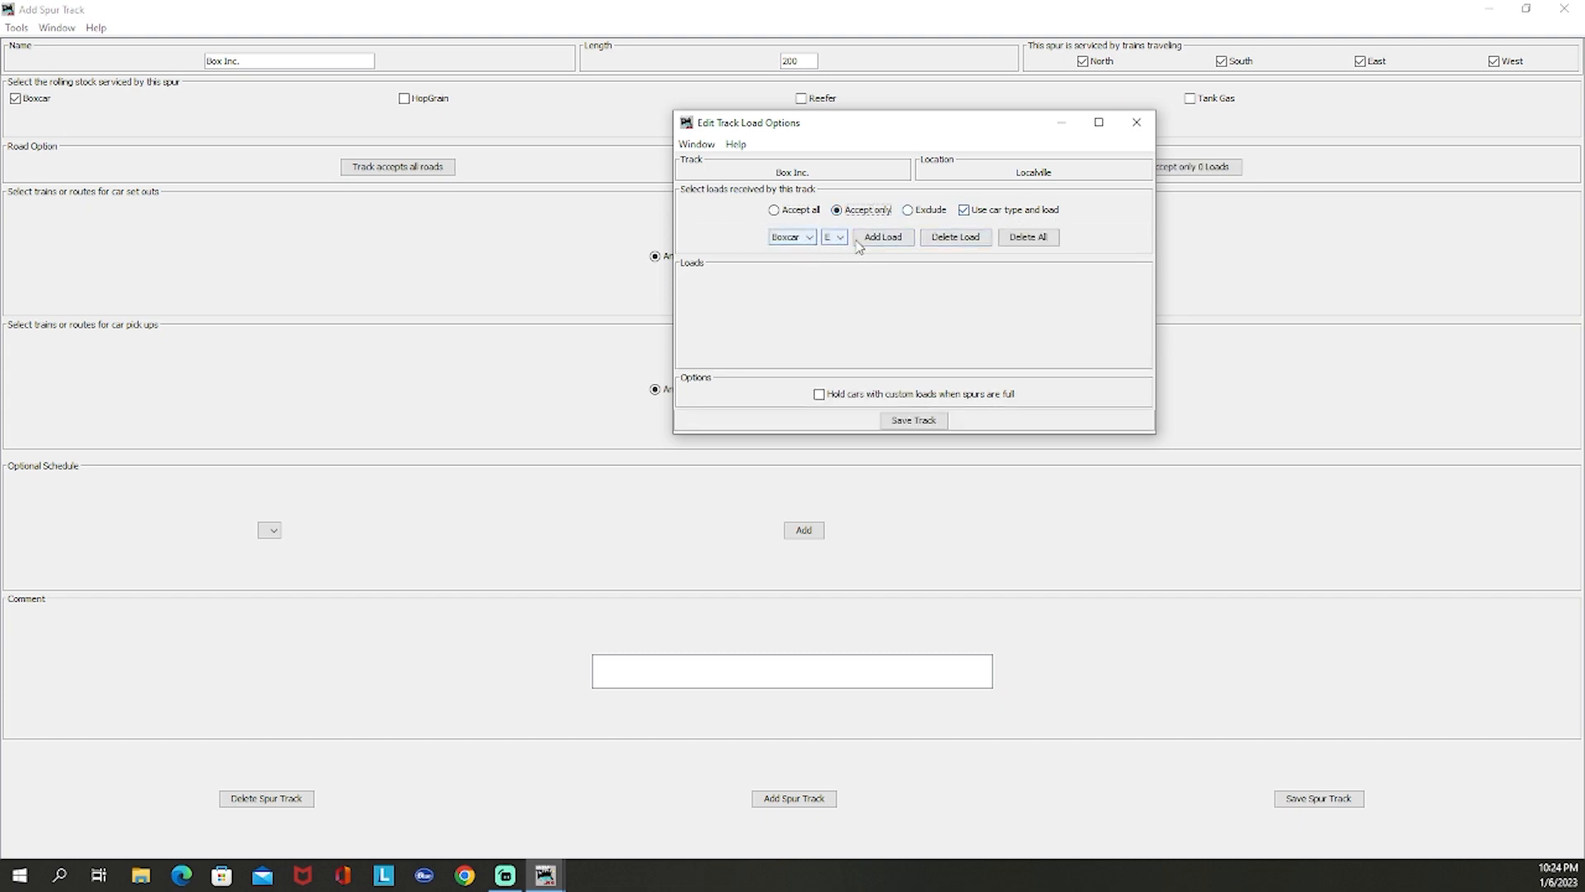
pyautogui.click(881, 237)
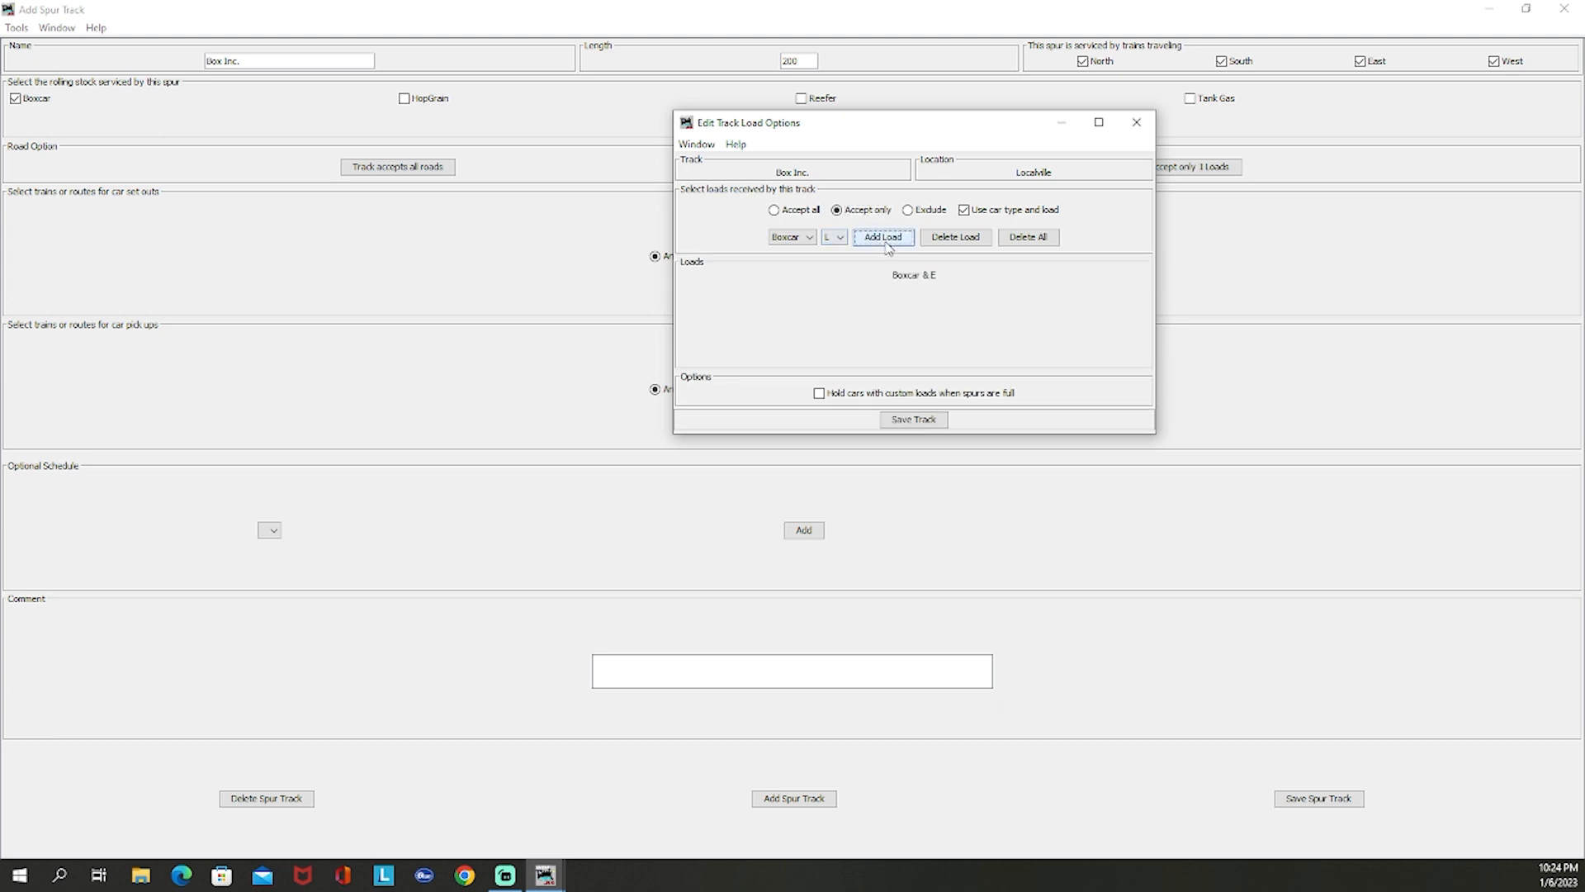
pyautogui.click(882, 237)
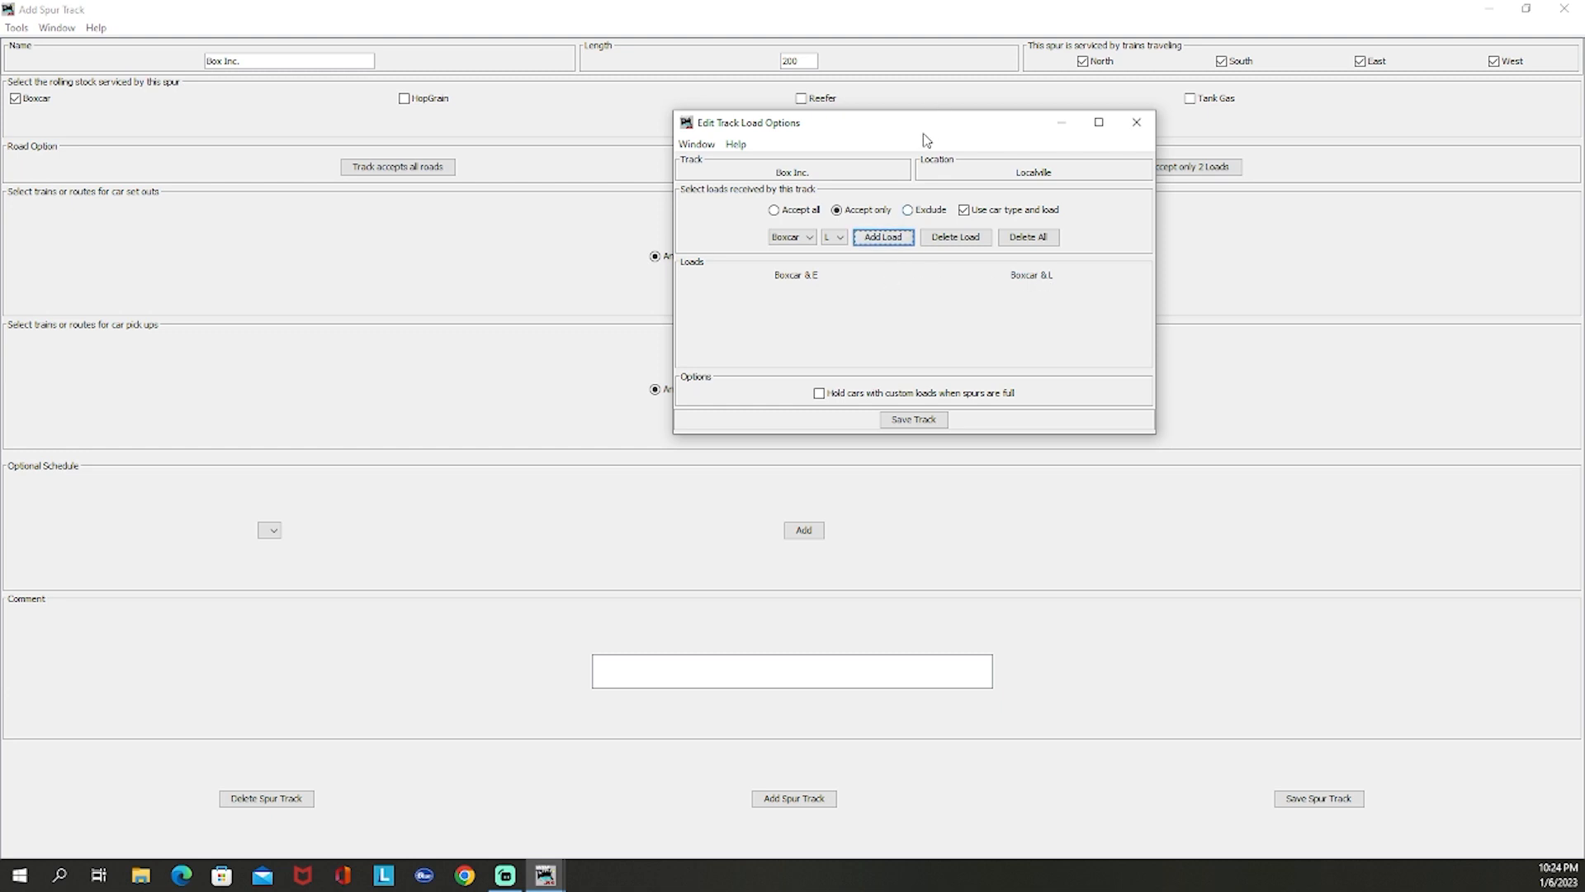
pyautogui.moveTo(875, 318)
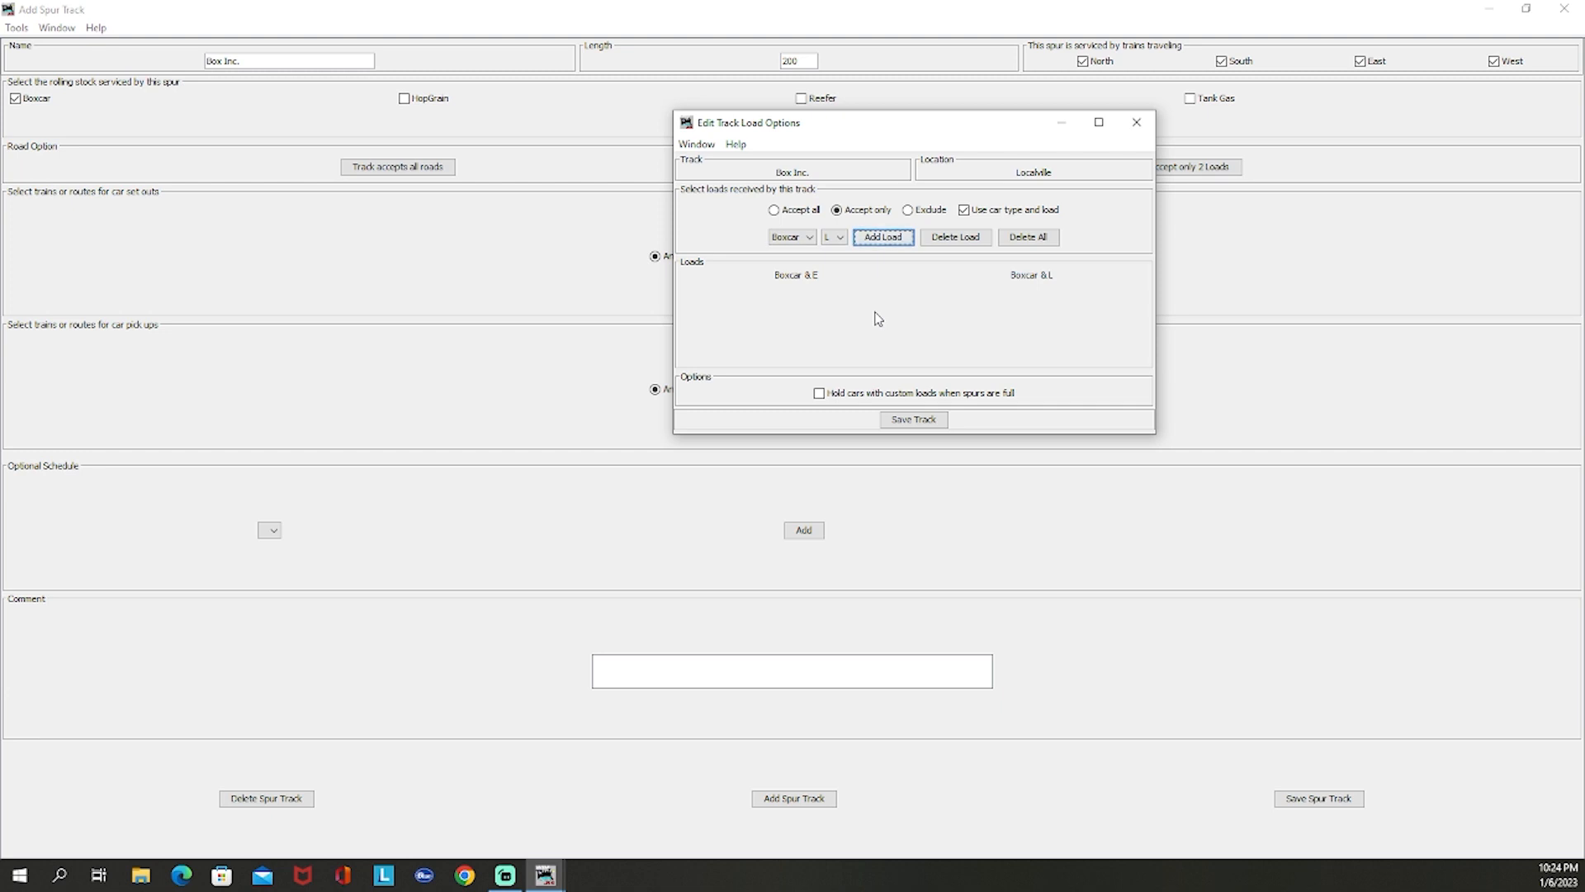
pyautogui.moveTo(882, 343)
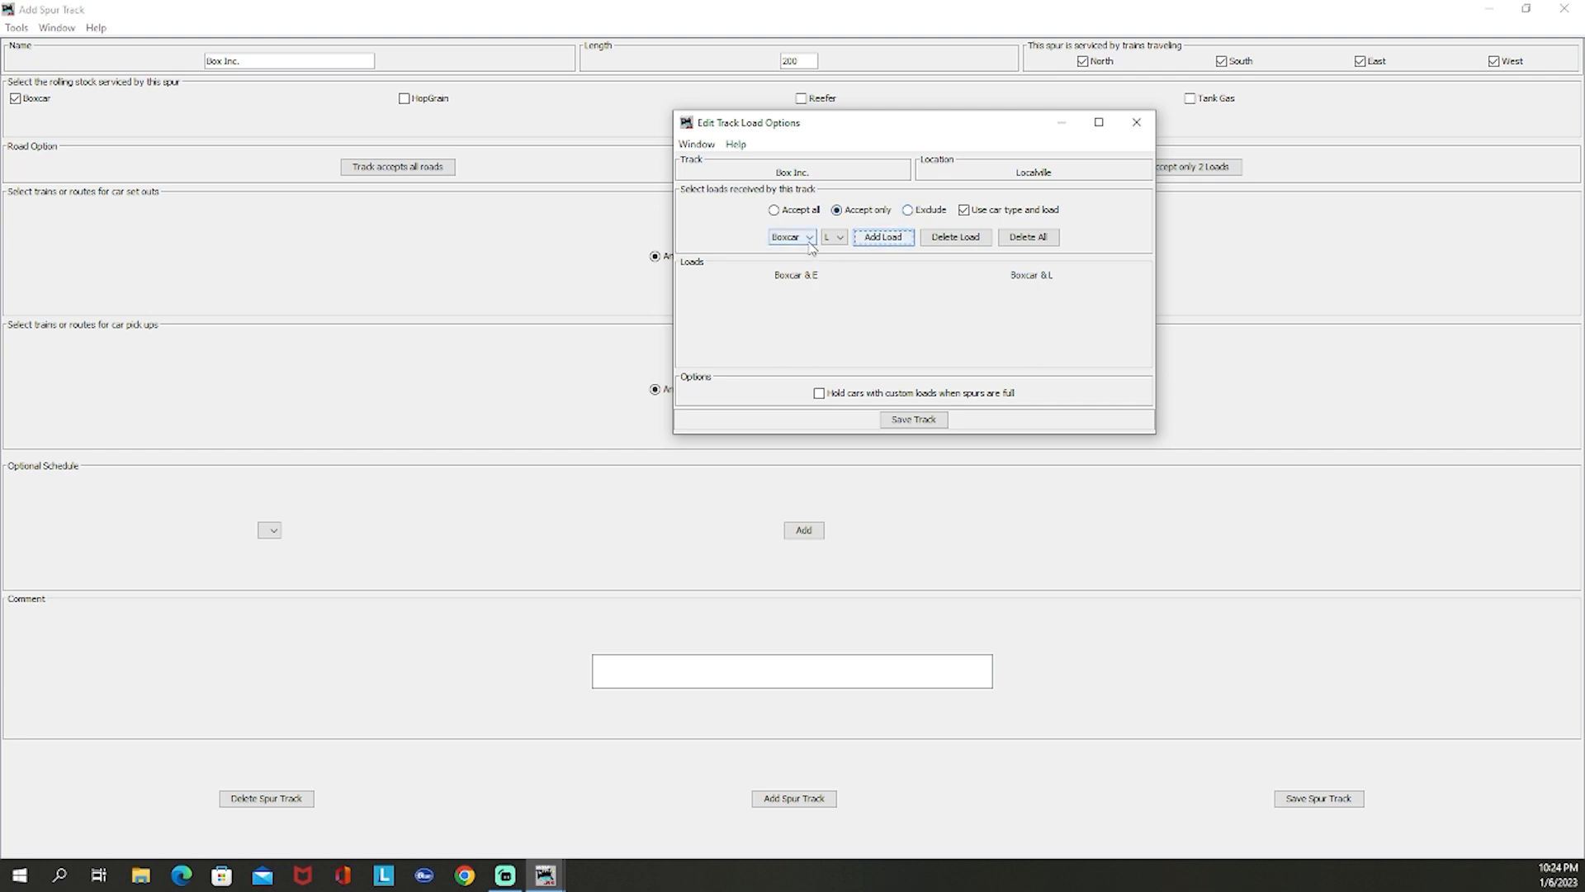
pyautogui.moveTo(881, 327)
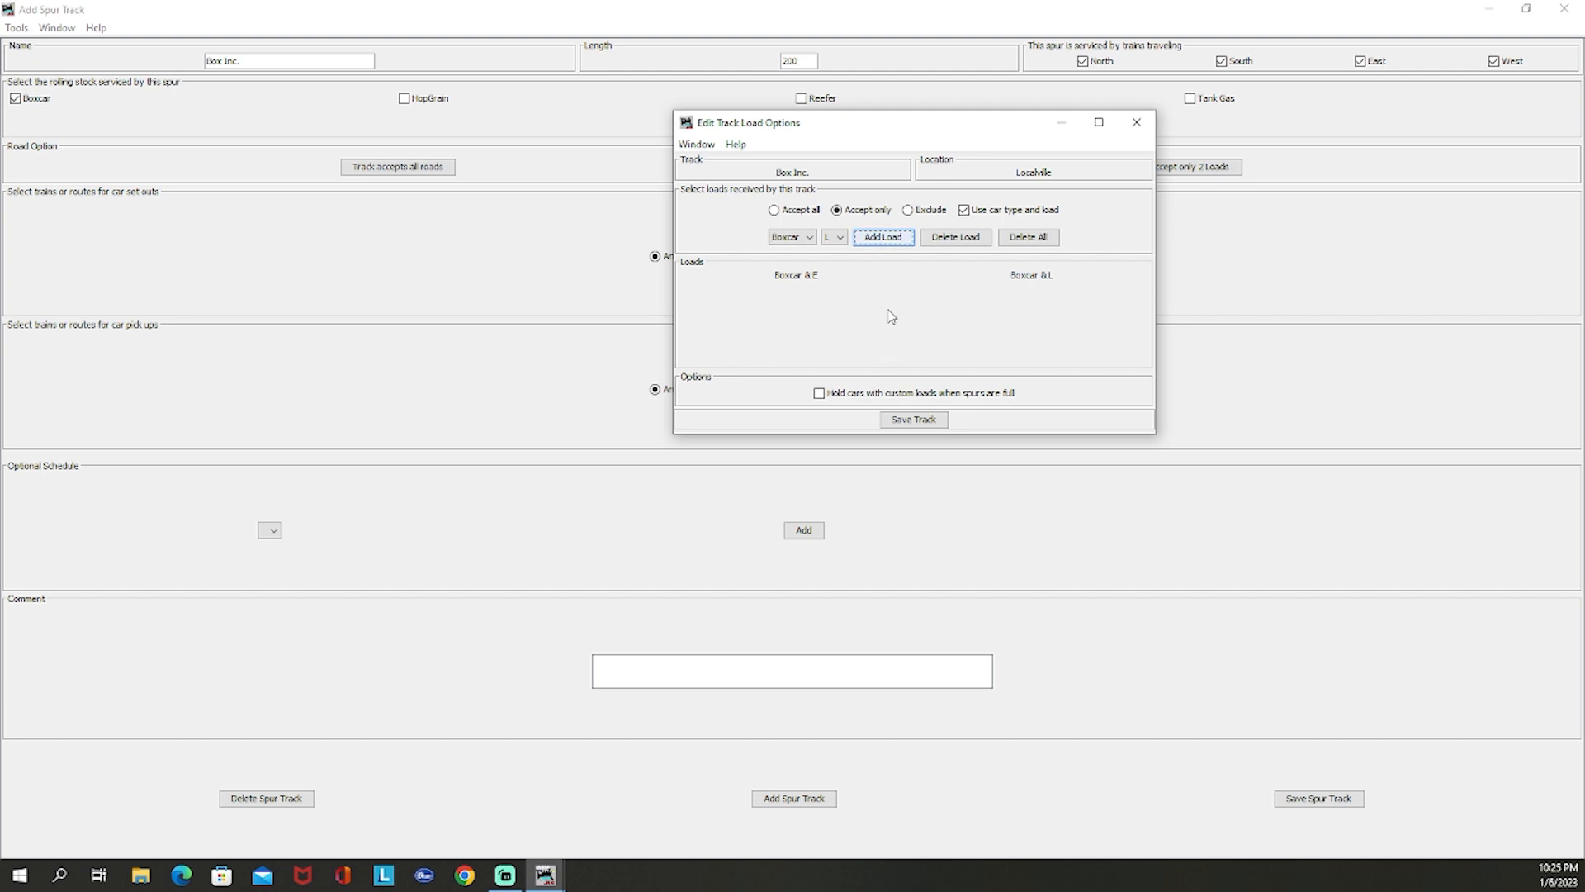
pyautogui.moveTo(896, 297)
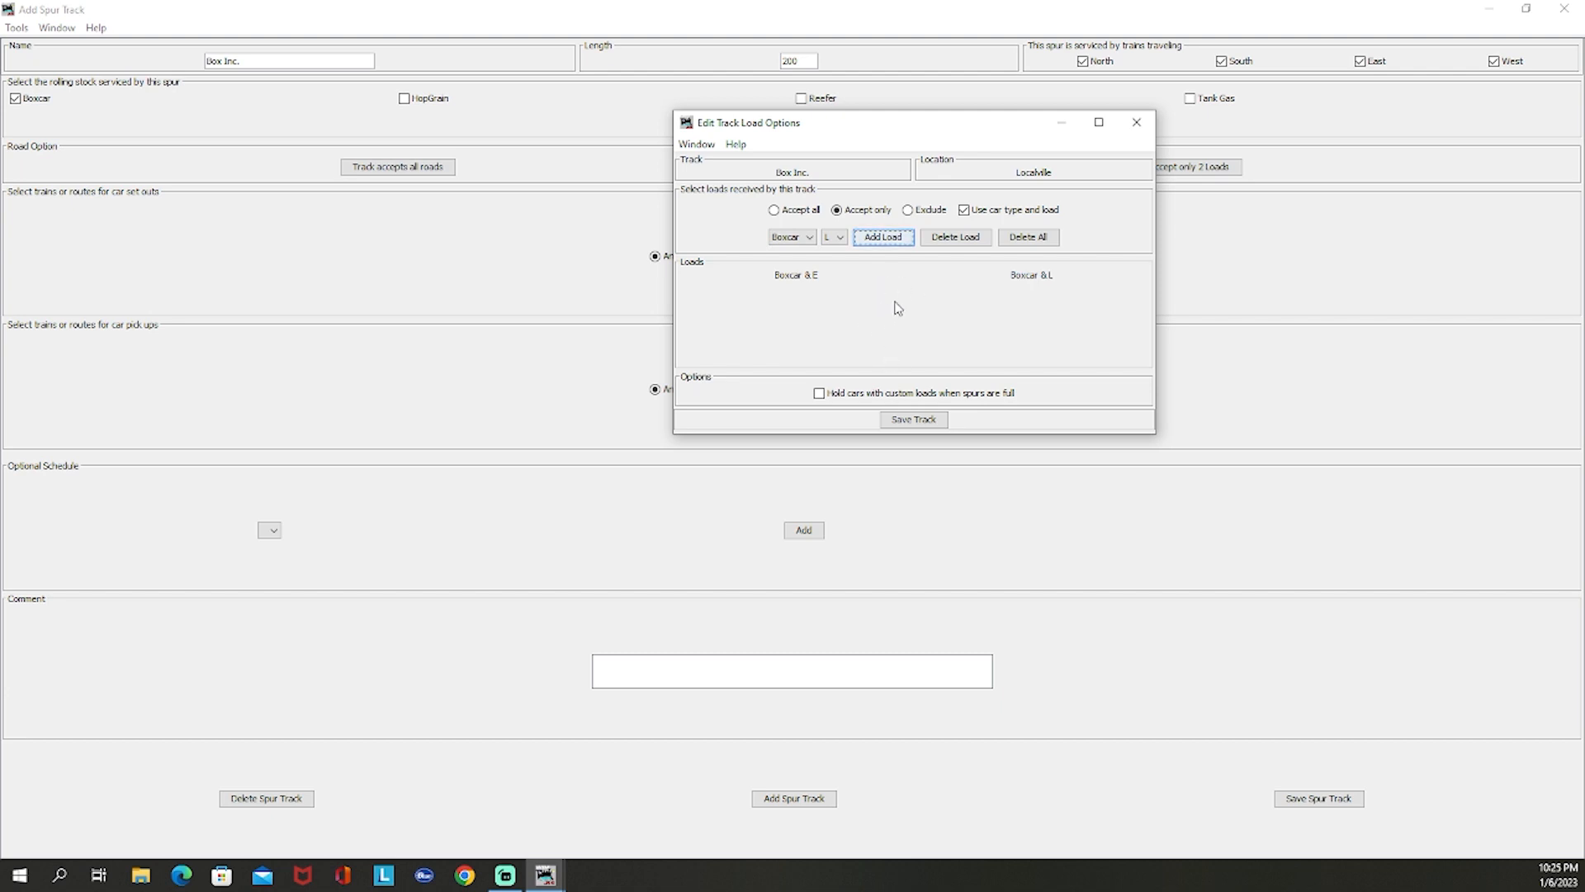
pyautogui.moveTo(879, 310)
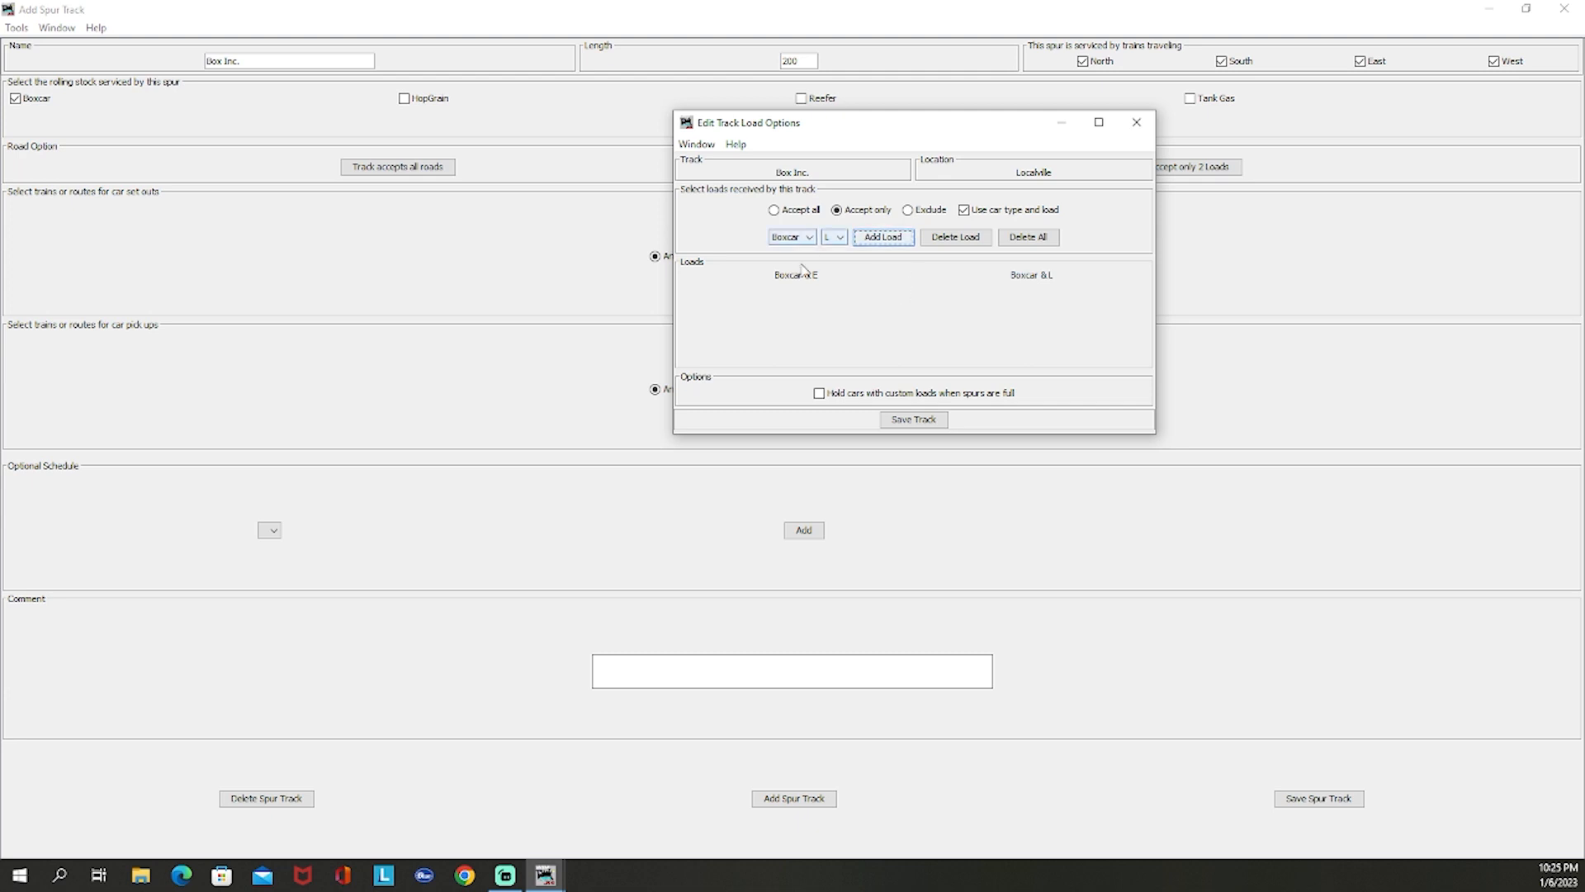
pyautogui.moveTo(843, 251)
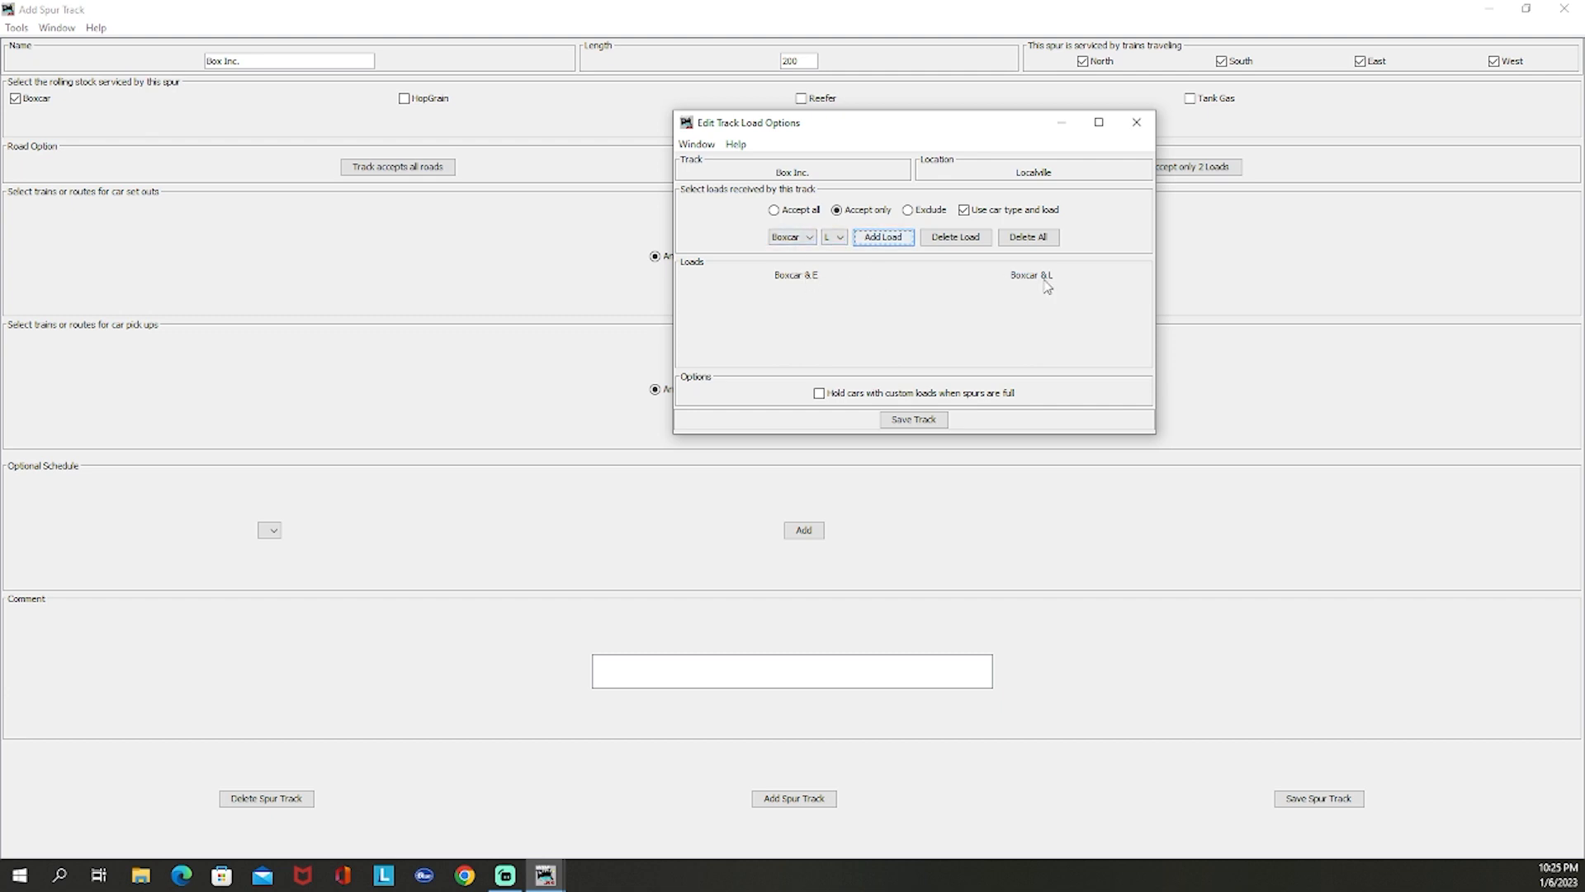
pyautogui.moveTo(959, 400)
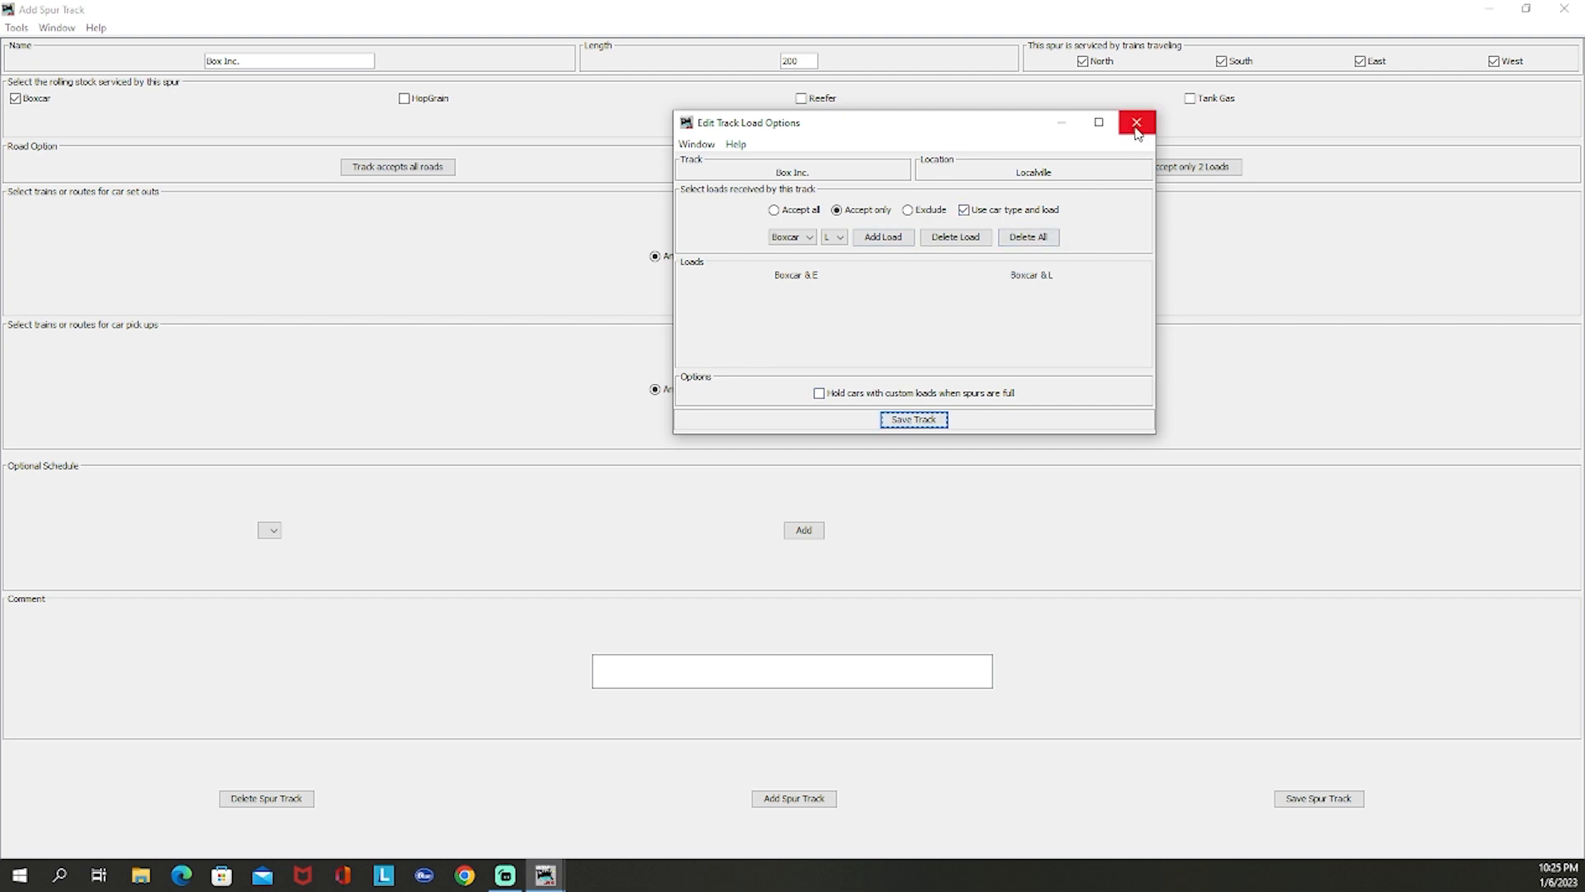
pyautogui.moveTo(1137, 122)
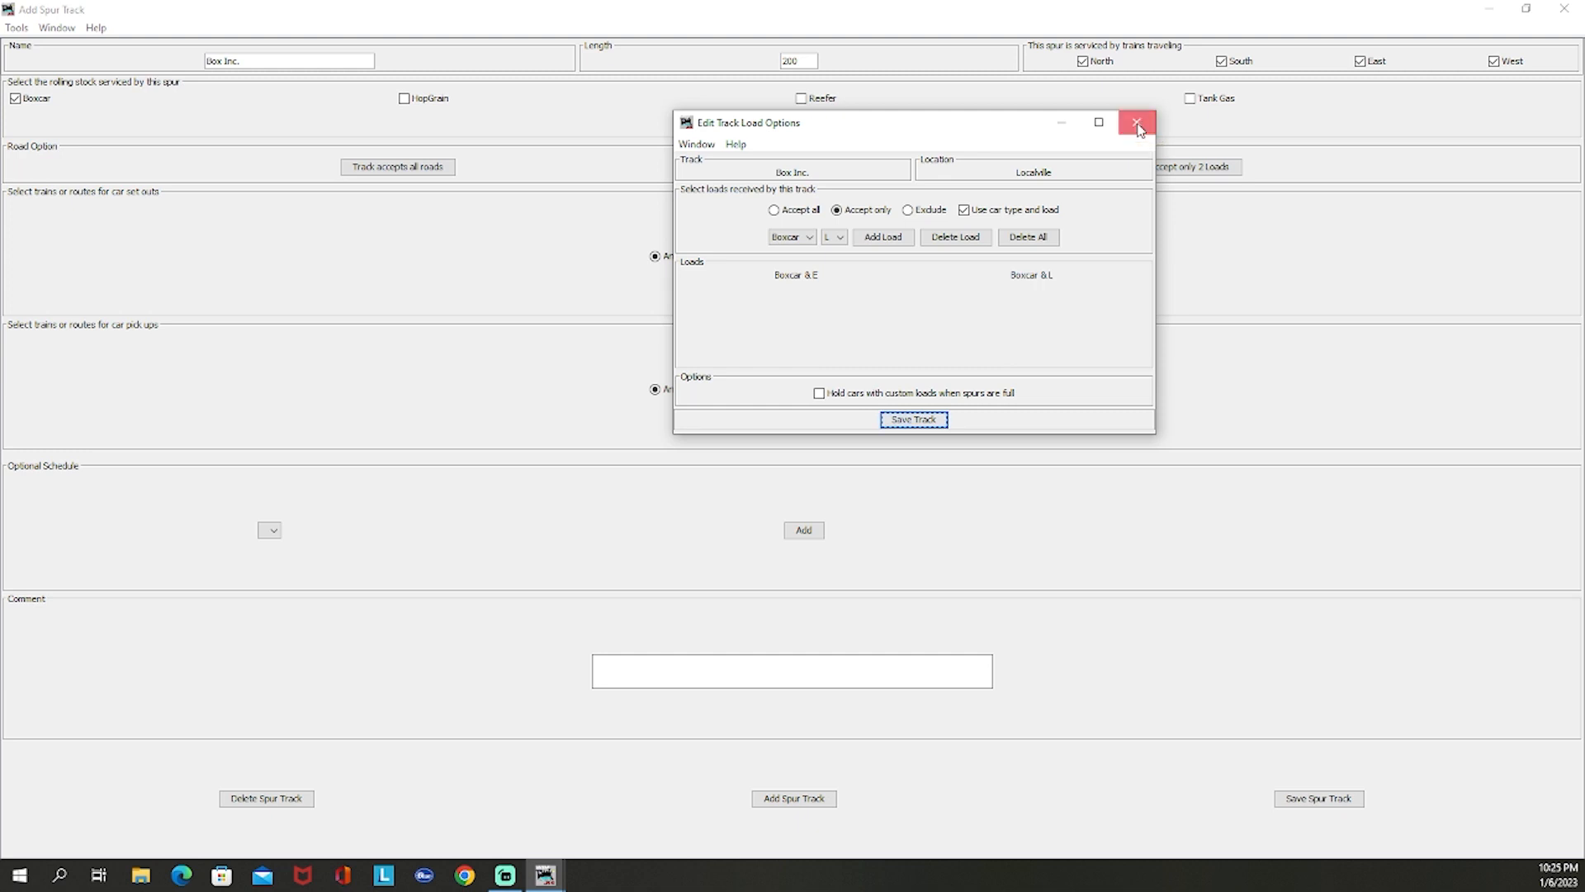
# Step: Close the Box Inc. load options, leaving the spur accepting only 2 loads
pyautogui.click(1136, 122)
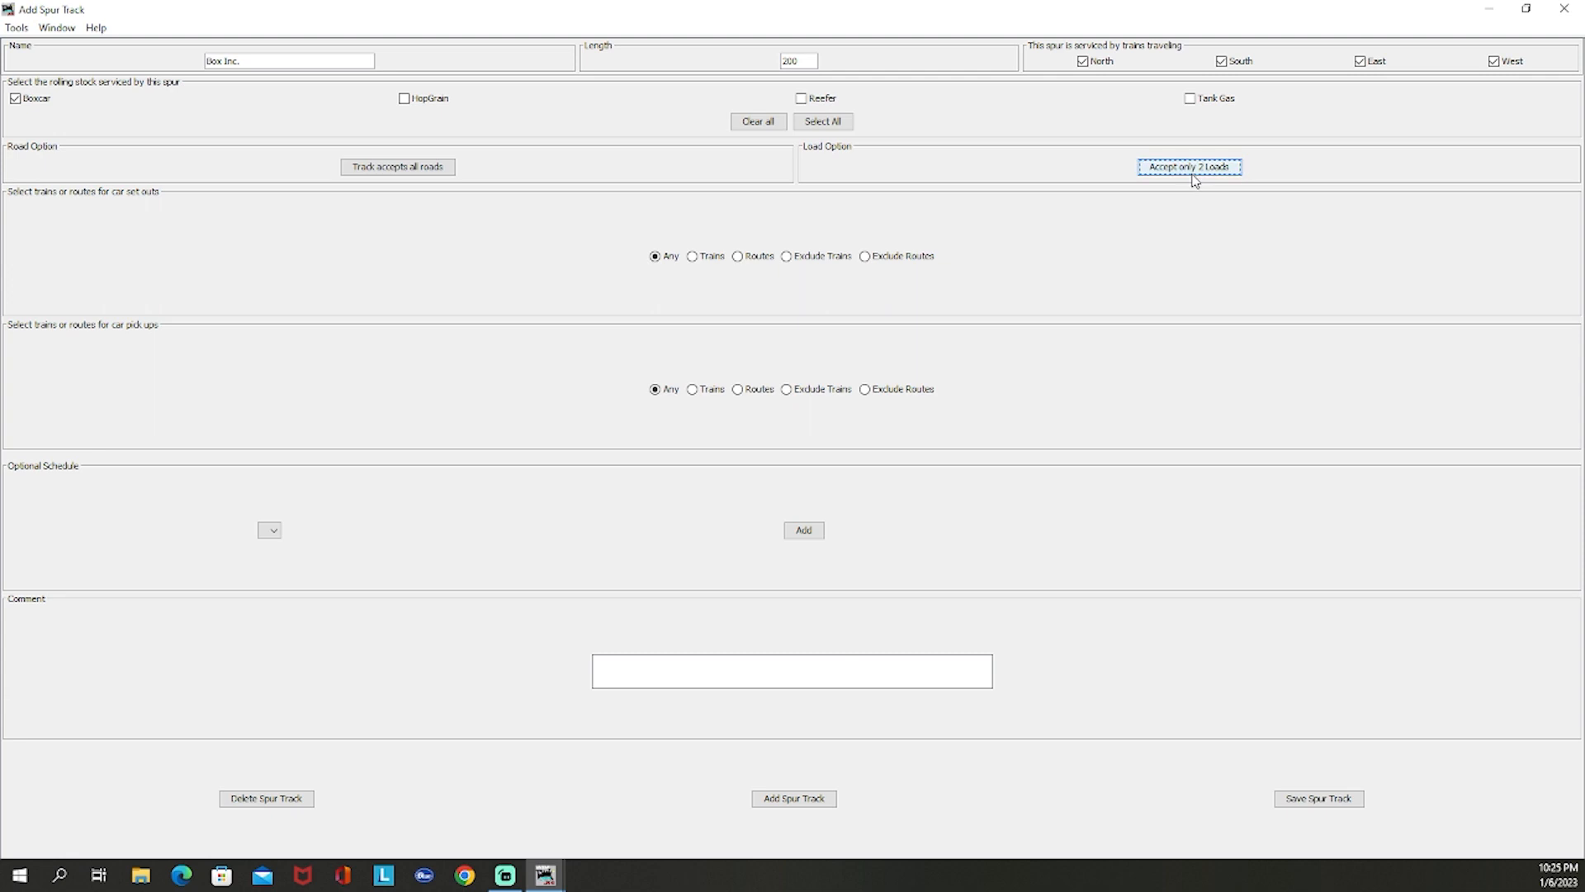
pyautogui.moveTo(836, 317)
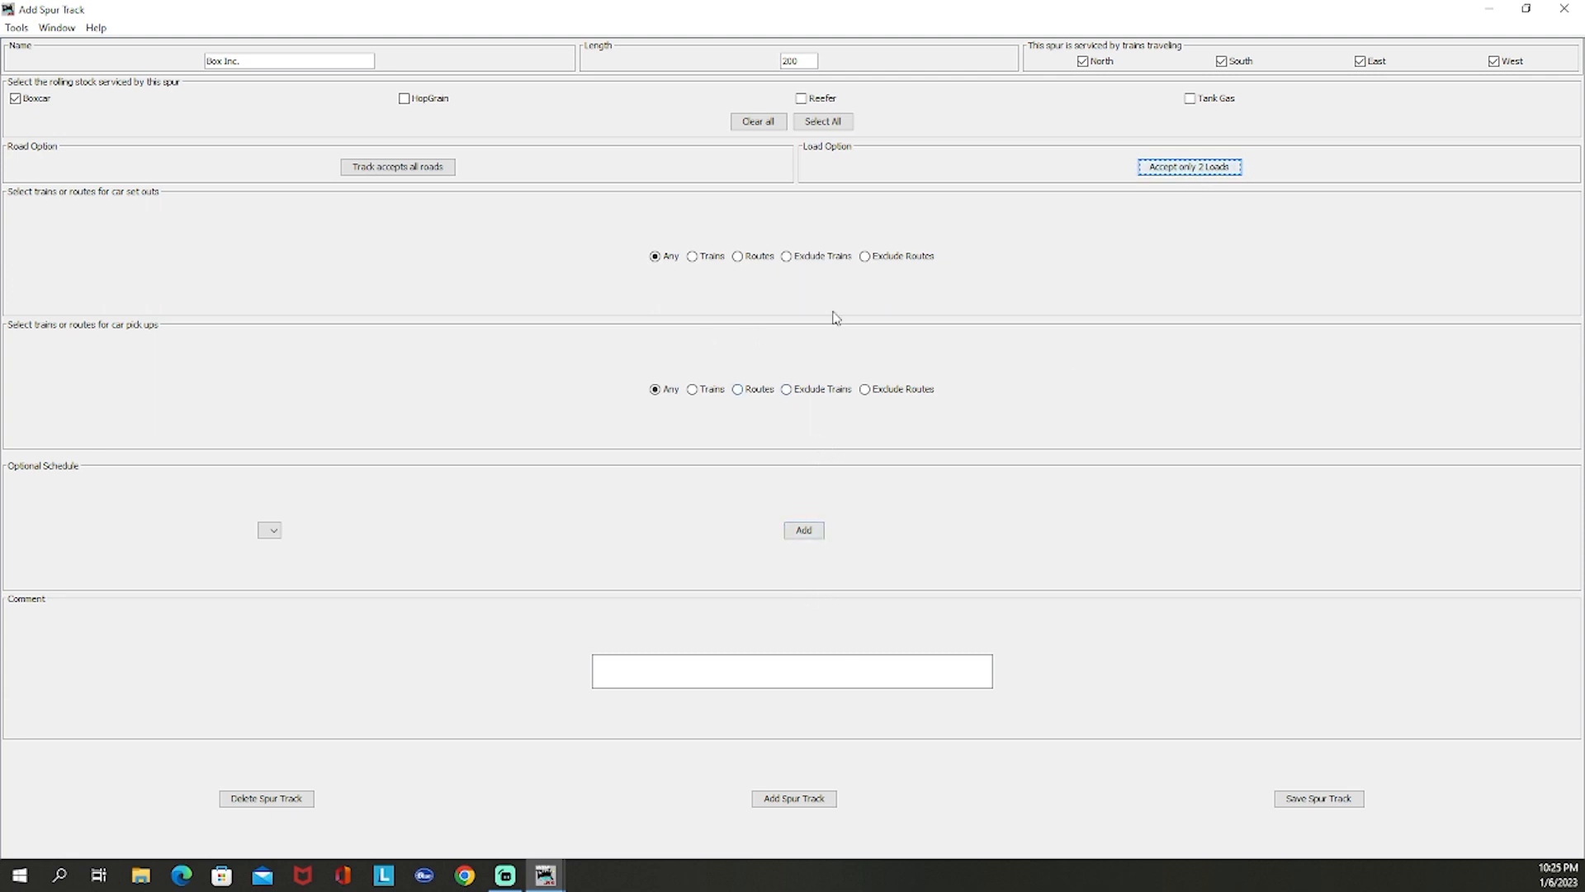
pyautogui.moveTo(761, 389)
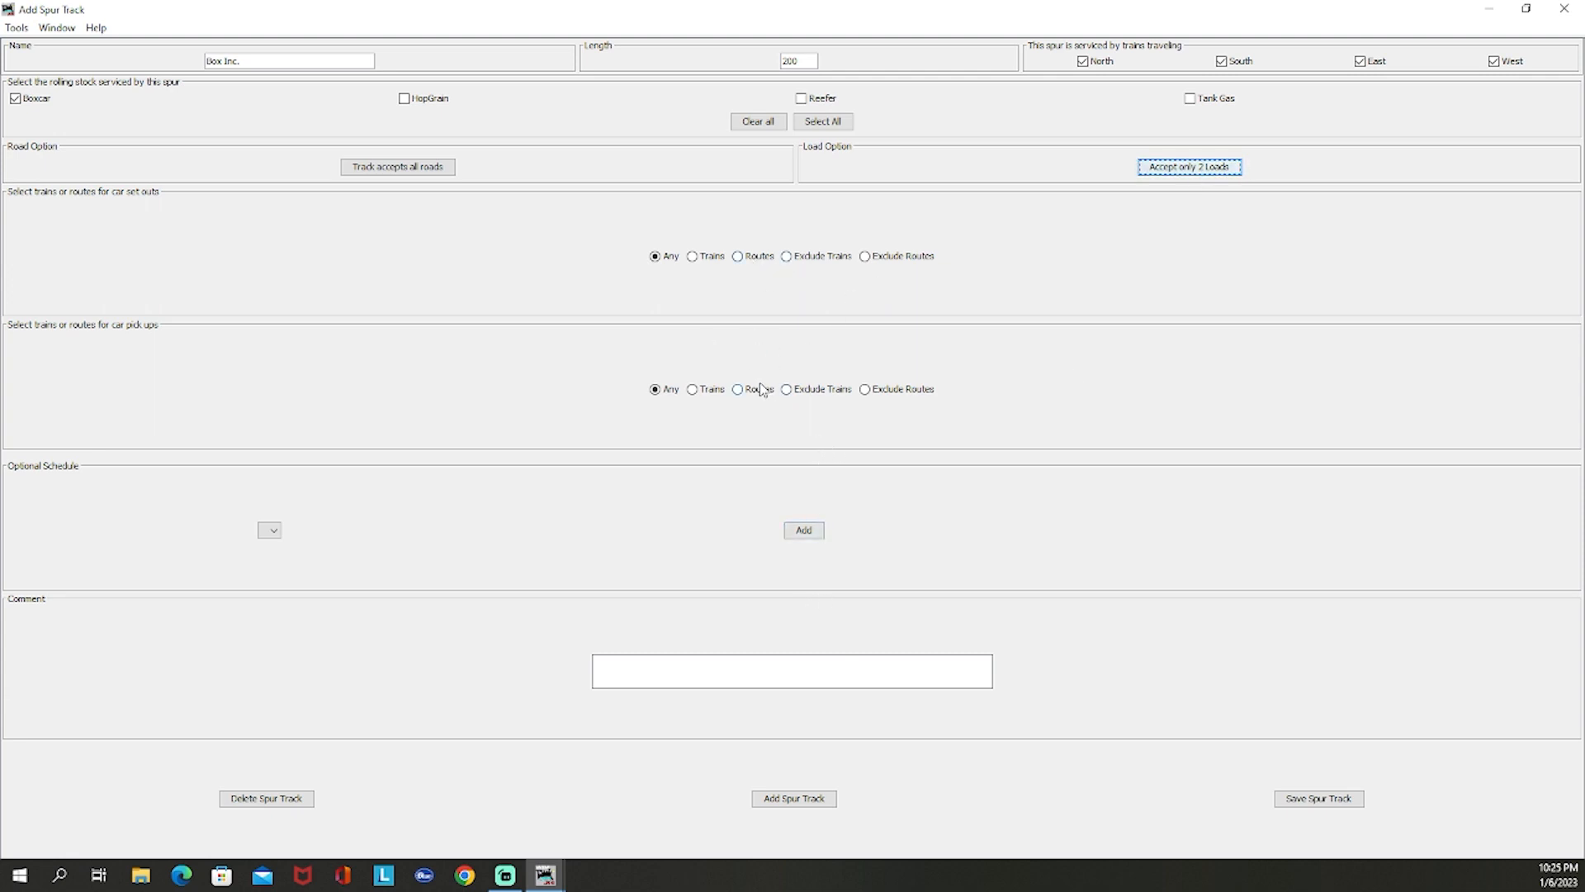
pyautogui.moveTo(761, 325)
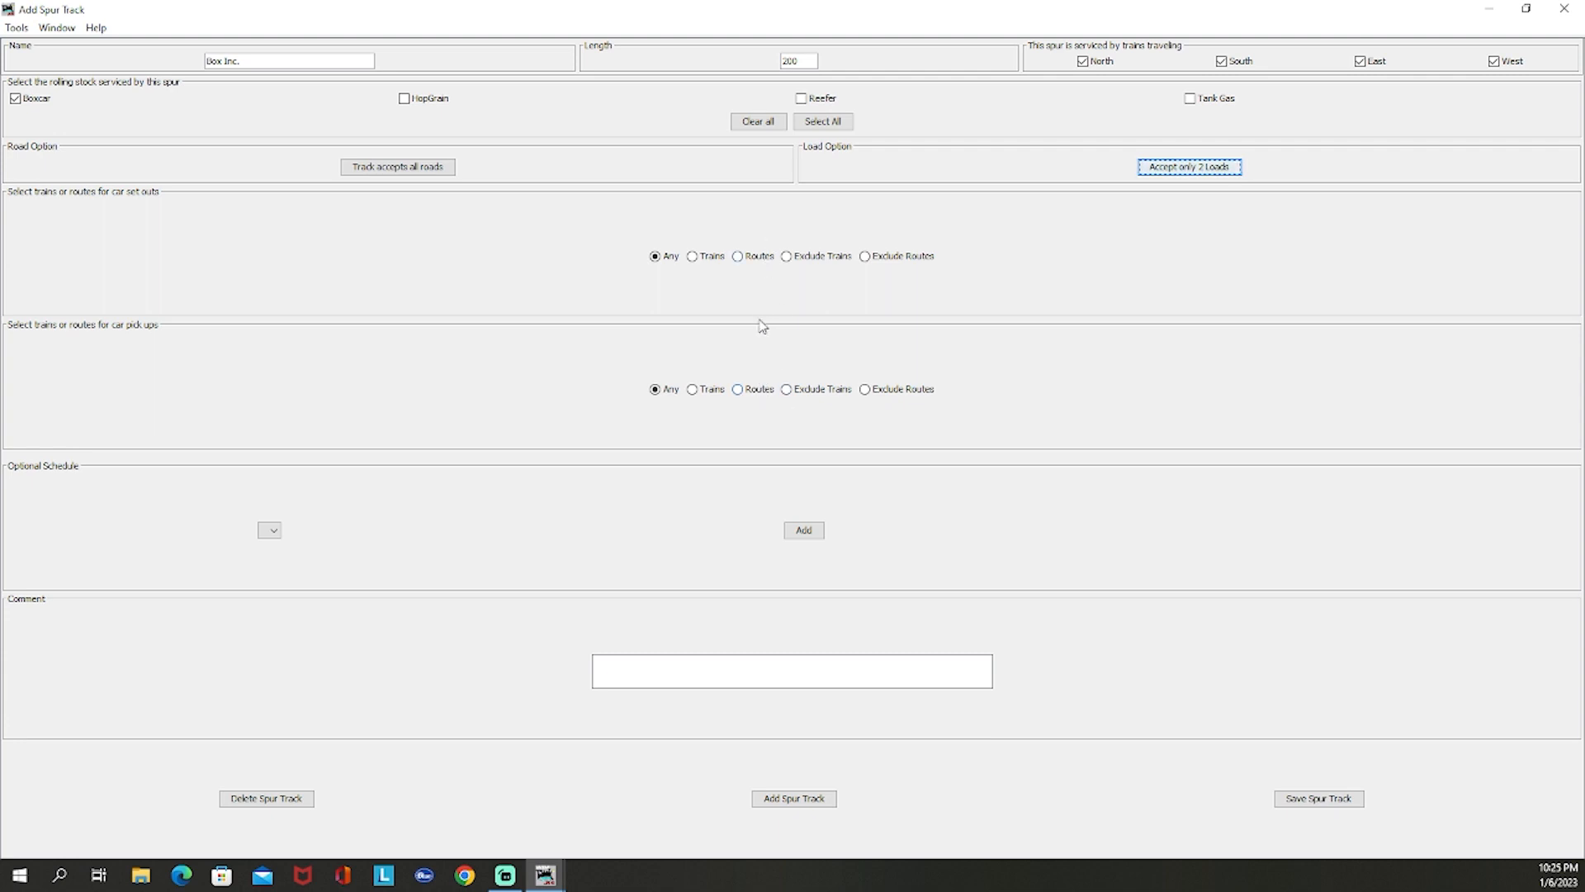
pyautogui.moveTo(765, 276)
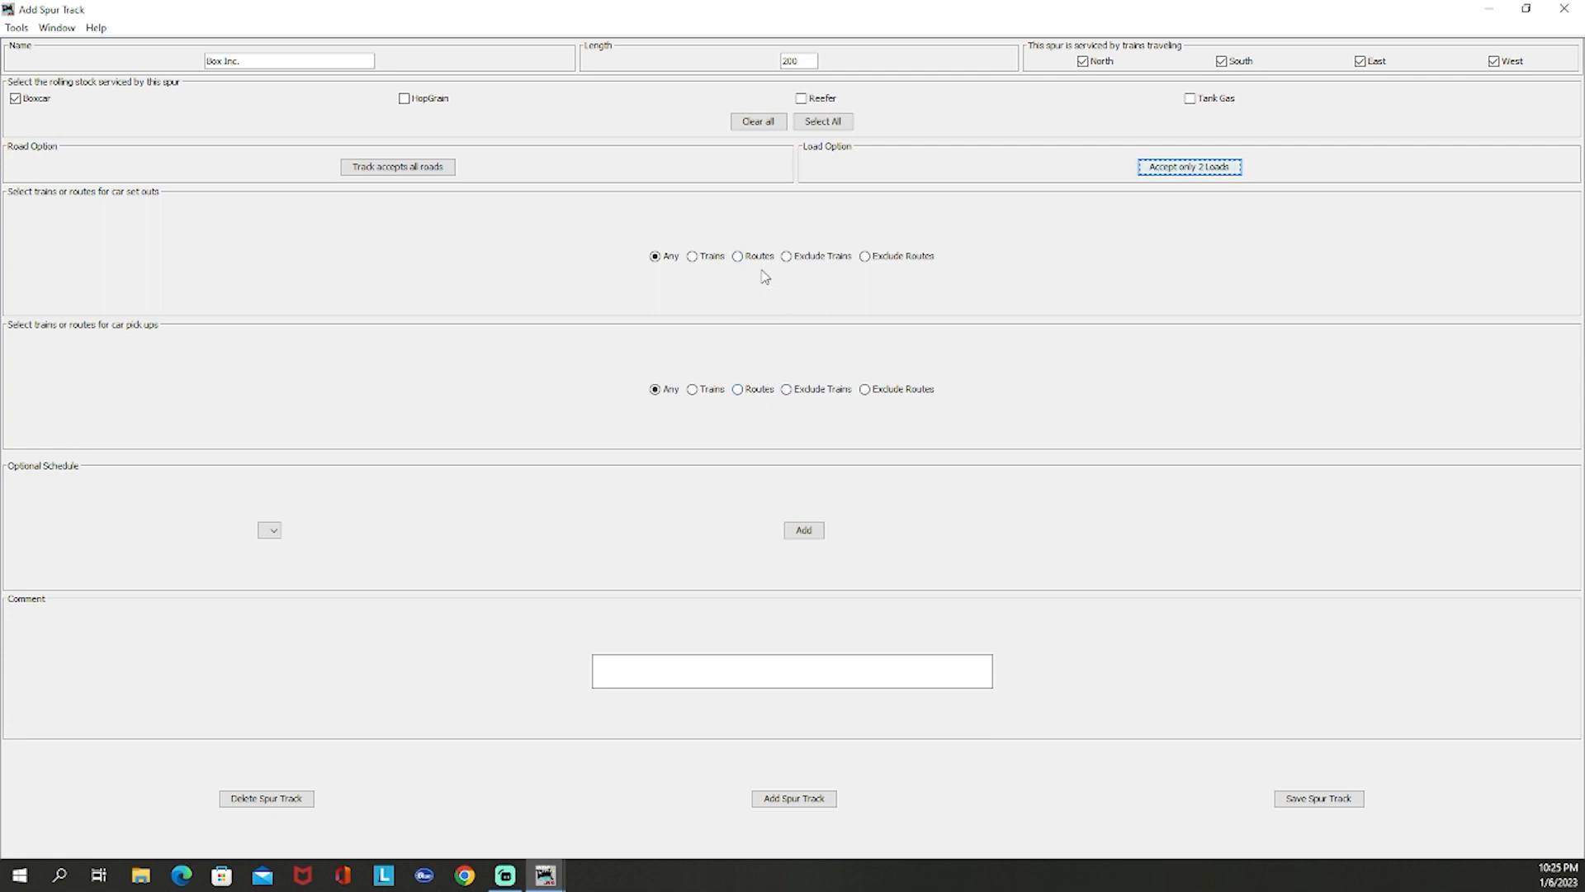
pyautogui.moveTo(715, 293)
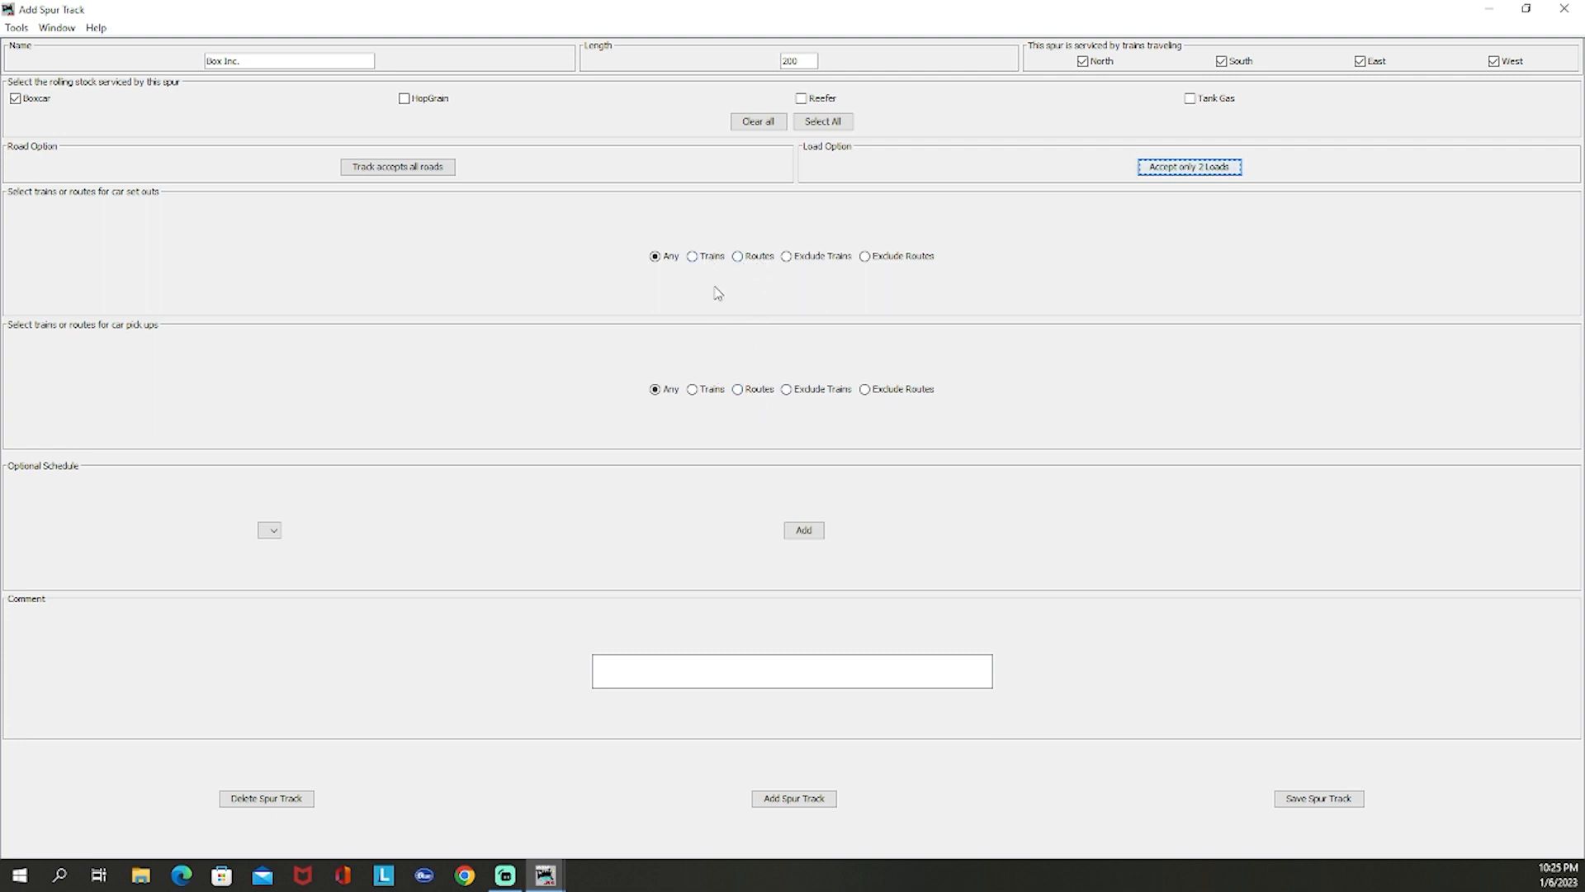
pyautogui.moveTo(698, 278)
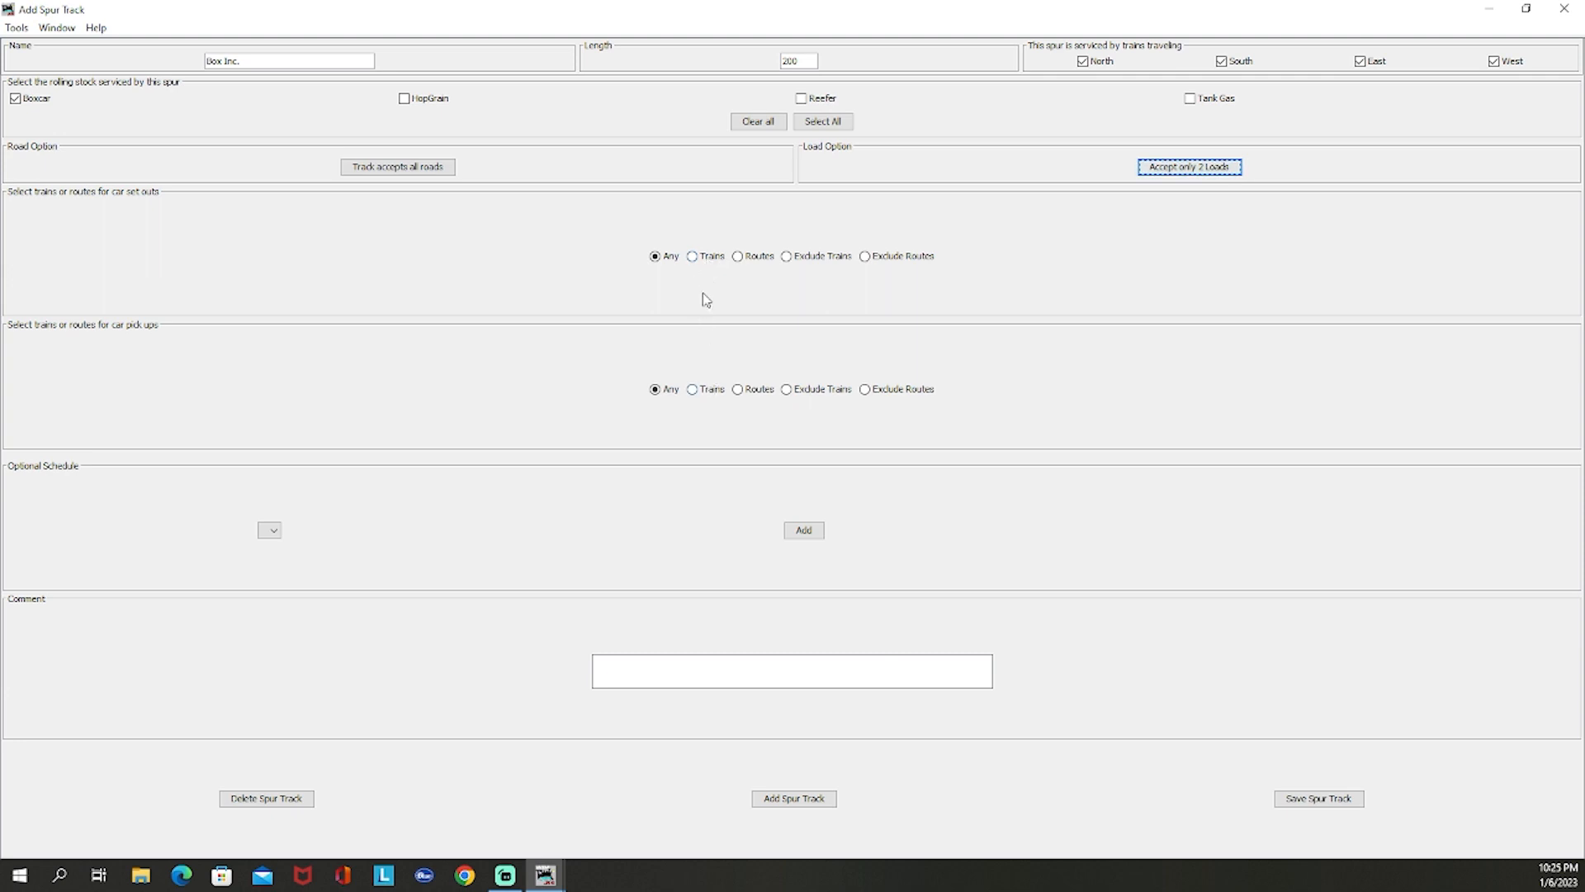
pyautogui.moveTo(704, 312)
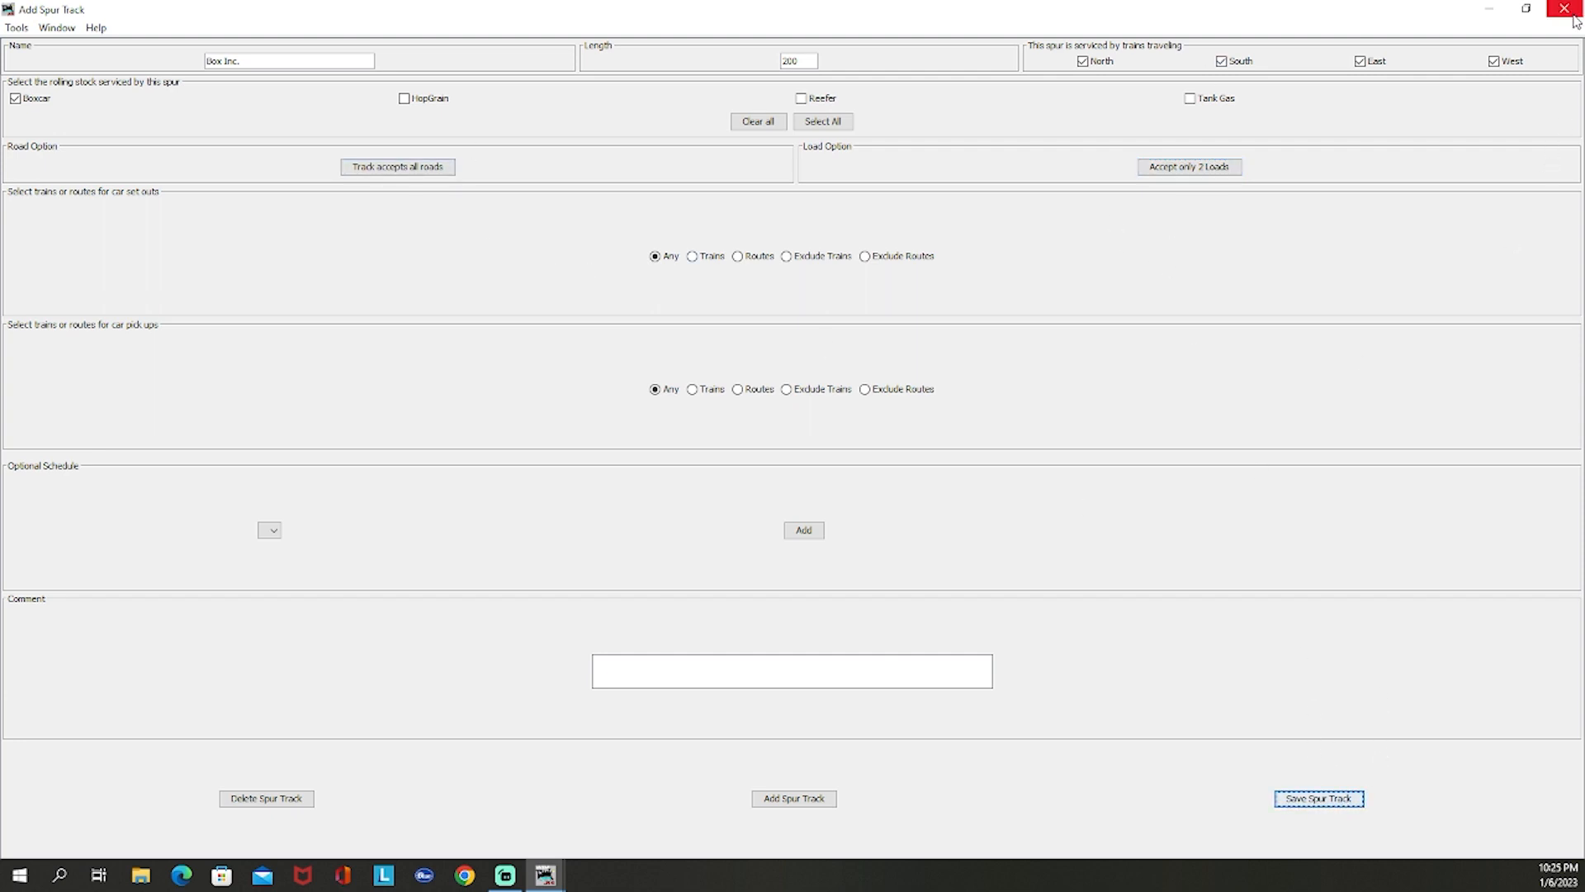
# Step: Add a spur named Reefer Inc. with length 183 to Localville
pyautogui.click(1319, 797)
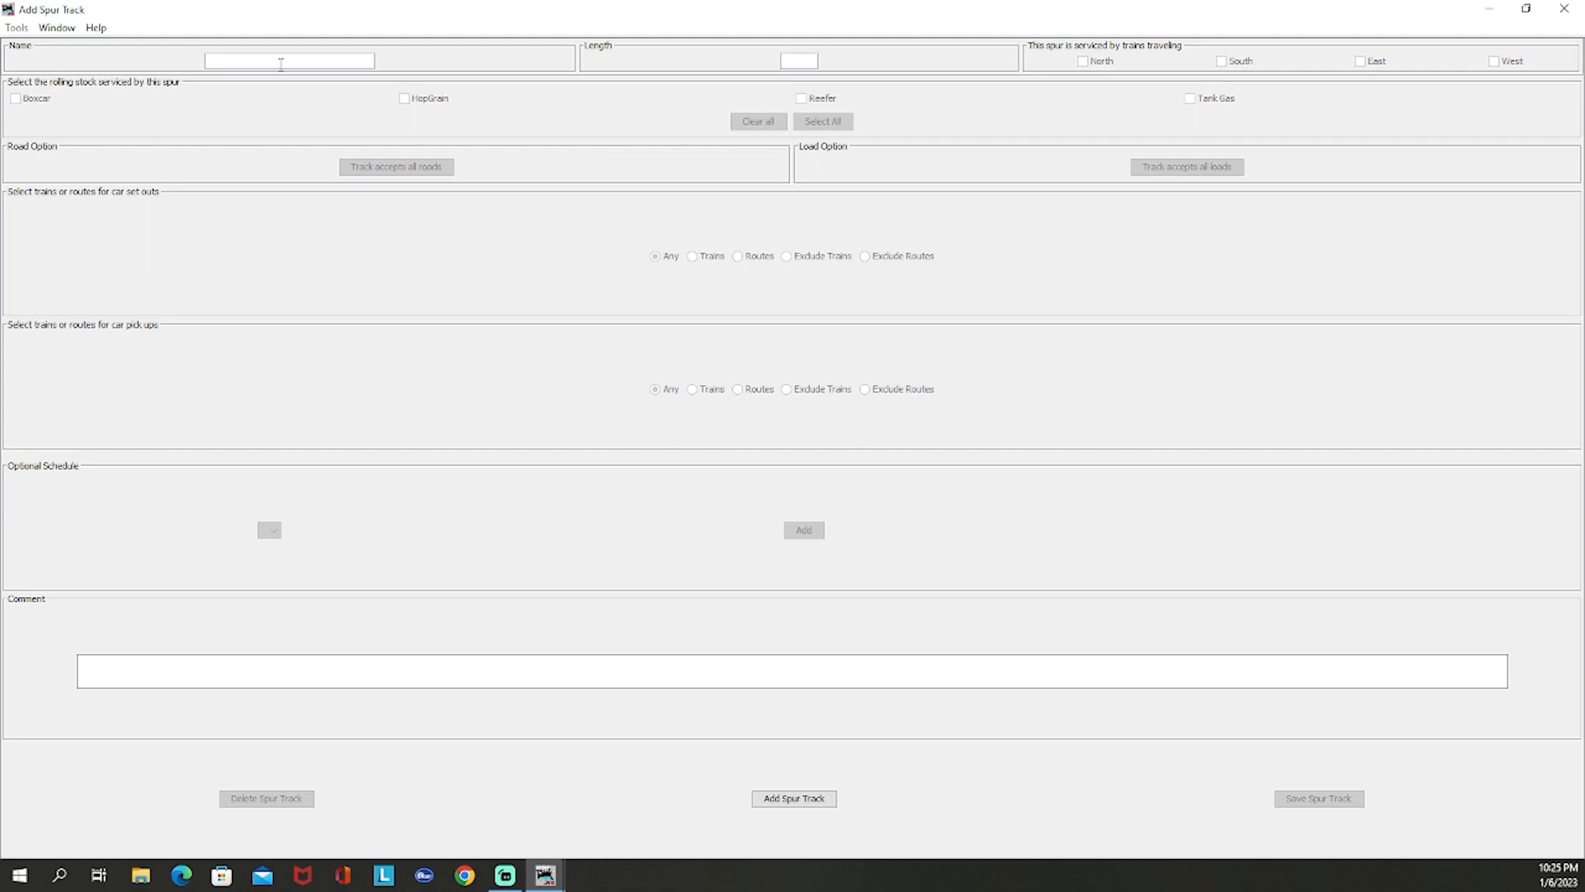
pyautogui.write('Reefer')
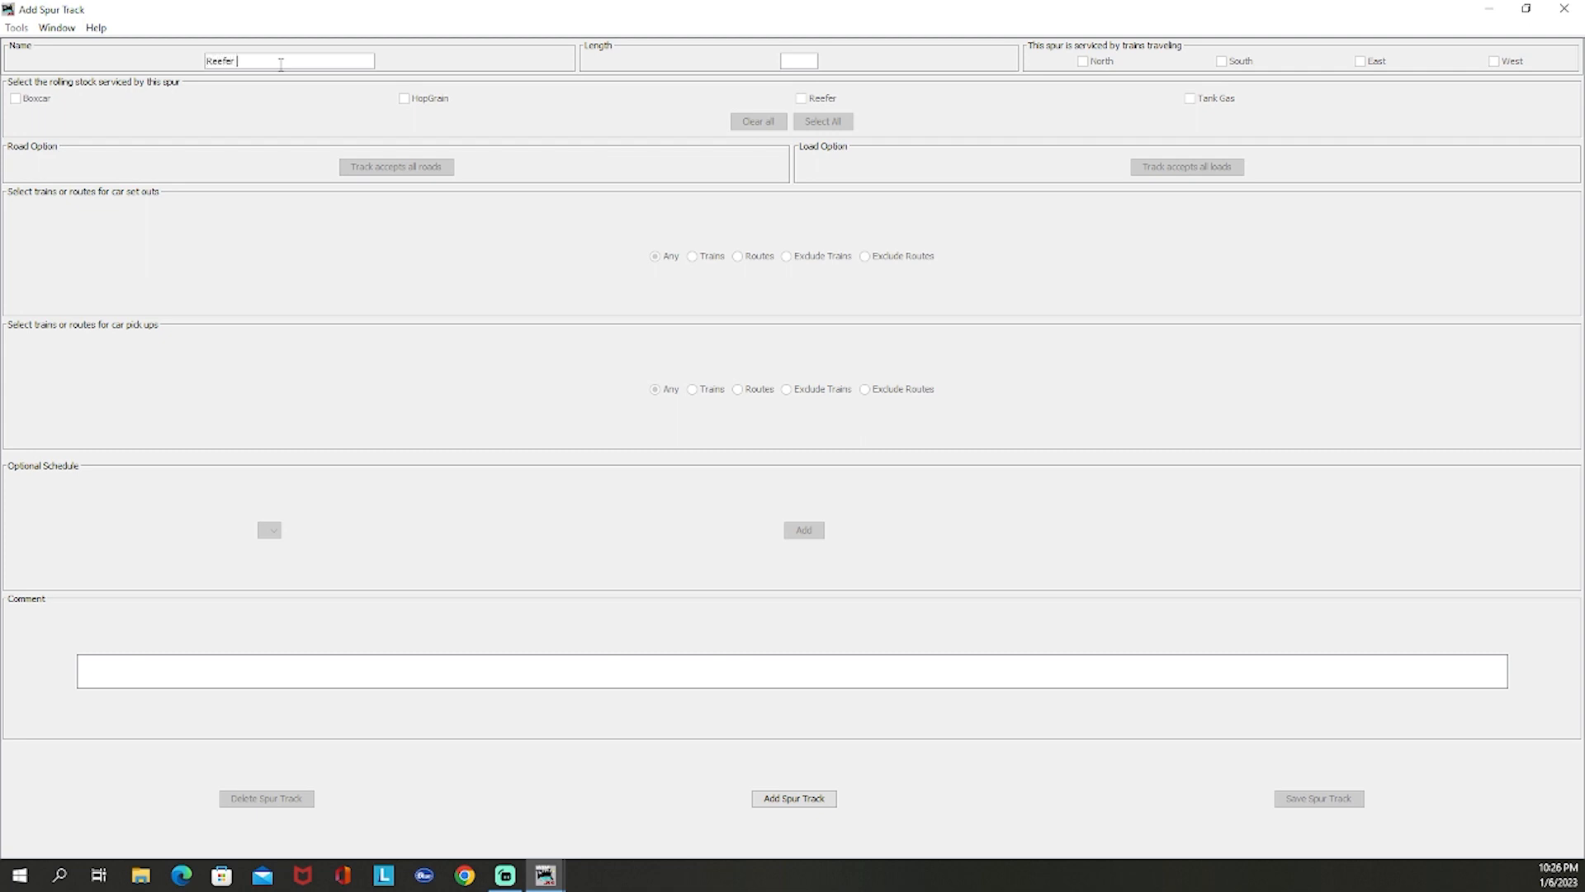
pyautogui.write('Inc.')
pyautogui.click(799, 60)
pyautogui.write('183')
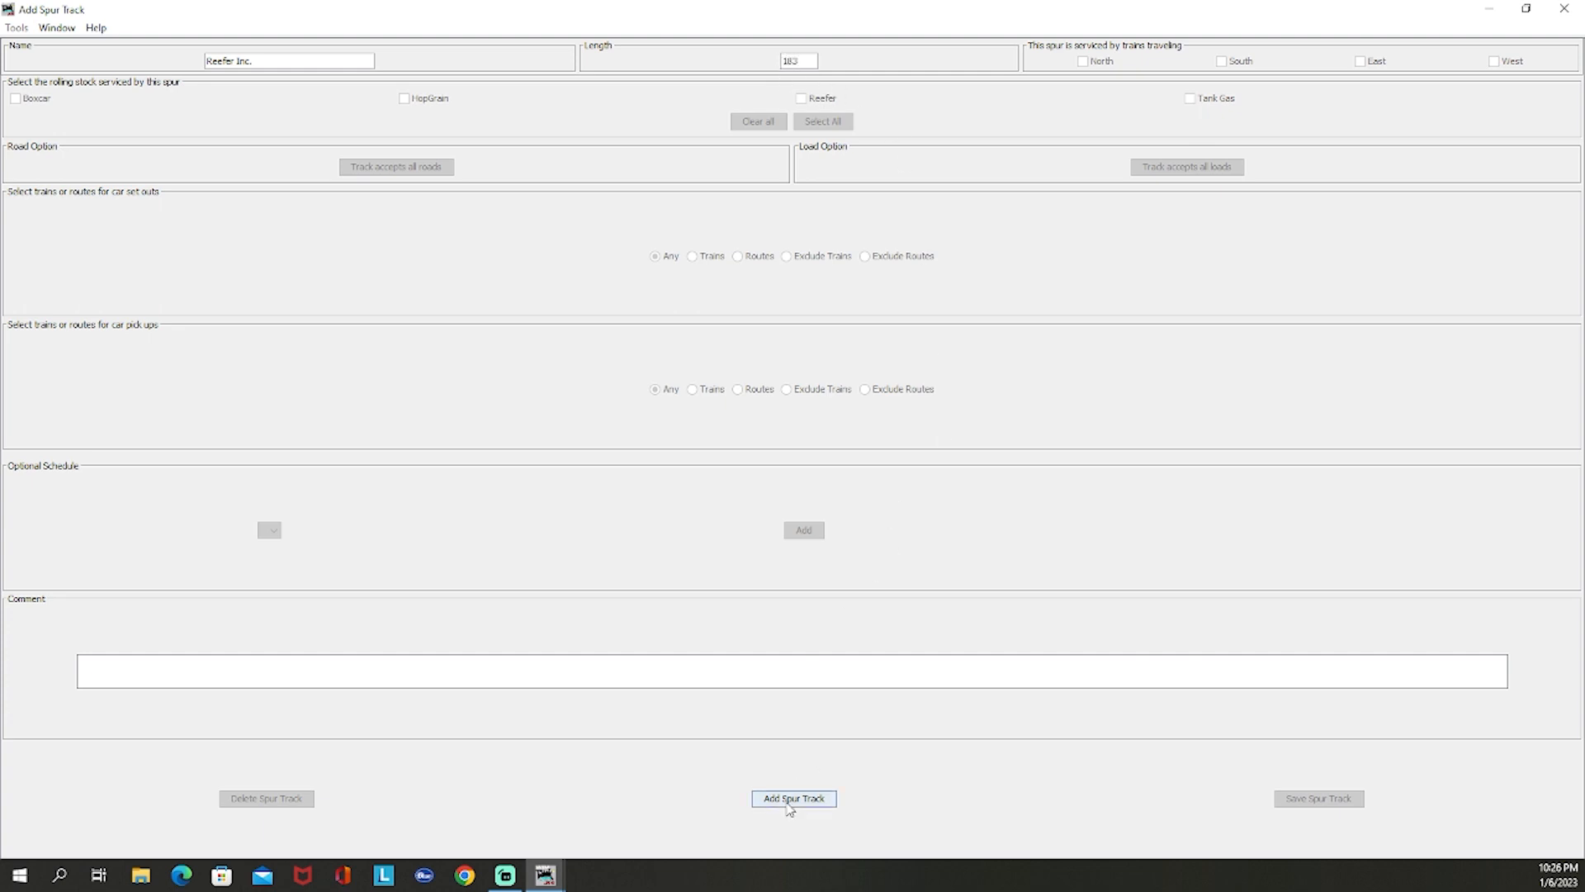
pyautogui.click(823, 121)
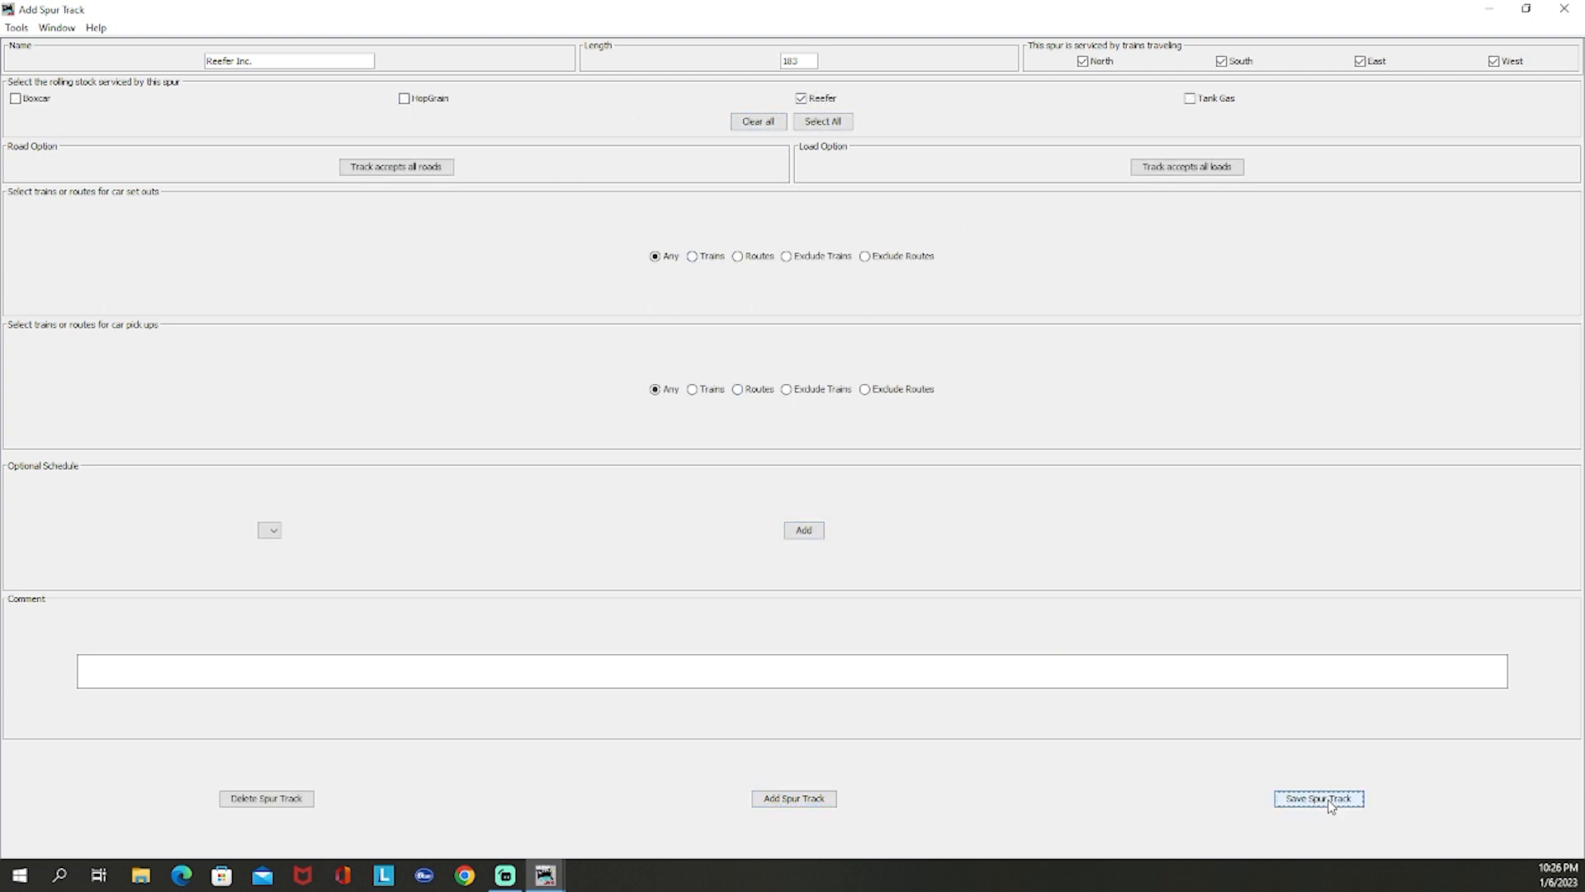
# Step: Set Reefer Inc. load options to Accept only the Reefer E load and close them
pyautogui.click(1186, 166)
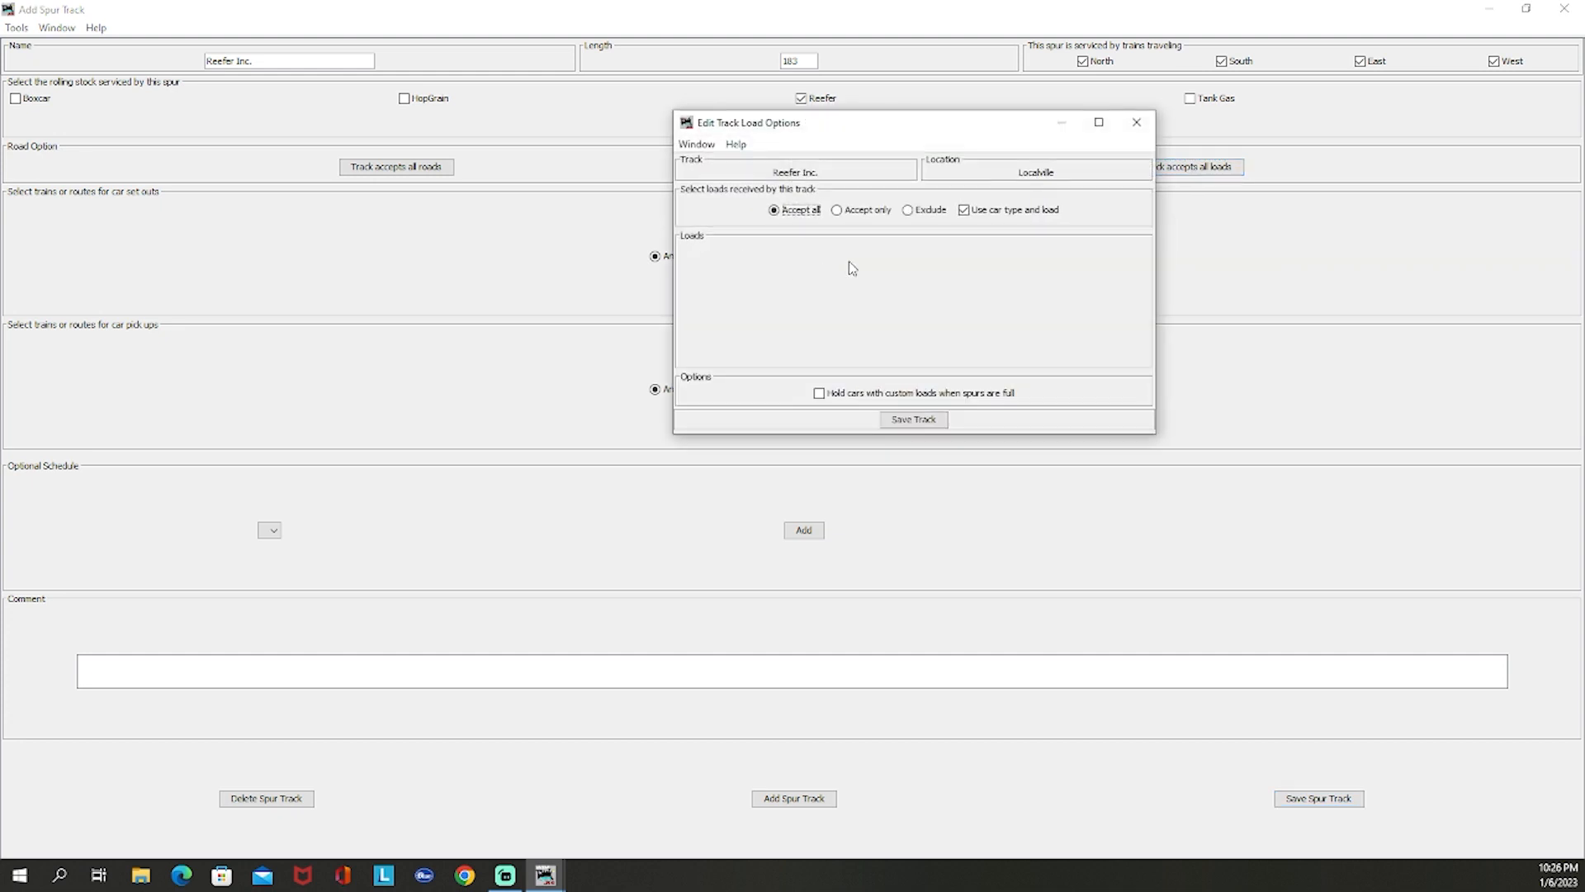
pyautogui.click(837, 209)
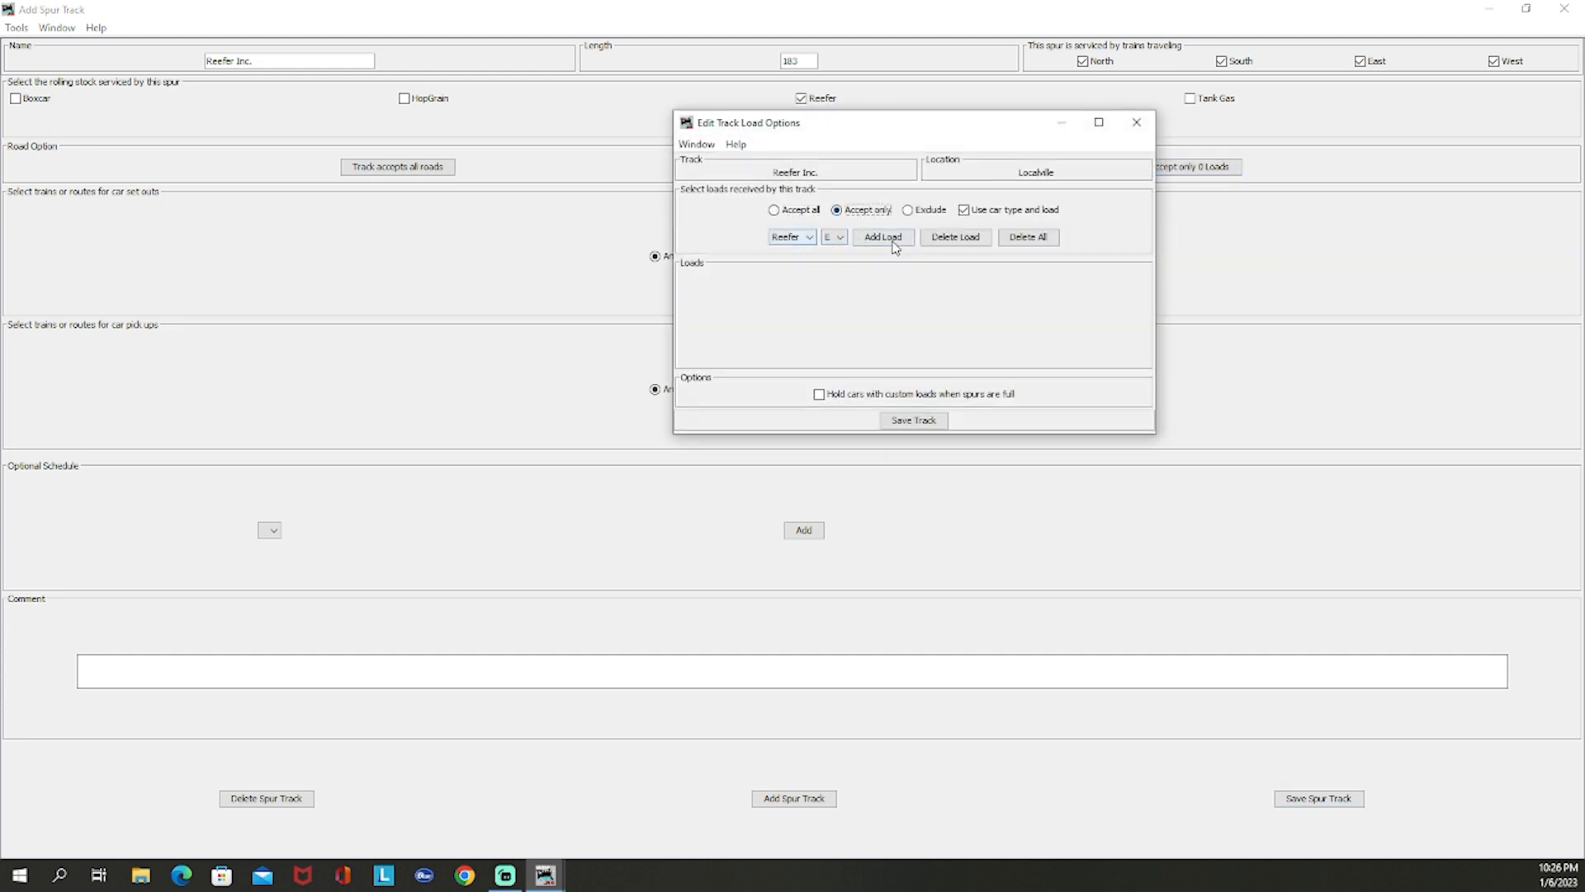
pyautogui.click(881, 237)
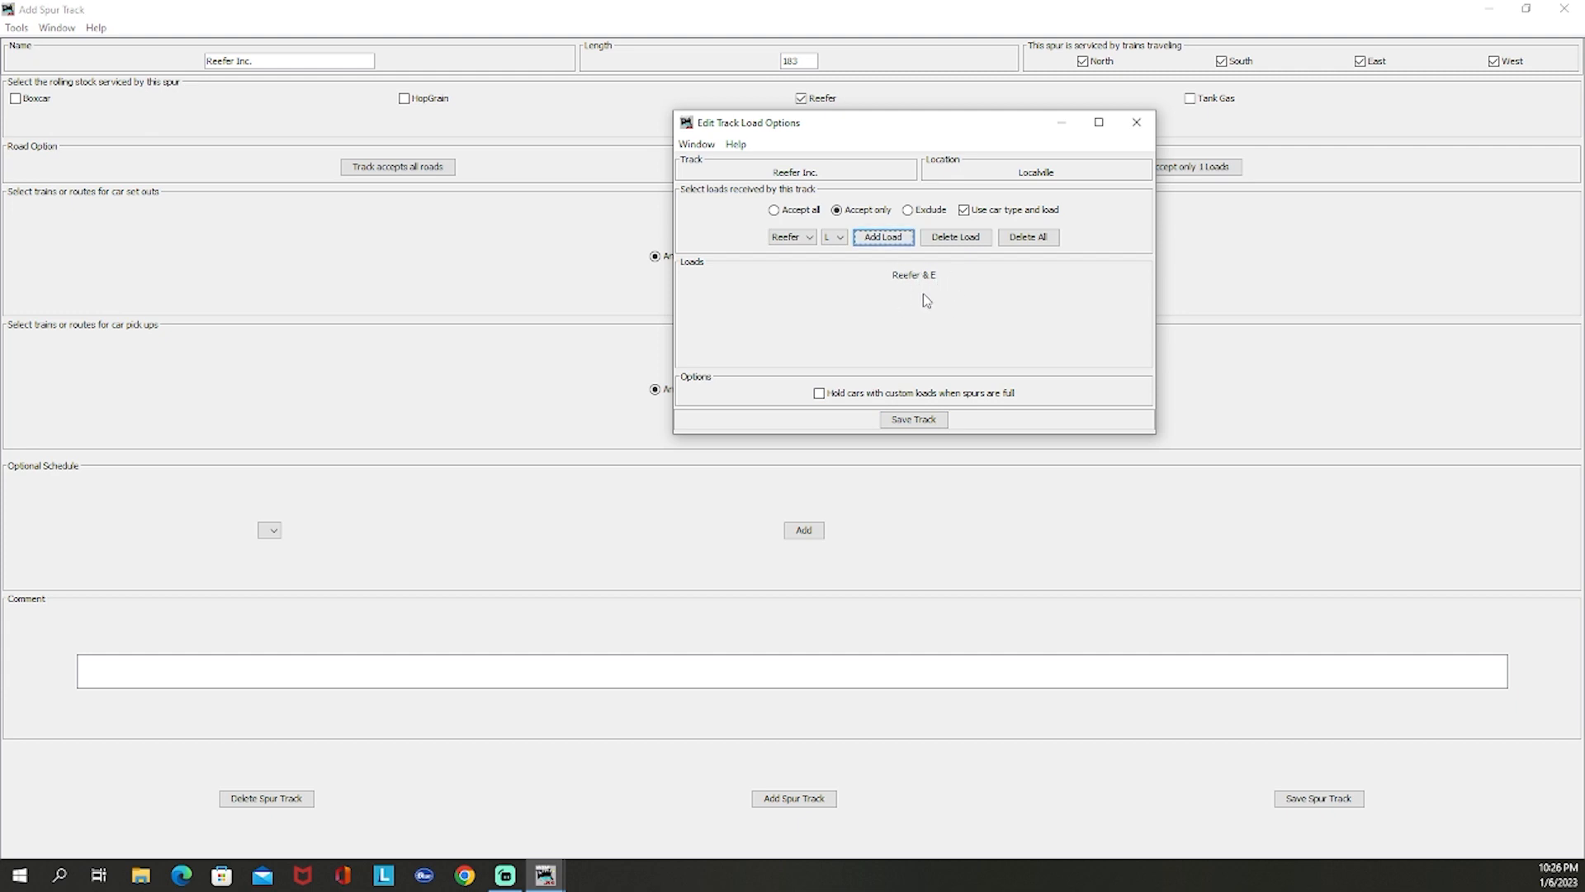
pyautogui.moveTo(908, 283)
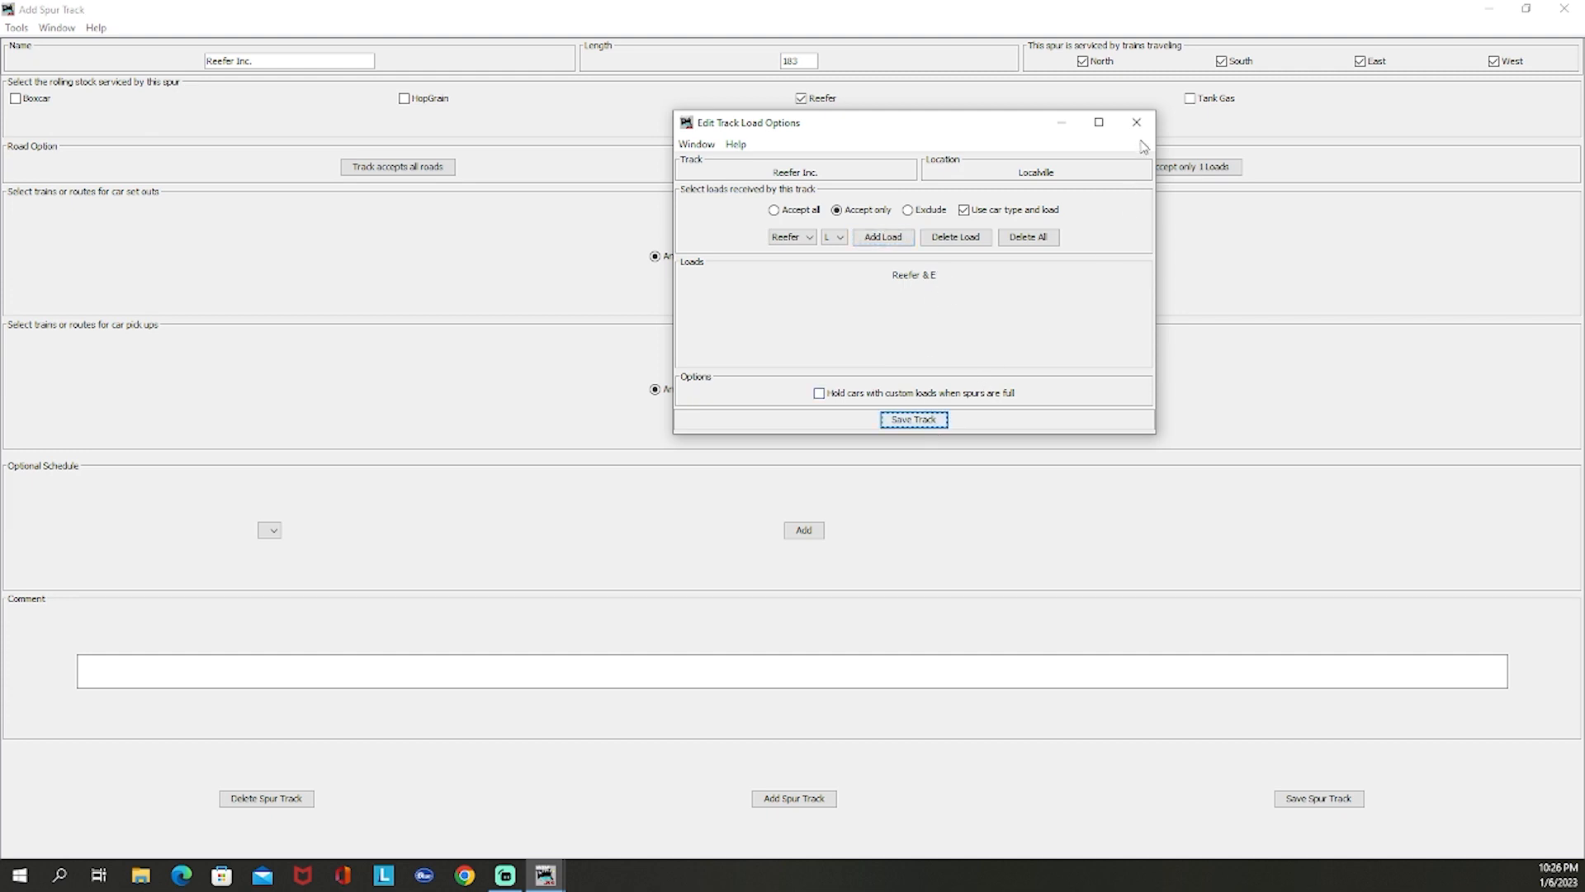
pyautogui.click(912, 419)
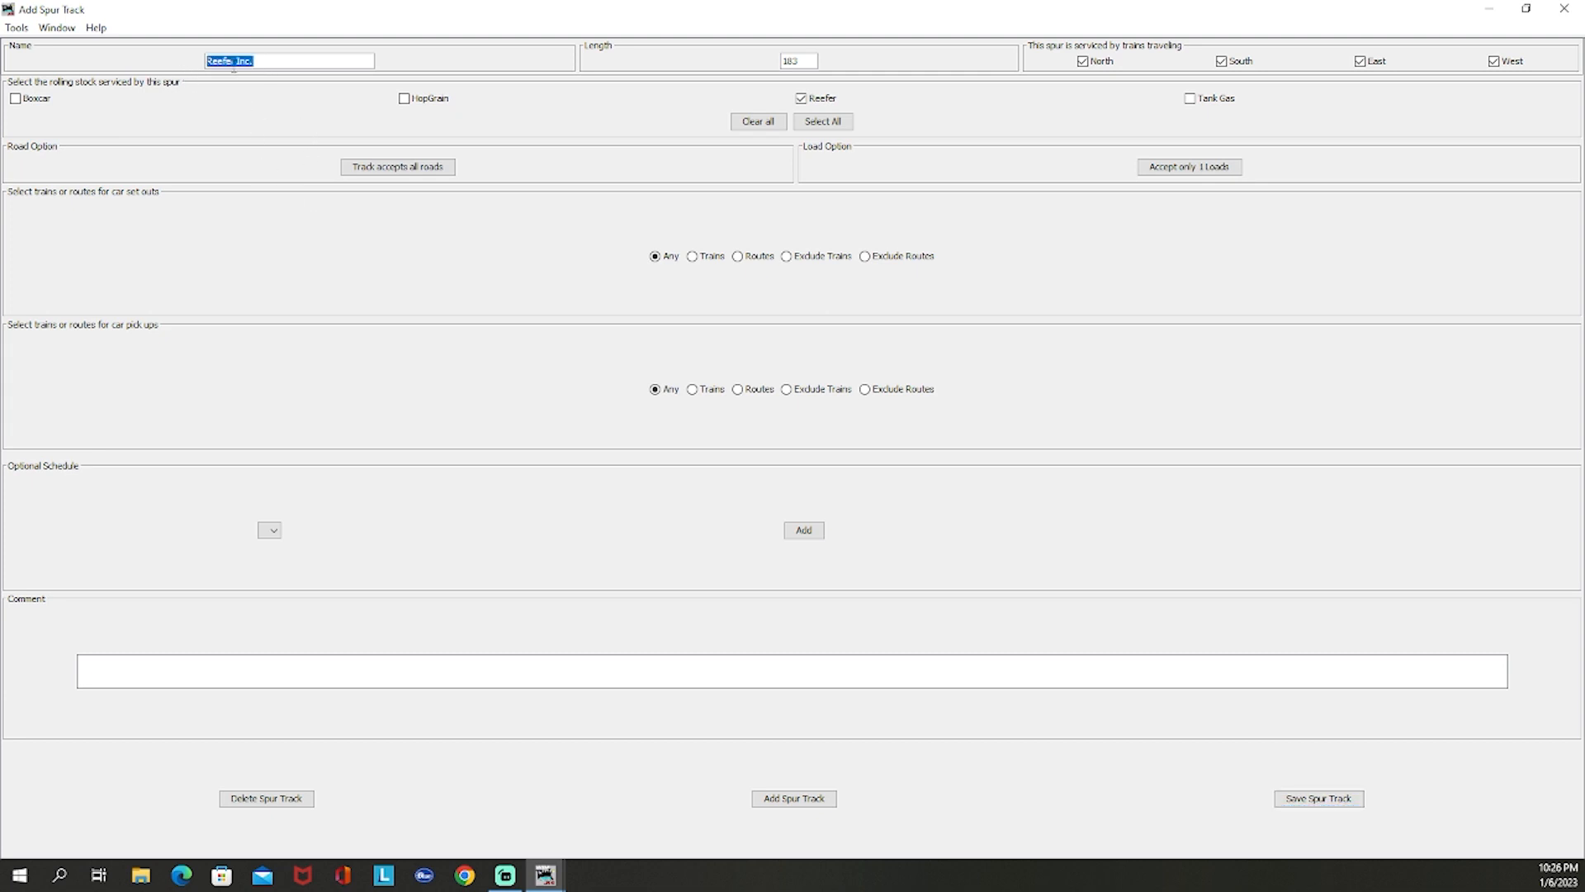
# Step: Create the Tank Inc. spur with length 174 serving only Tank Gas cars
pyautogui.click(288, 60)
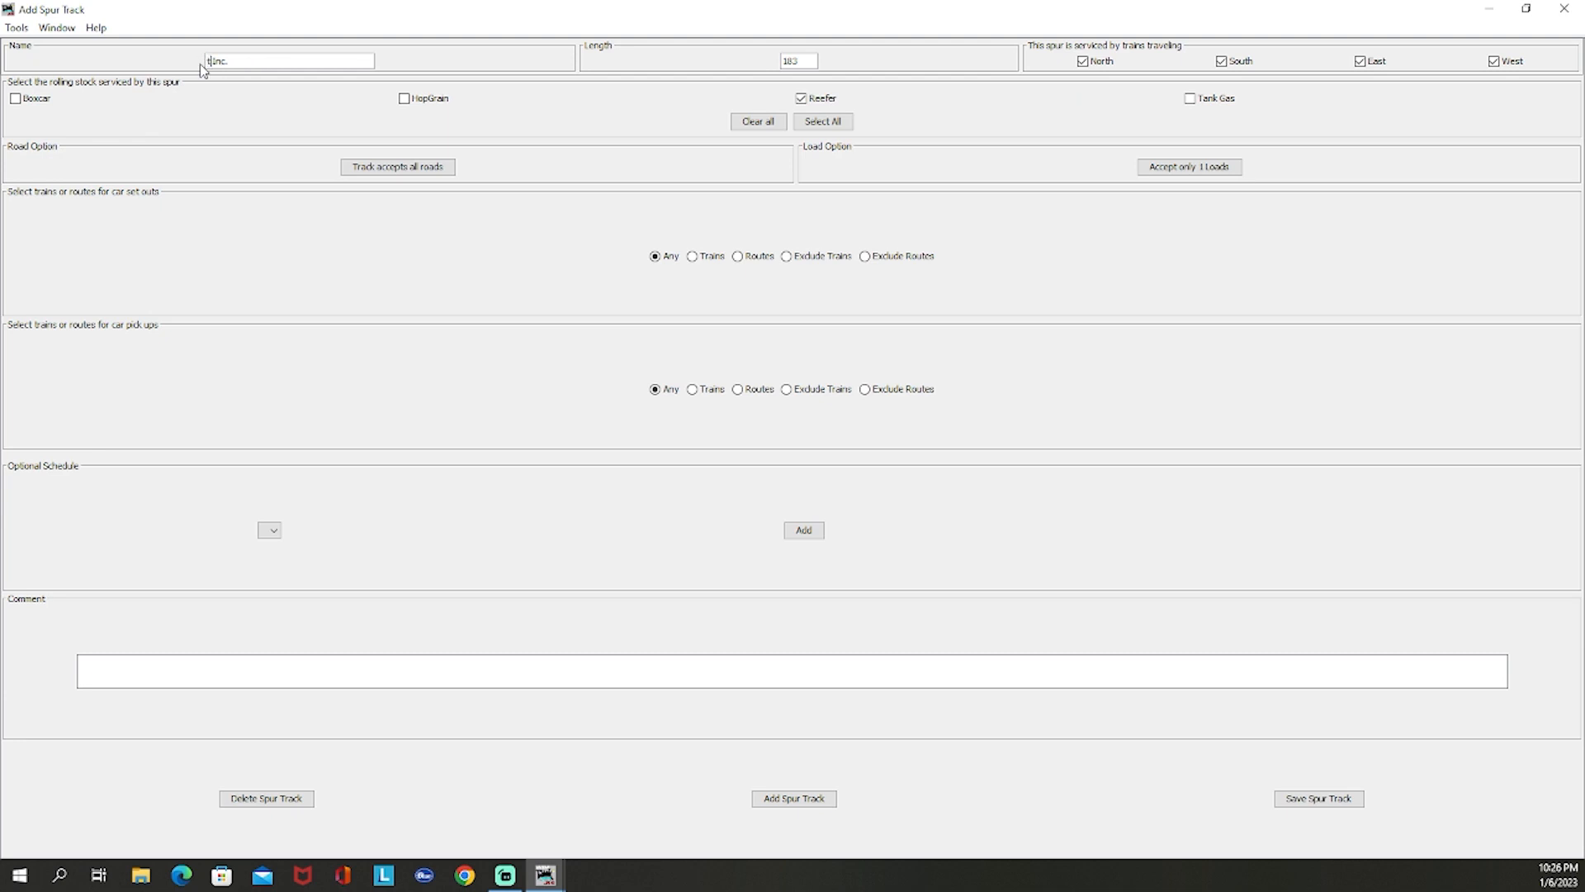
pyautogui.write('Tank')
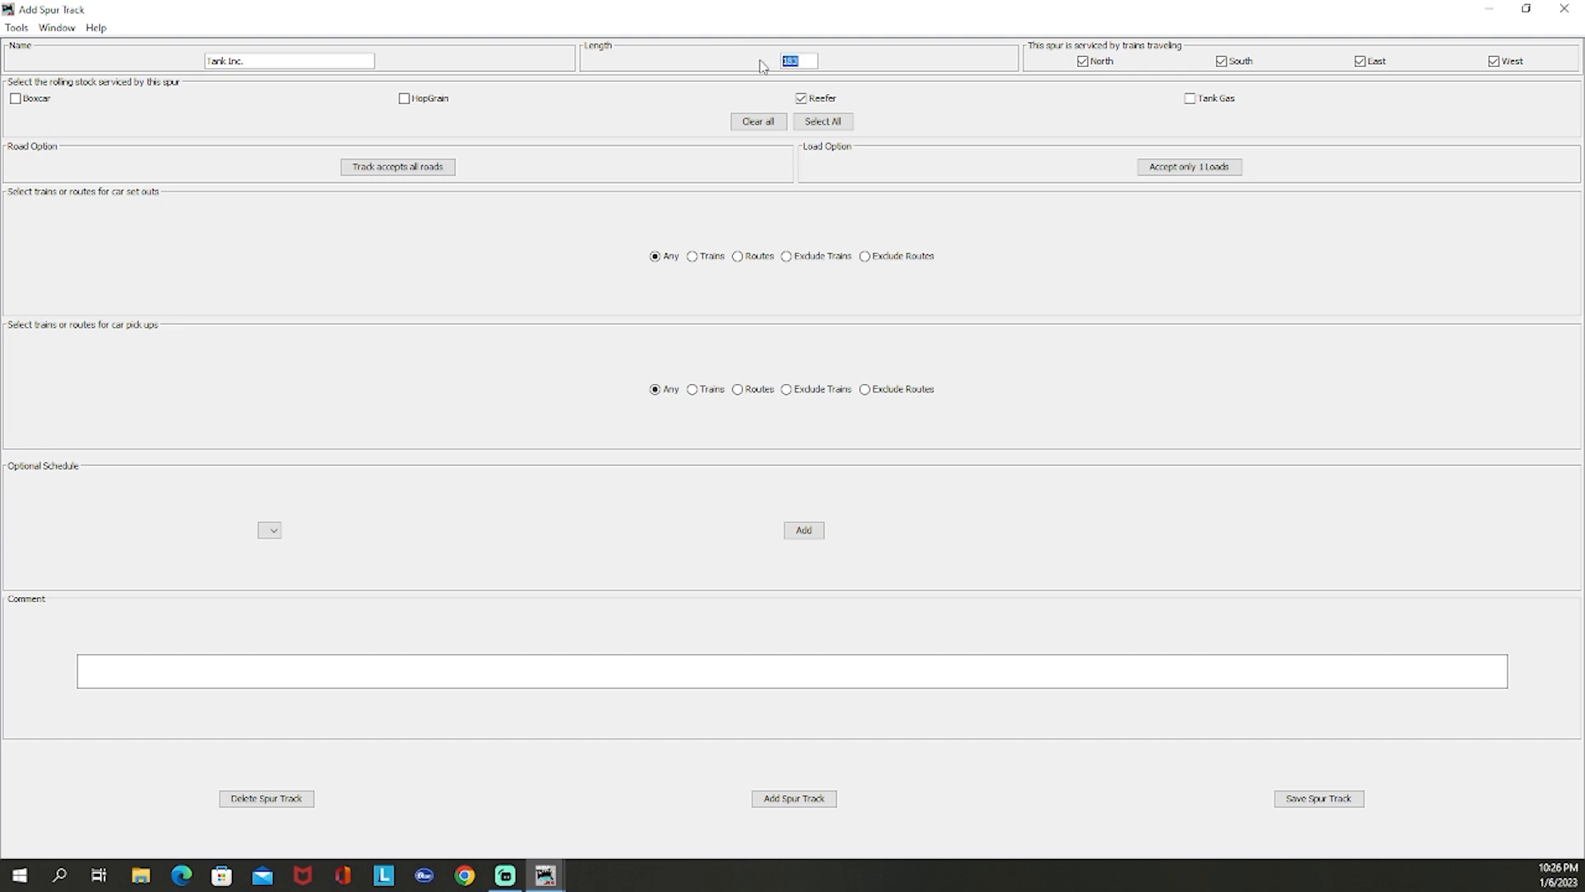
pyautogui.write('174')
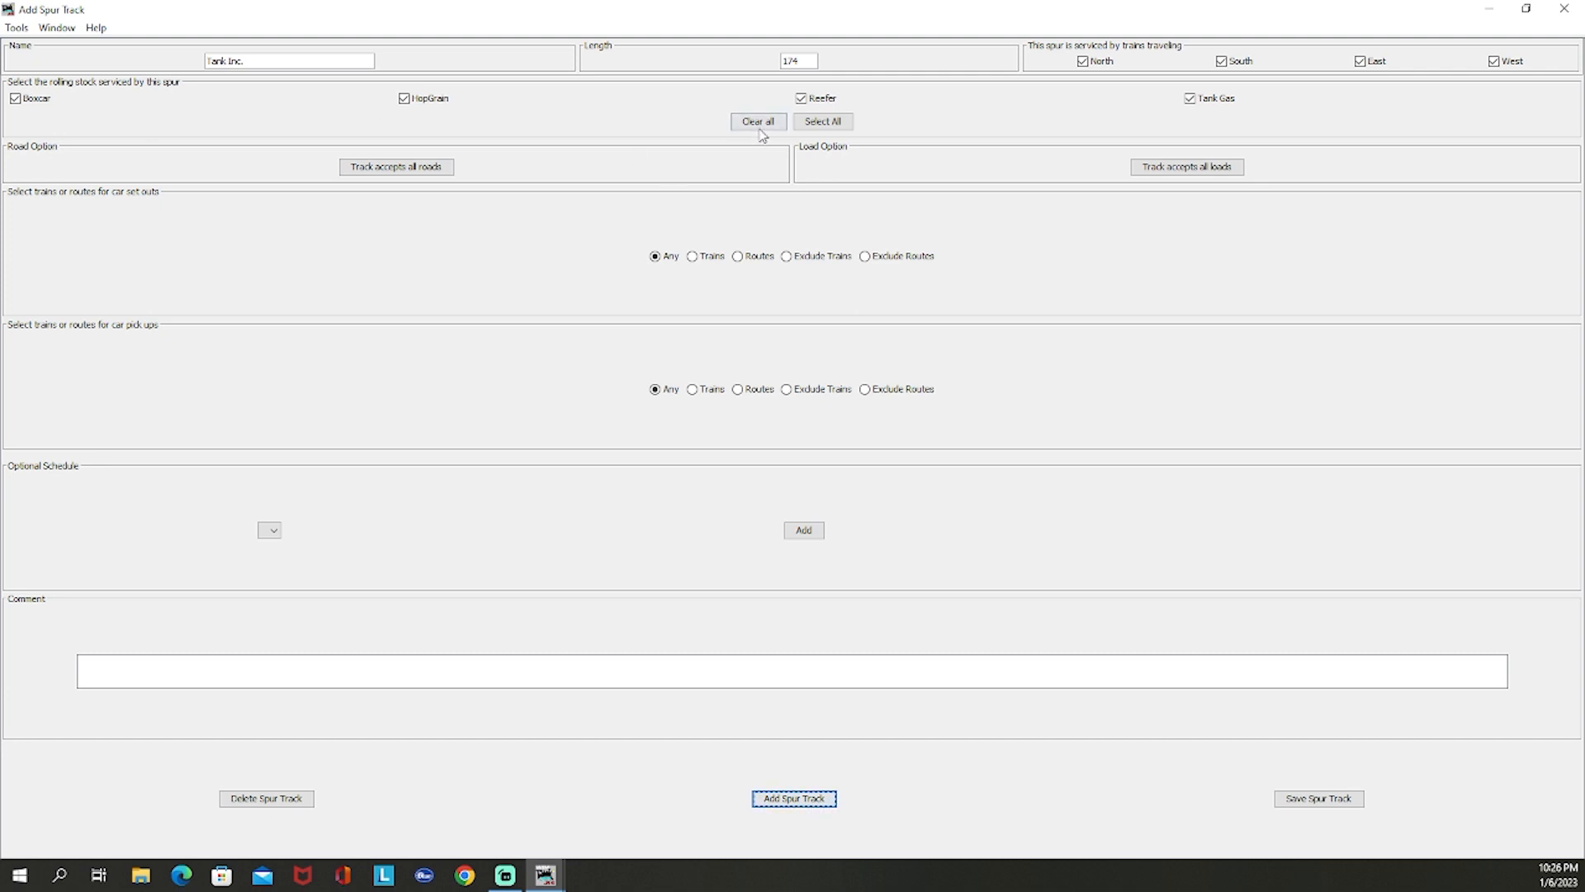
pyautogui.click(756, 122)
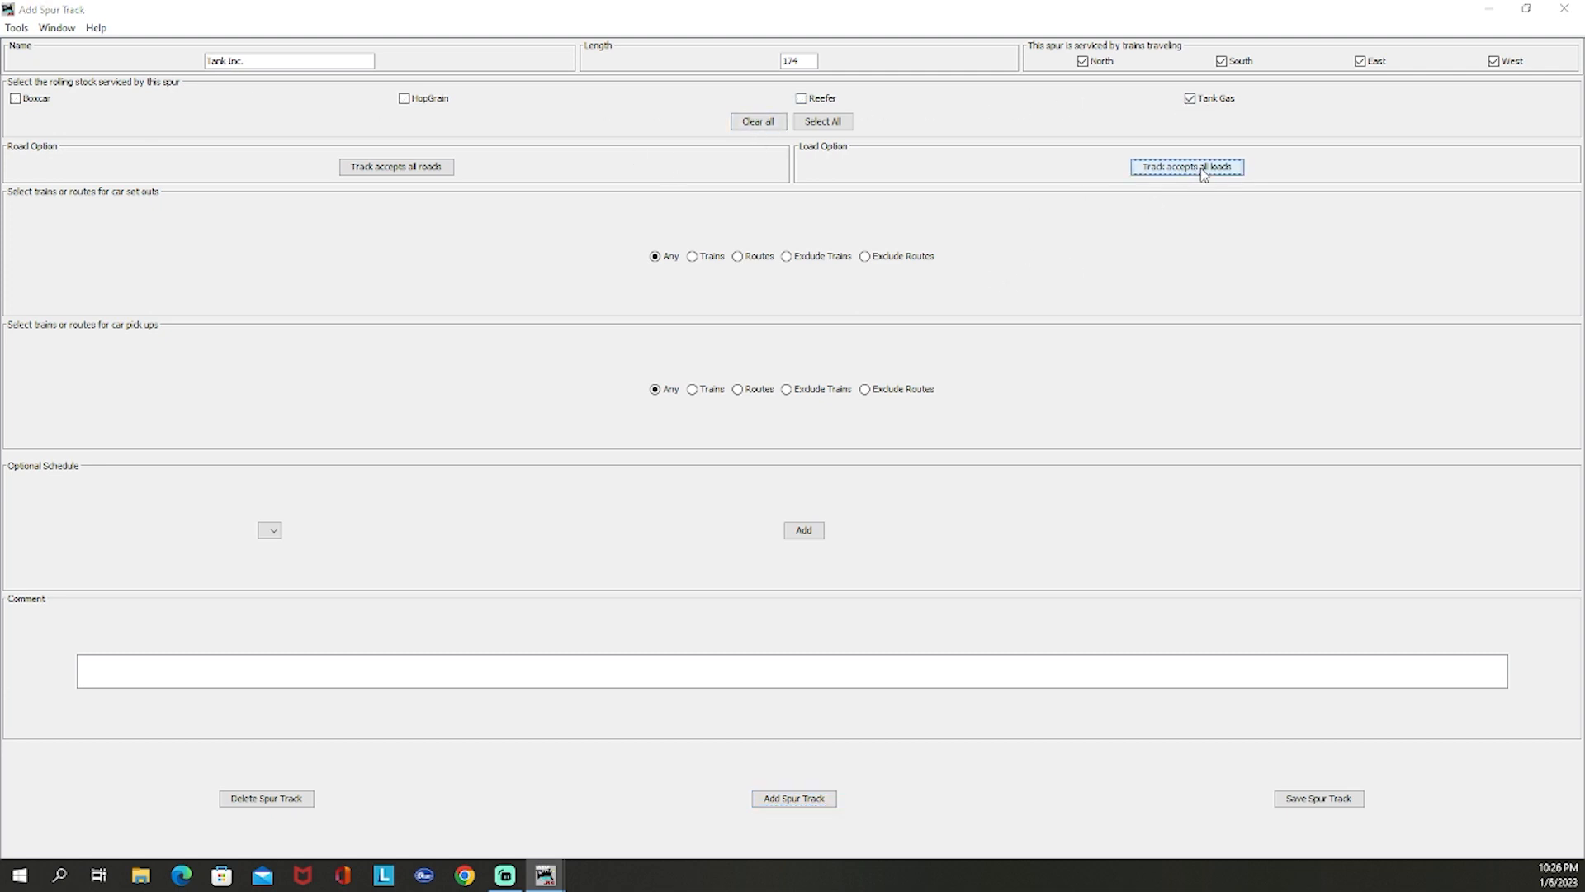
# Step: Restrict Tank Inc. to accept only the Tank Gas L load
pyautogui.click(1187, 167)
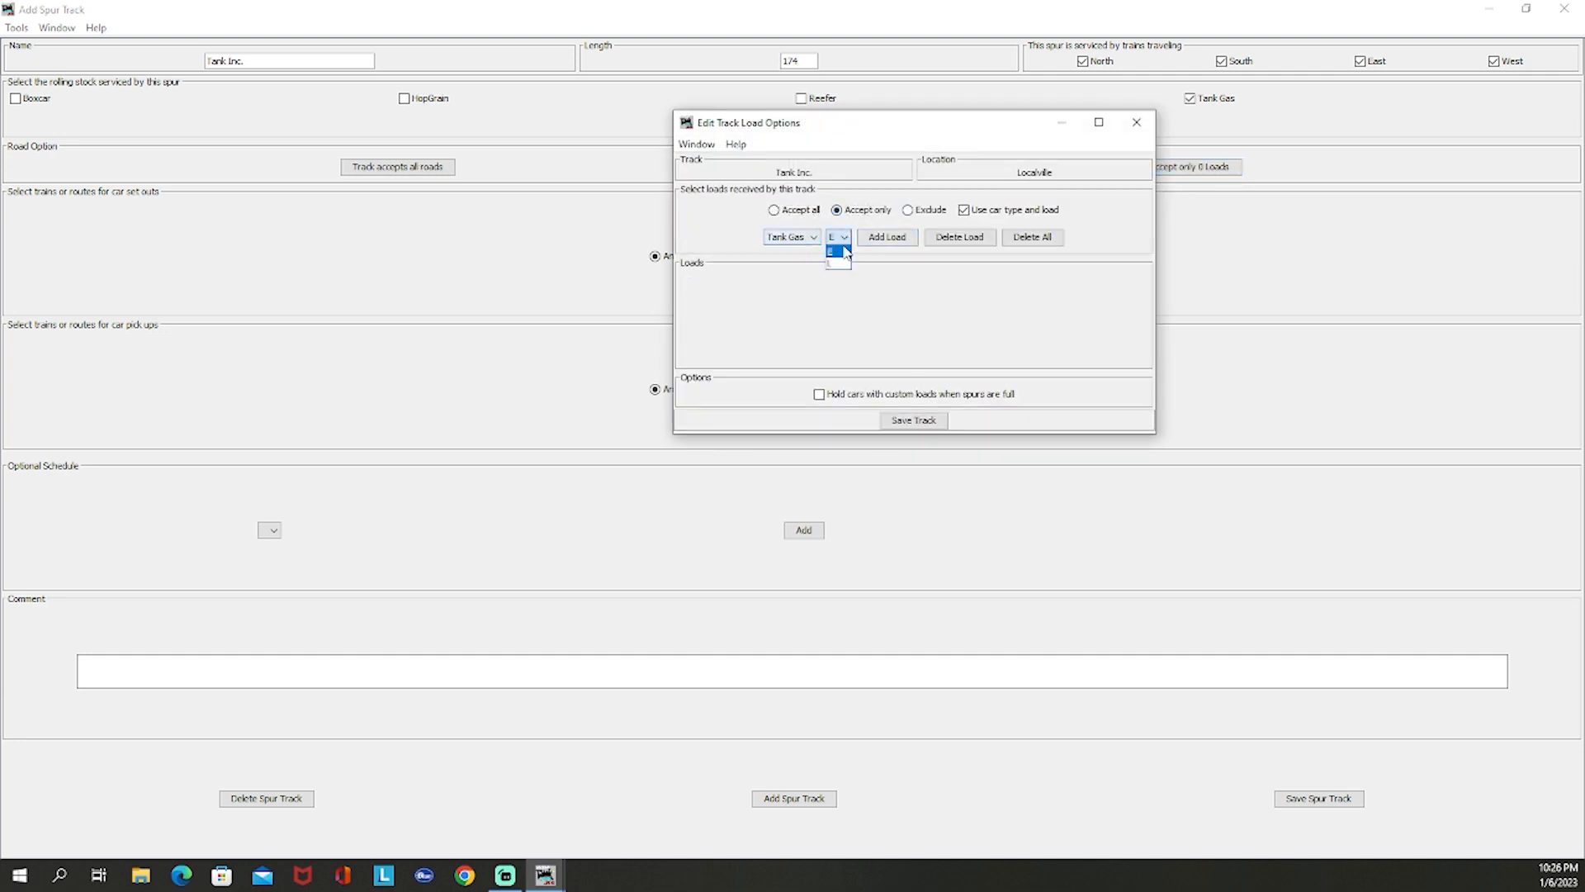
pyautogui.click(886, 237)
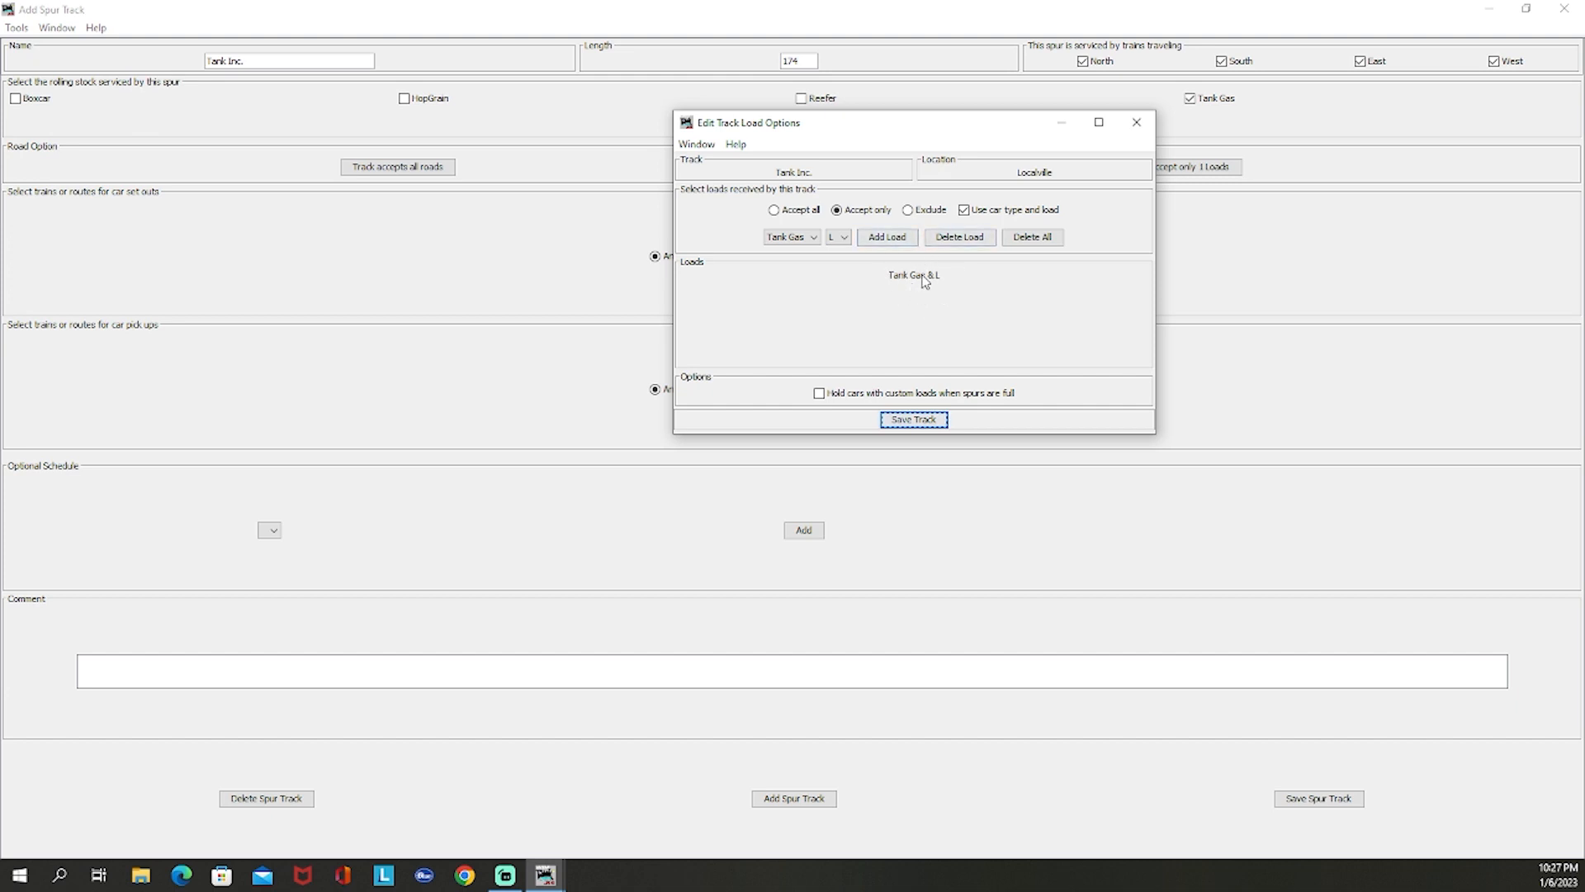
pyautogui.moveTo(1135, 122)
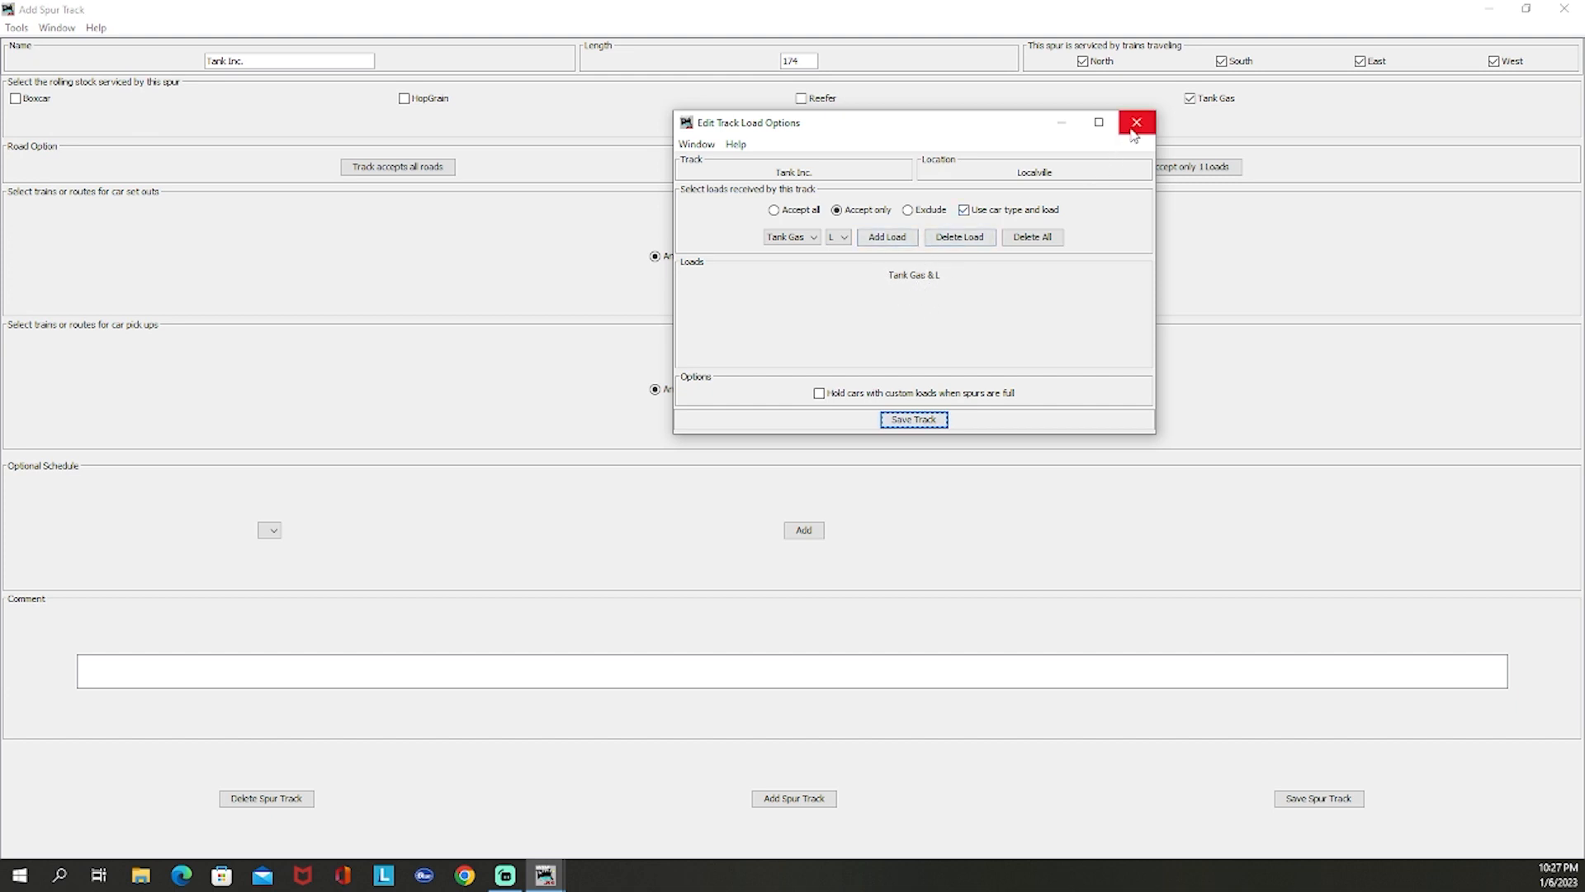
pyautogui.click(1136, 122)
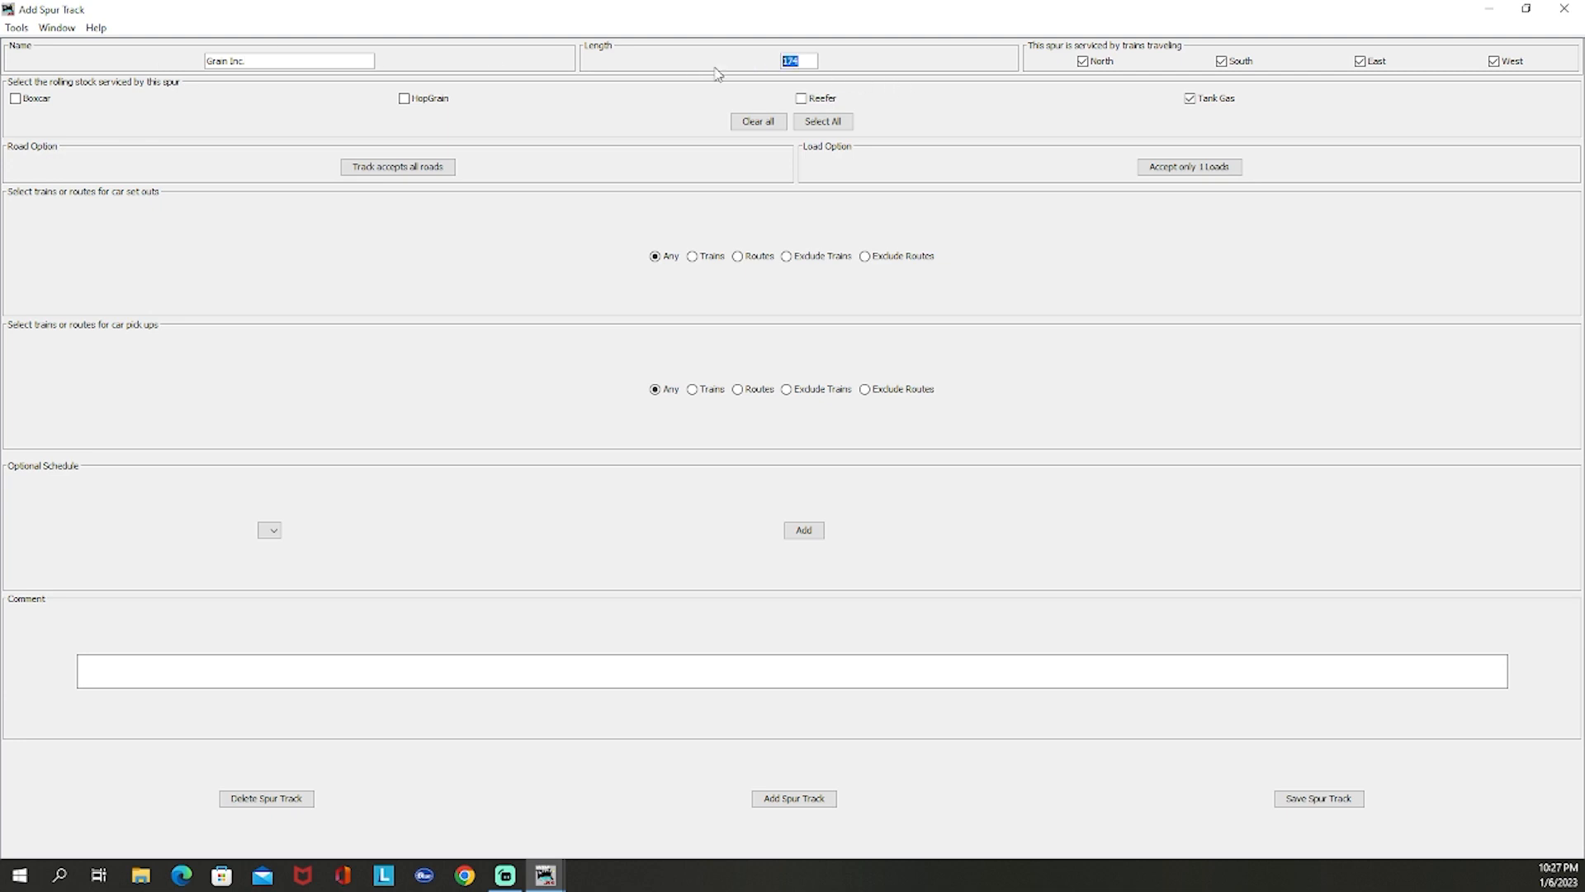
pyautogui.moveTo(704, 80)
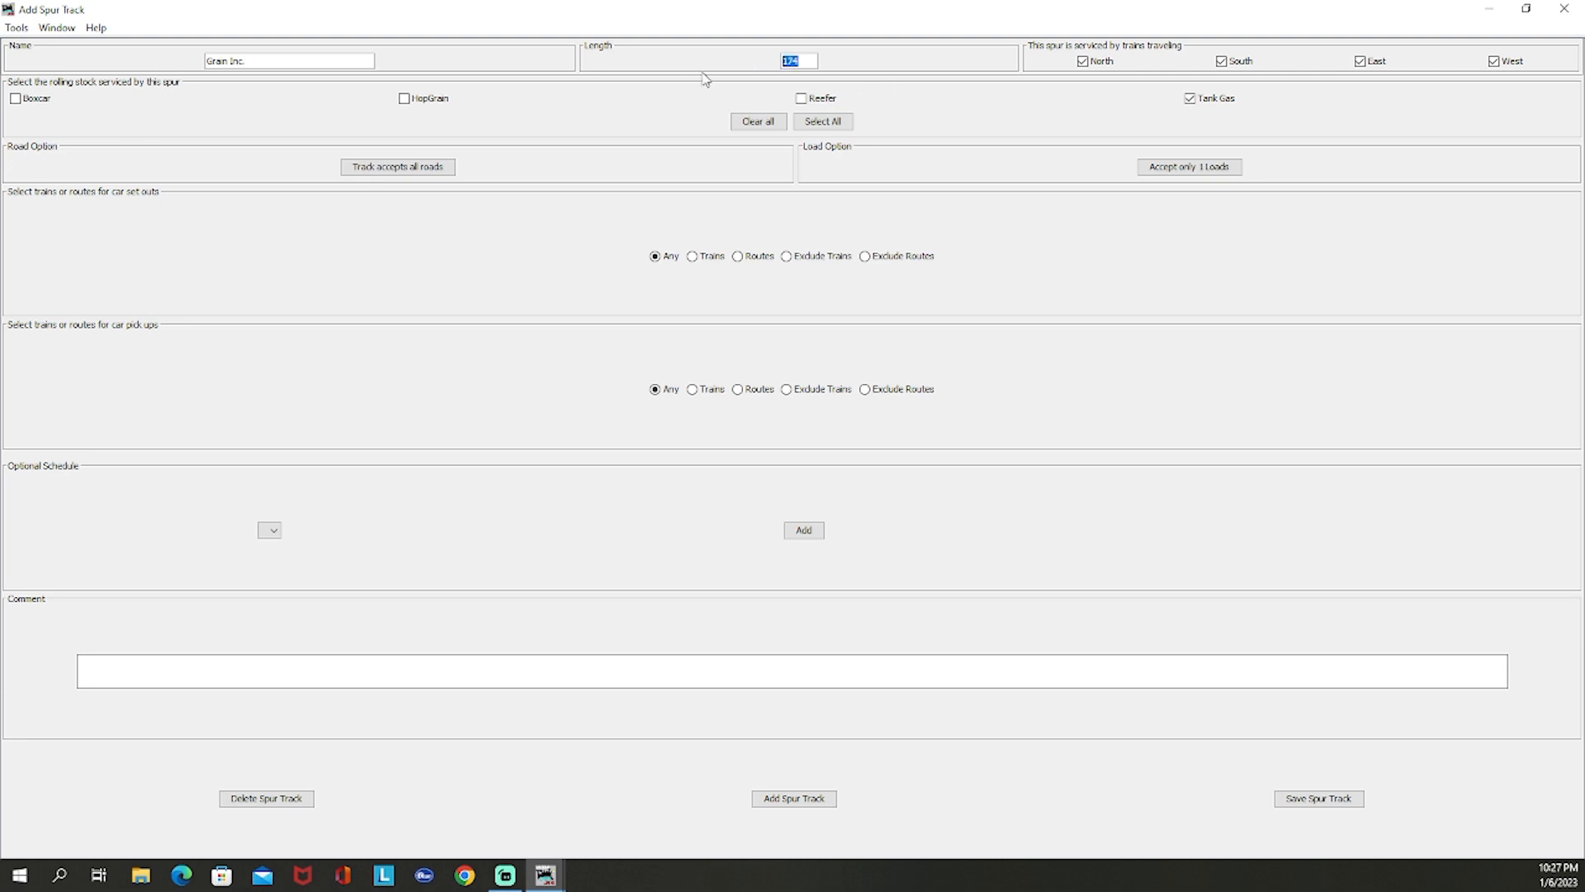
# Step: Name the spur Grain Inc. Trk 1 with length 191 and set it to accept only HopGrain E
pyautogui.write('1')
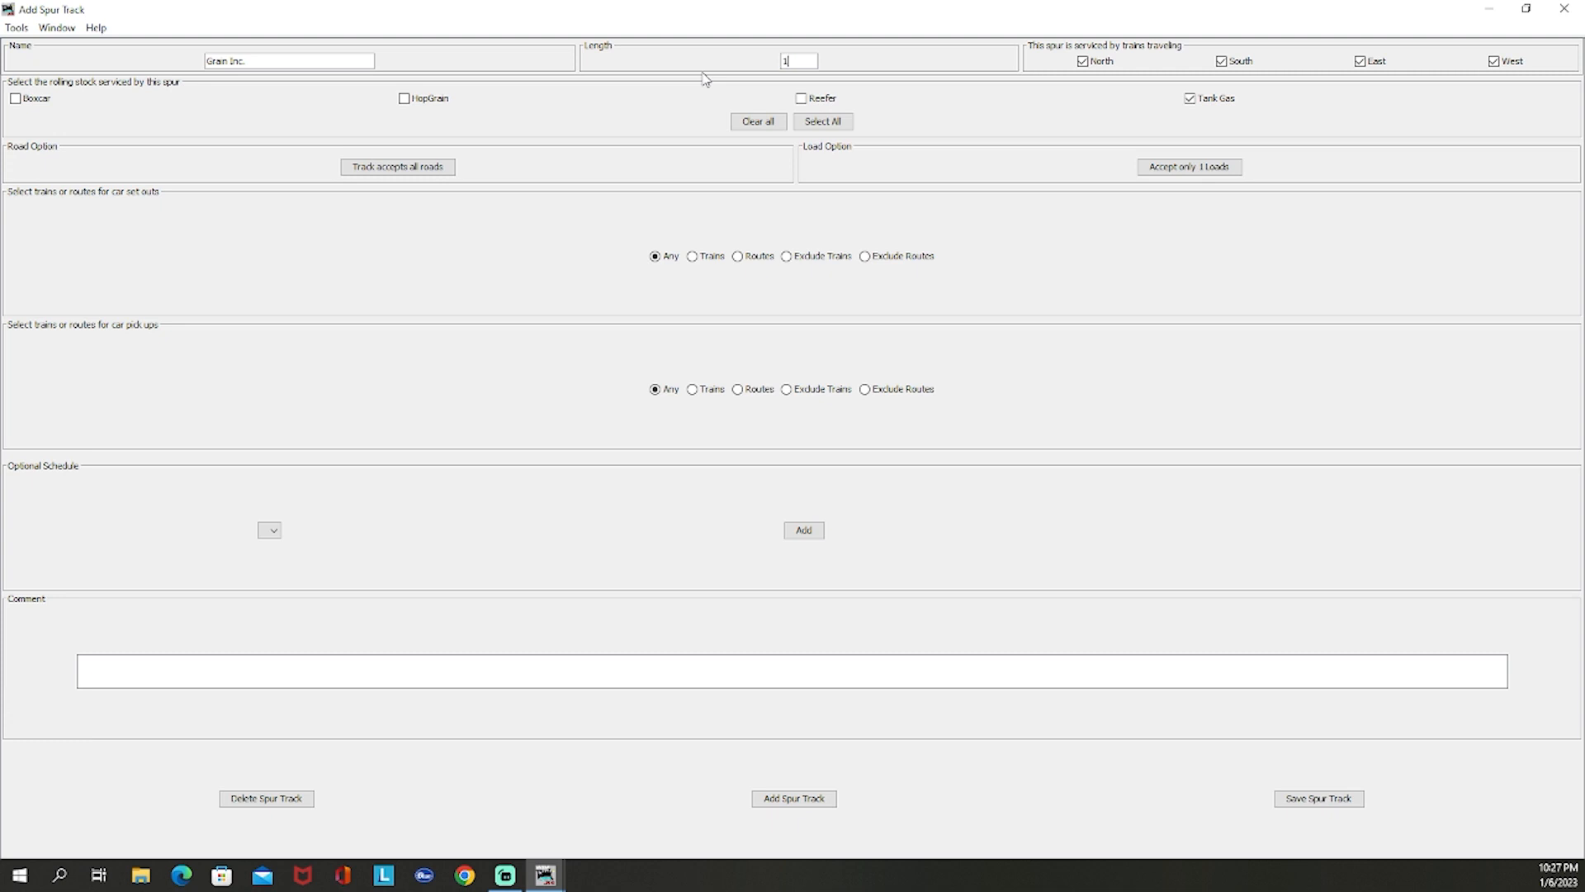
pyautogui.write('91')
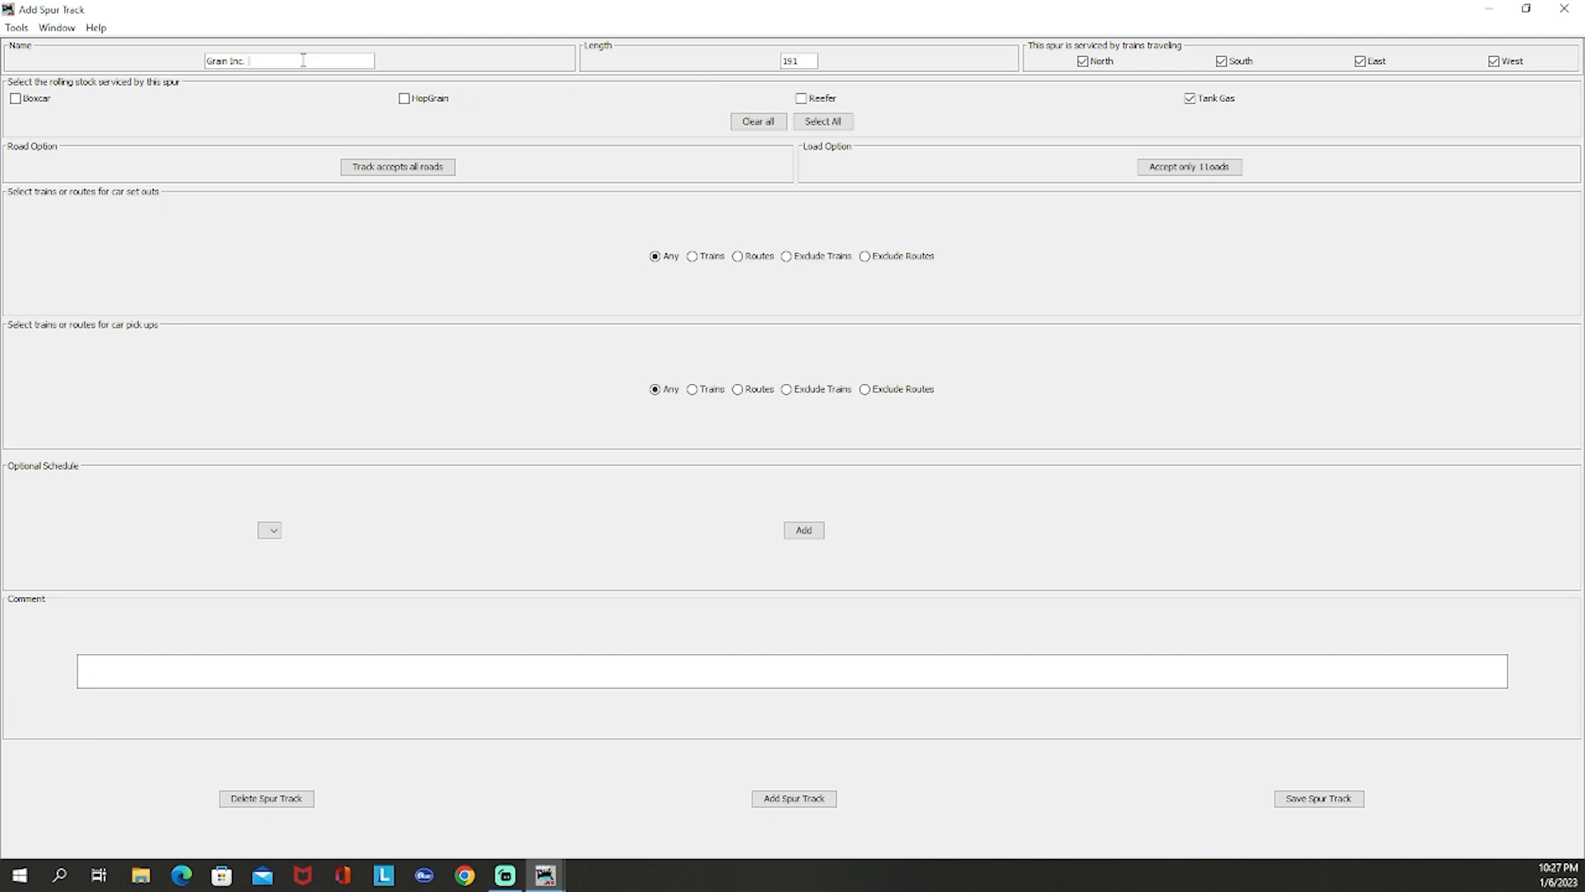
pyautogui.write('Trk 1')
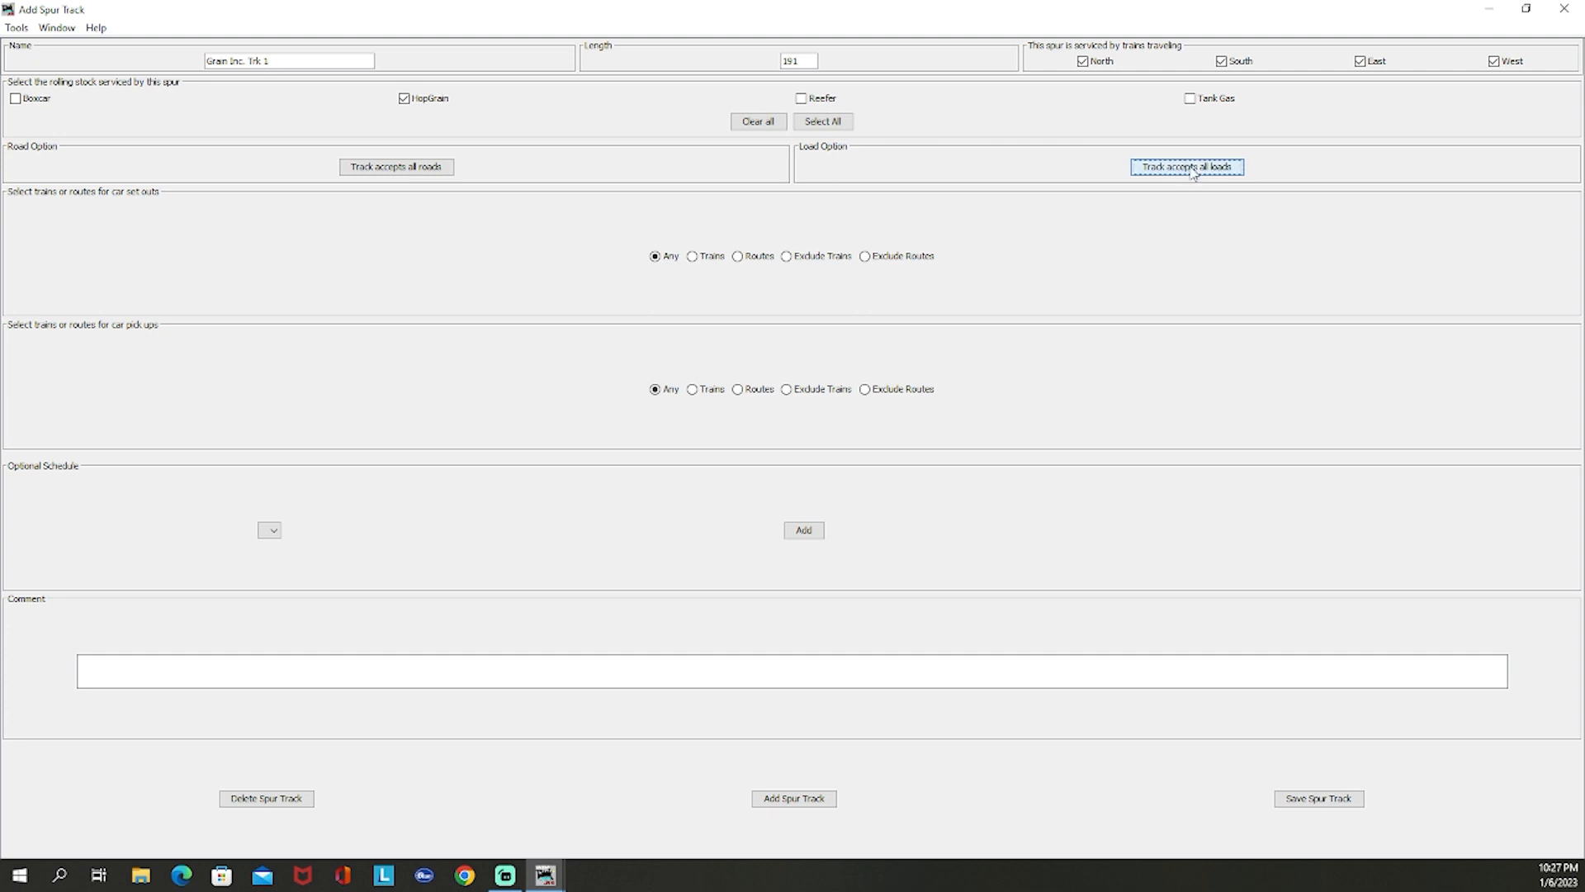
pyautogui.click(1187, 166)
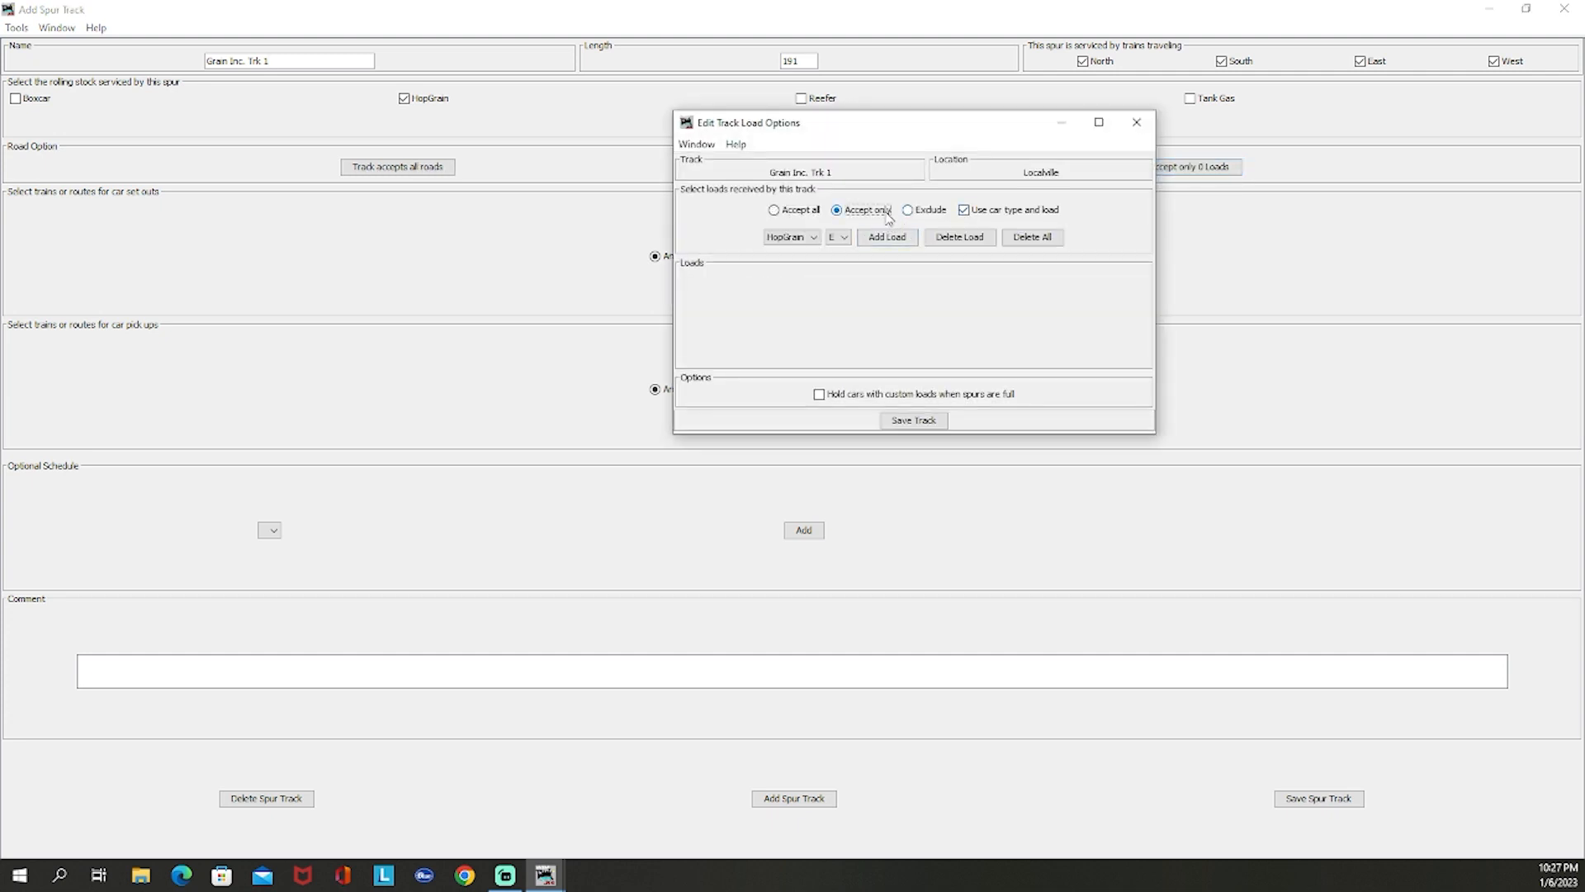
pyautogui.click(886, 237)
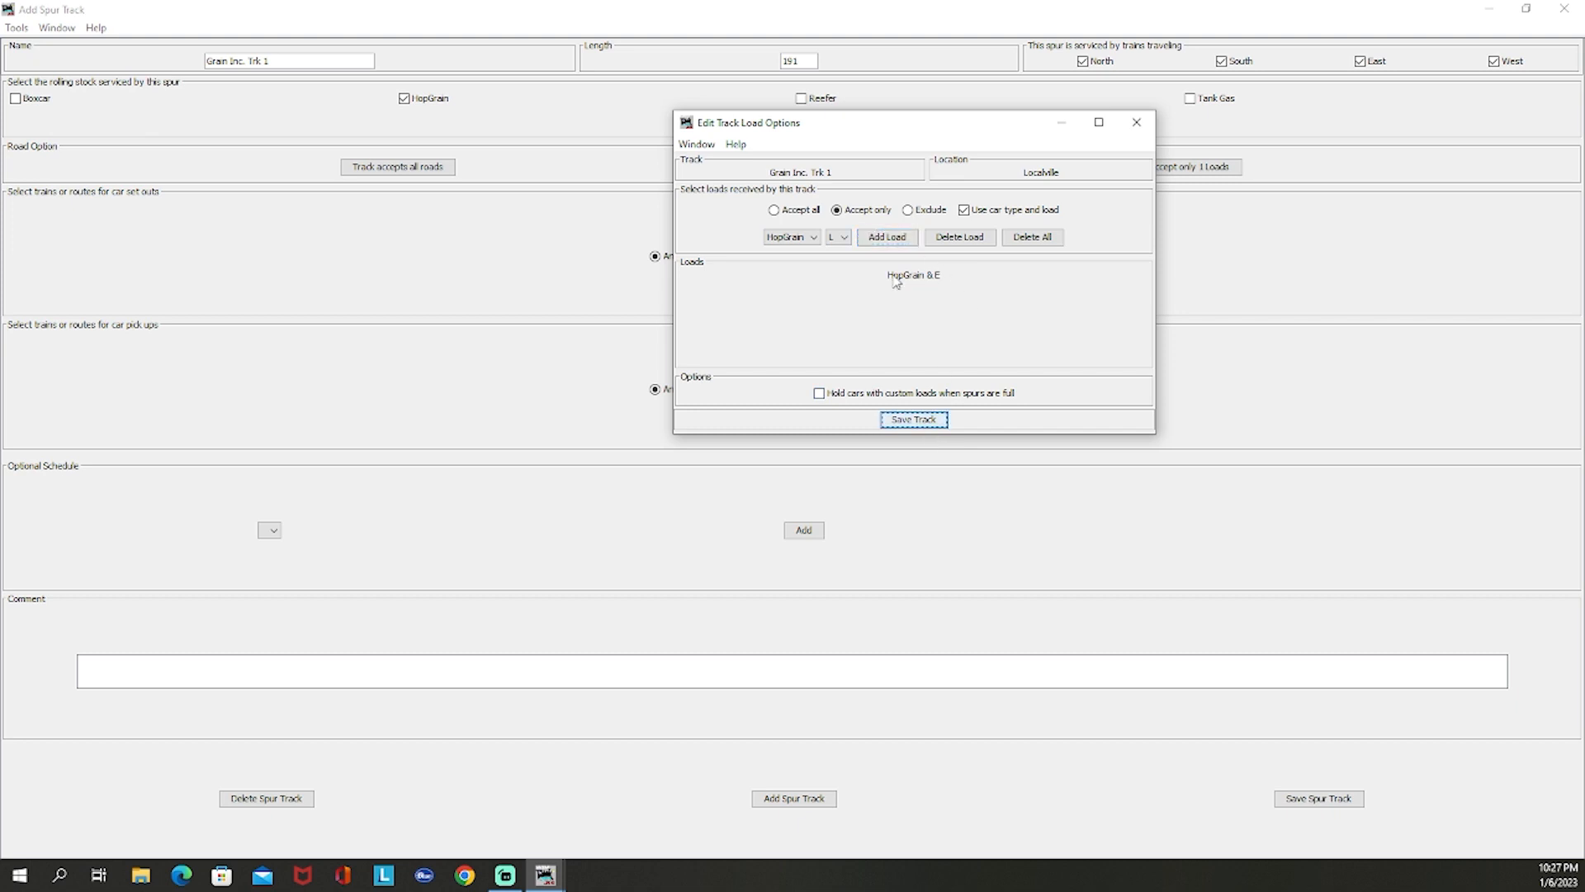
pyautogui.moveTo(1116, 147)
pyautogui.write('2')
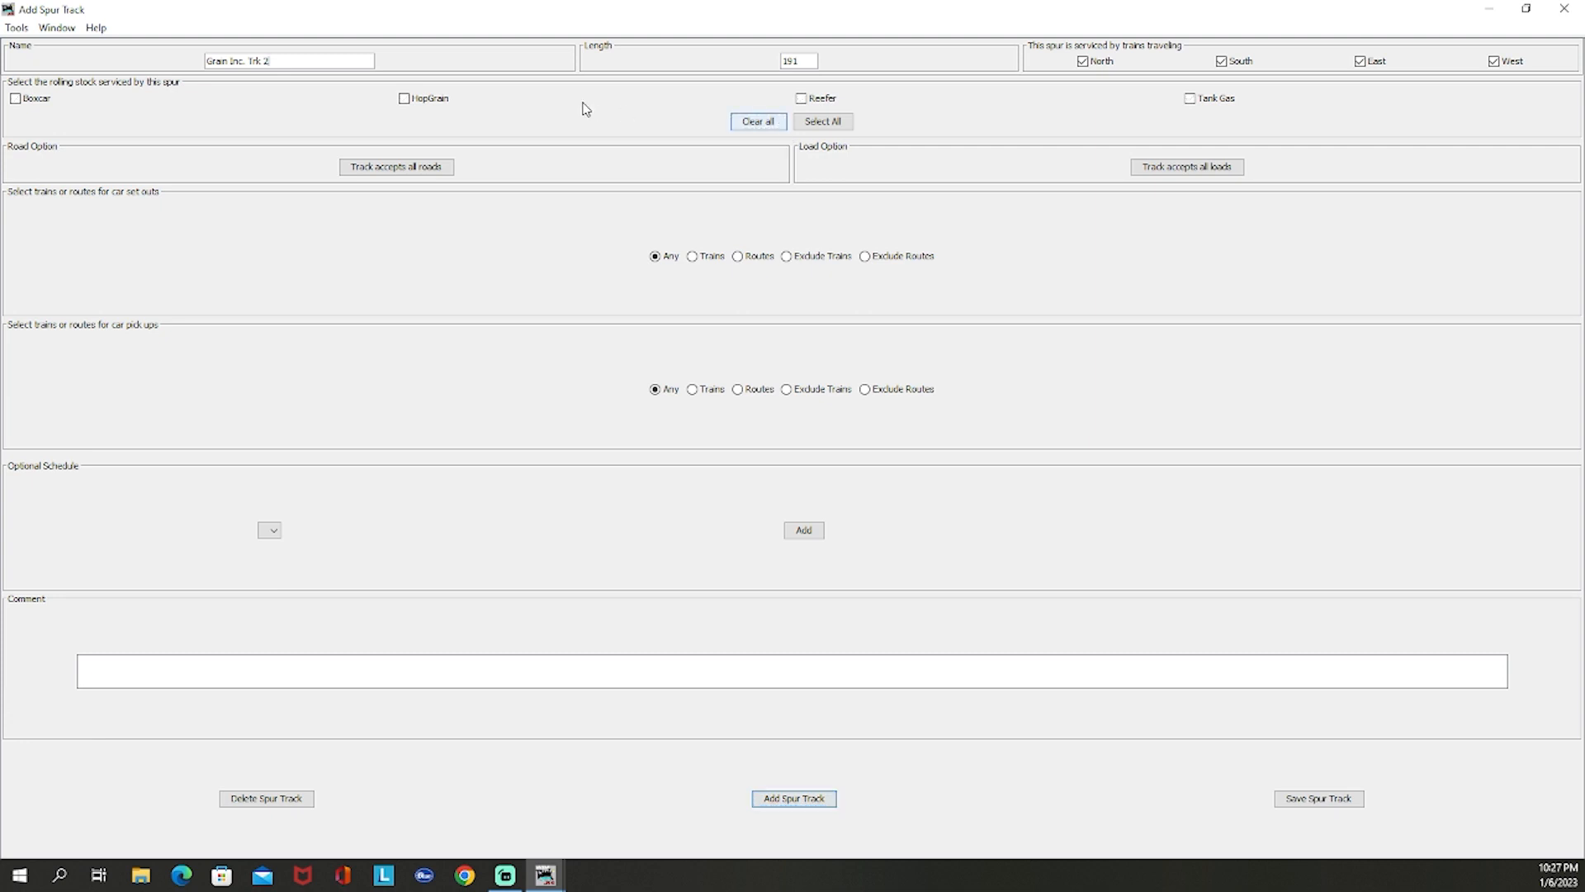
# Step: Limit Grain Inc. Trk 2 to HopGrain cars accepting only HopGrain E and save the spur
pyautogui.click(405, 98)
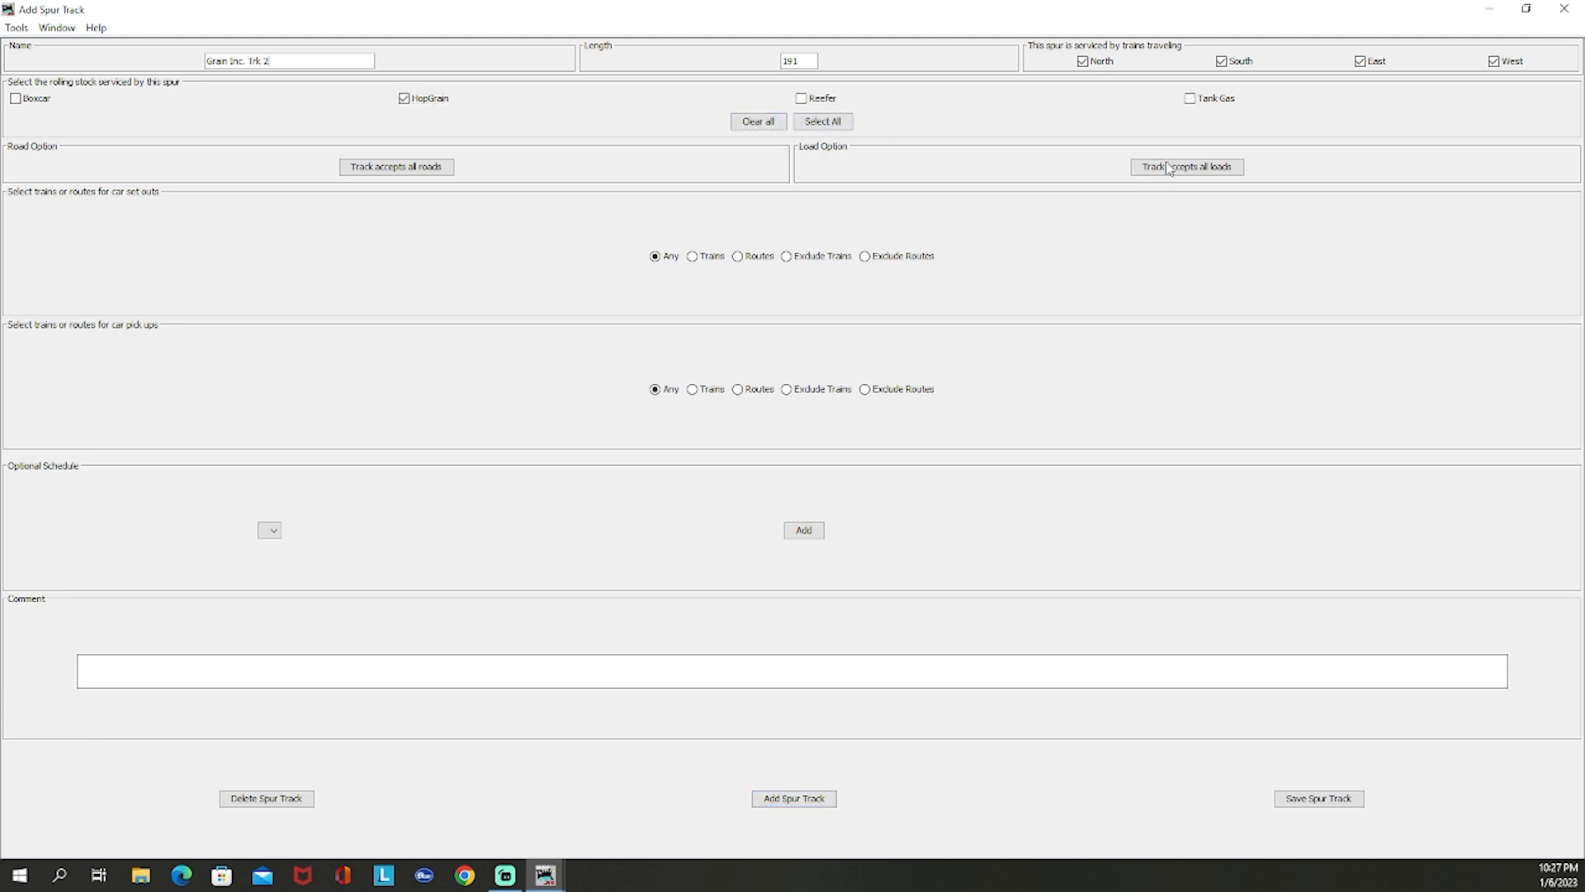
pyautogui.click(1186, 167)
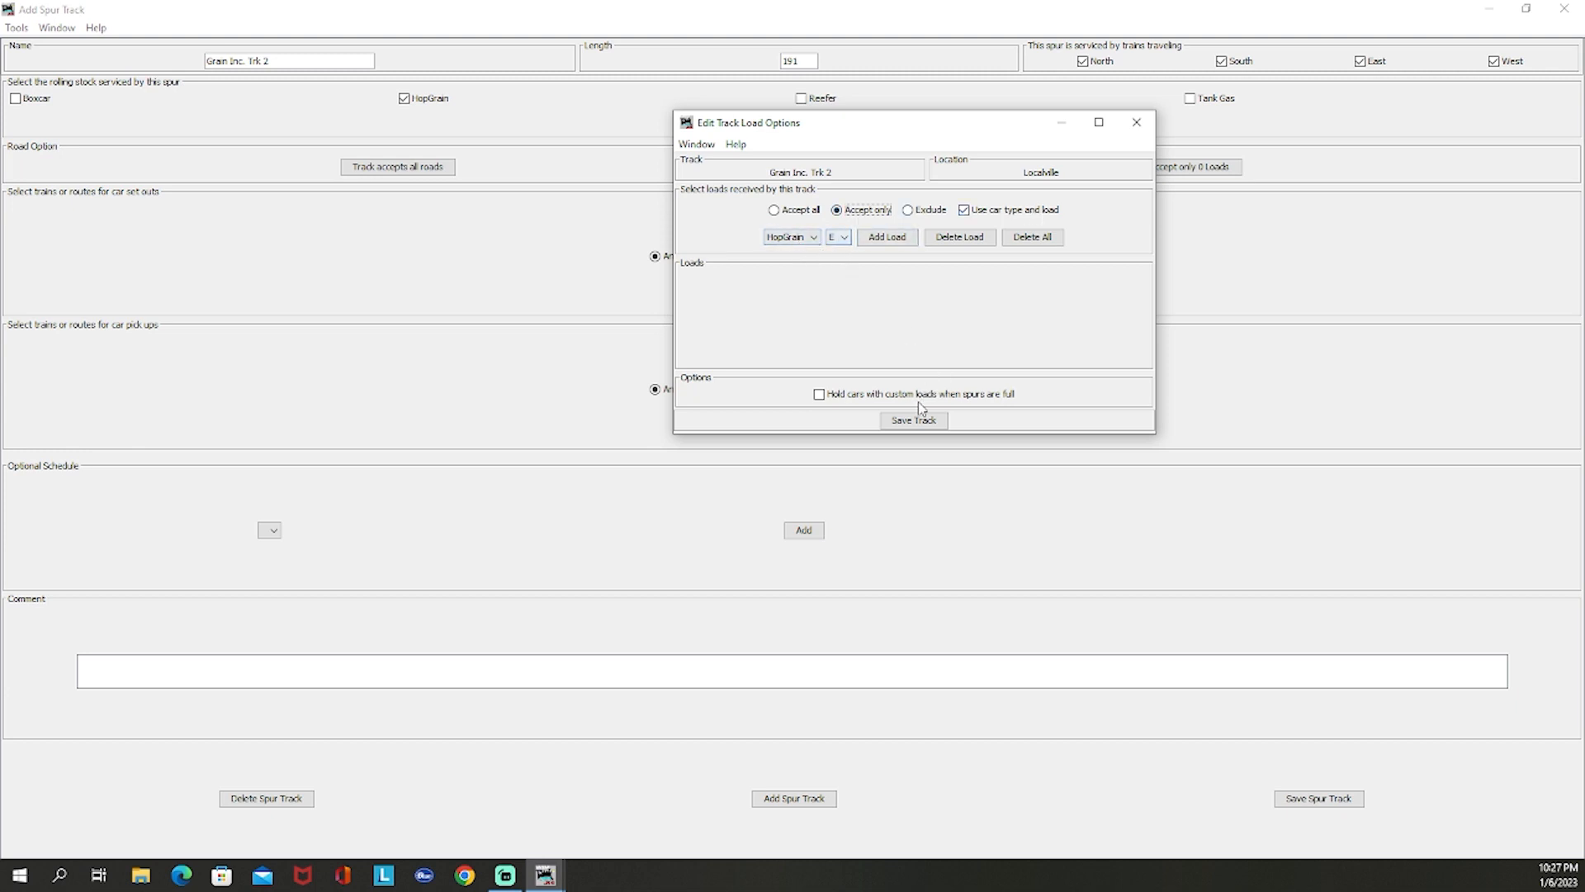
pyautogui.click(886, 237)
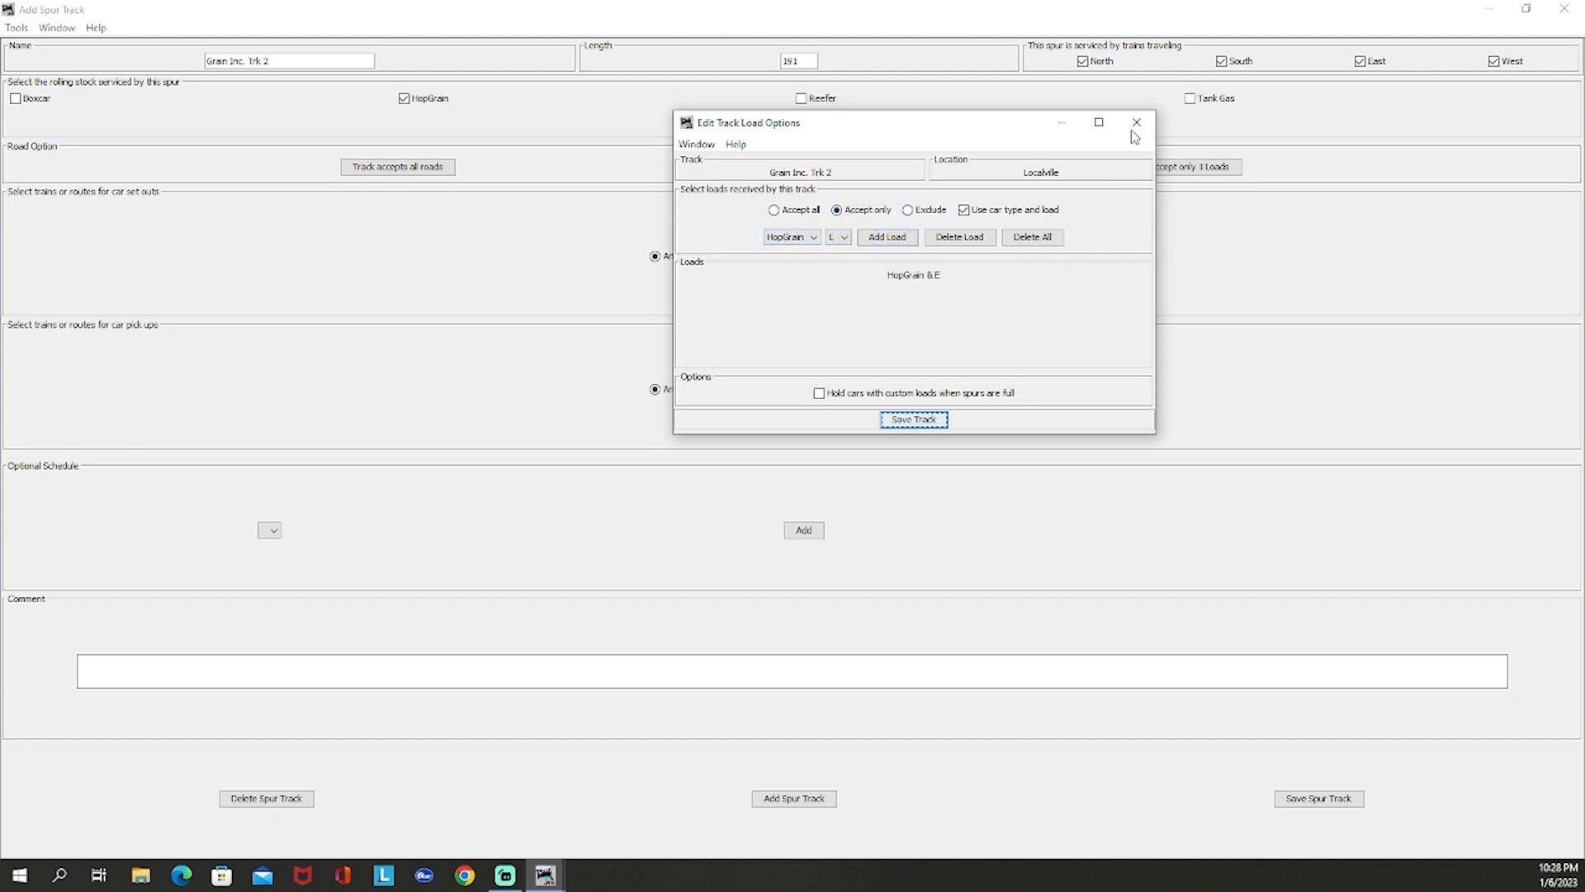
pyautogui.click(1135, 122)
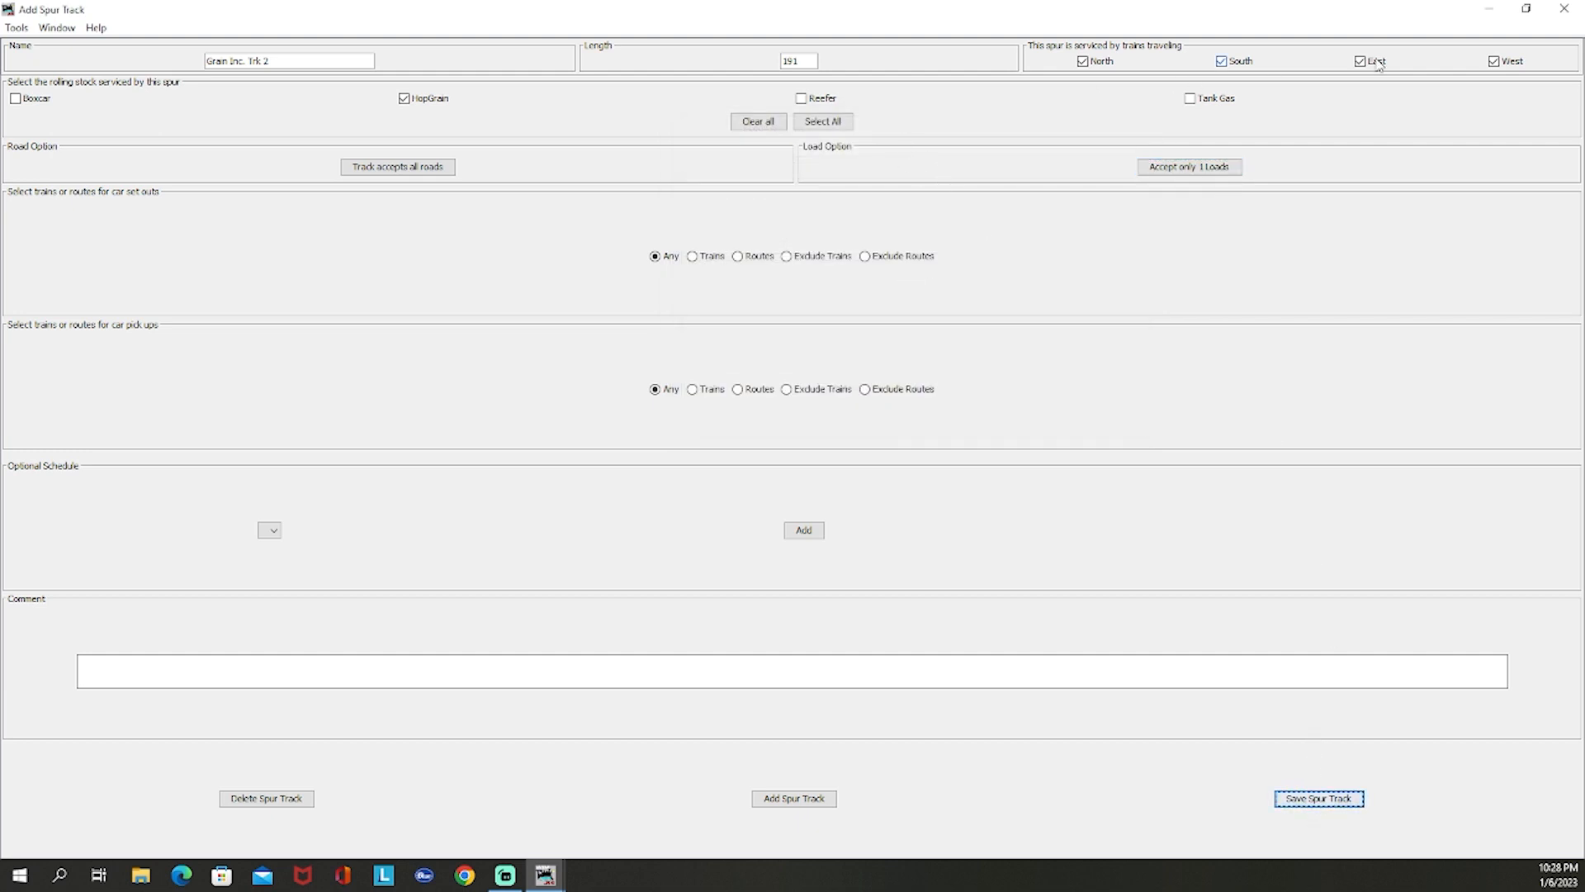
pyautogui.click(1318, 798)
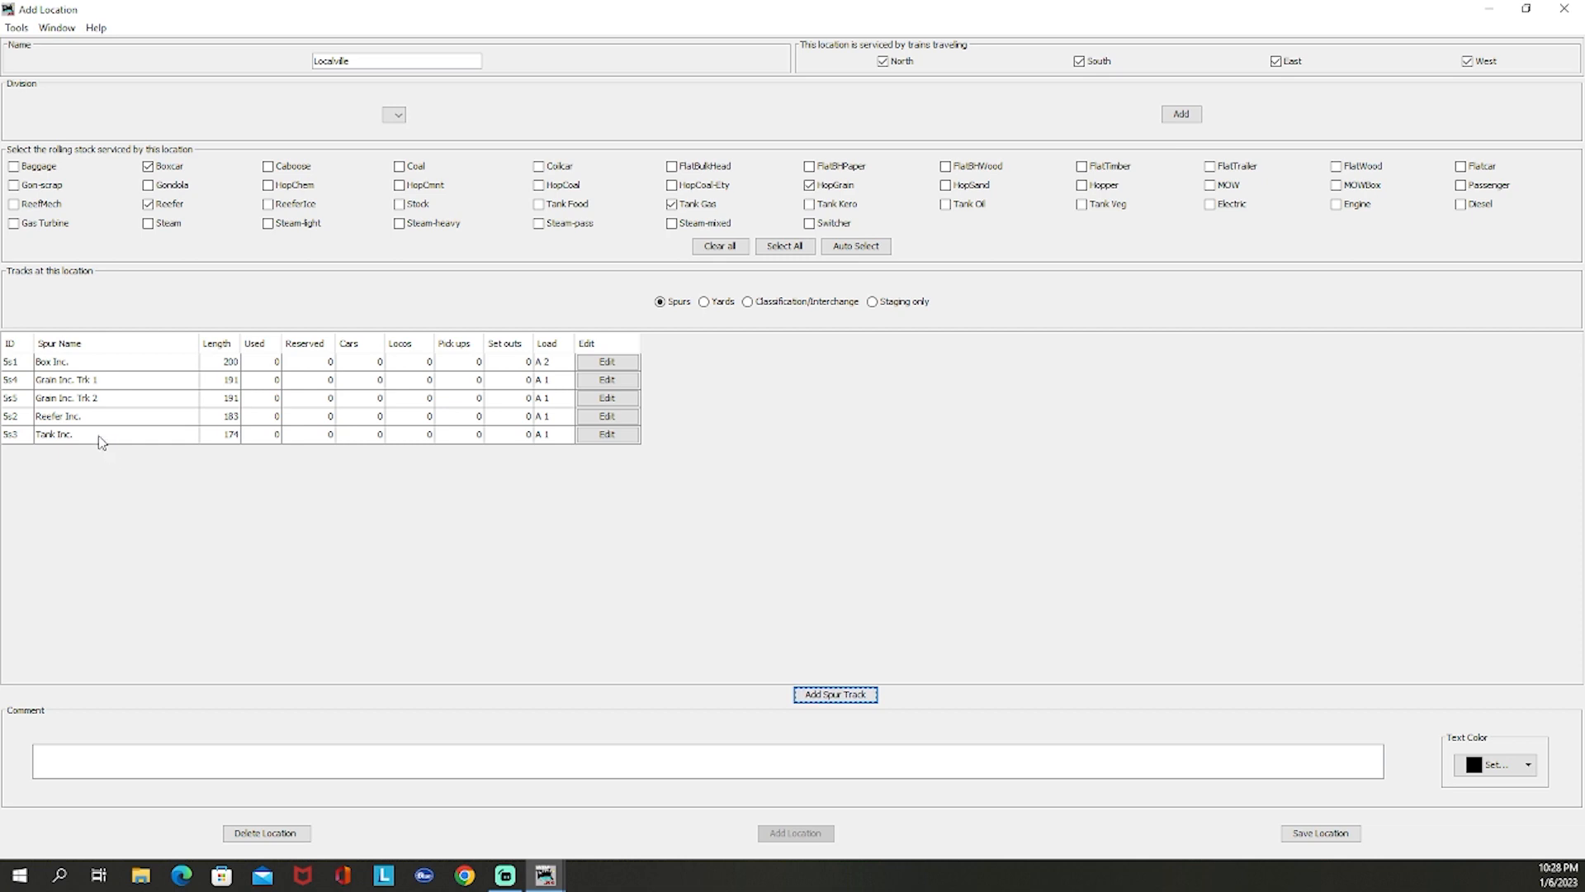
pyautogui.moveTo(73, 397)
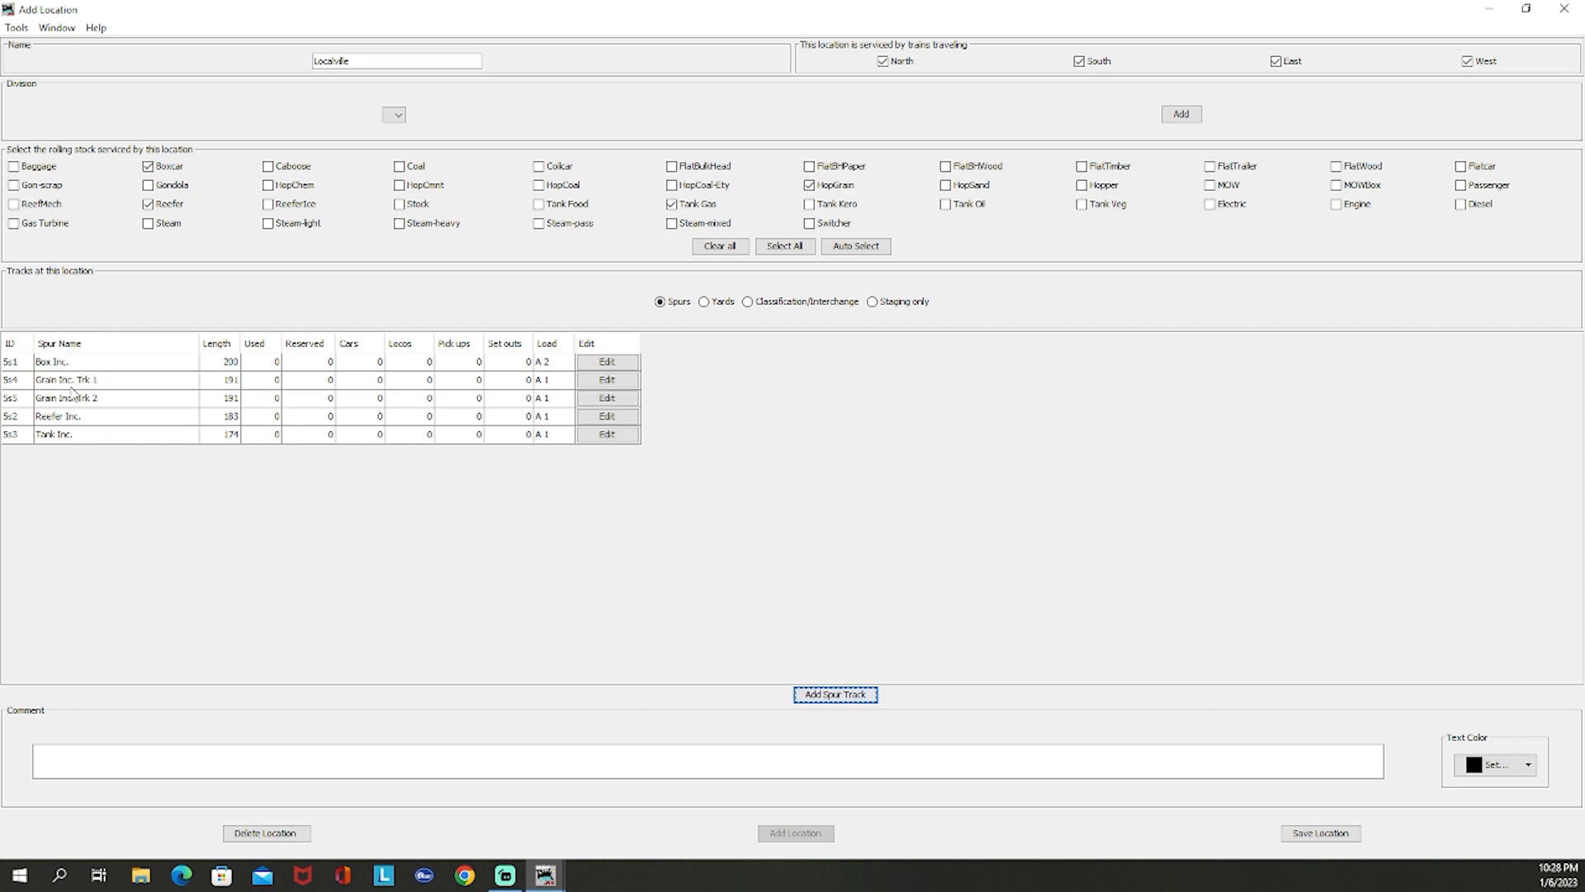
pyautogui.moveTo(172, 470)
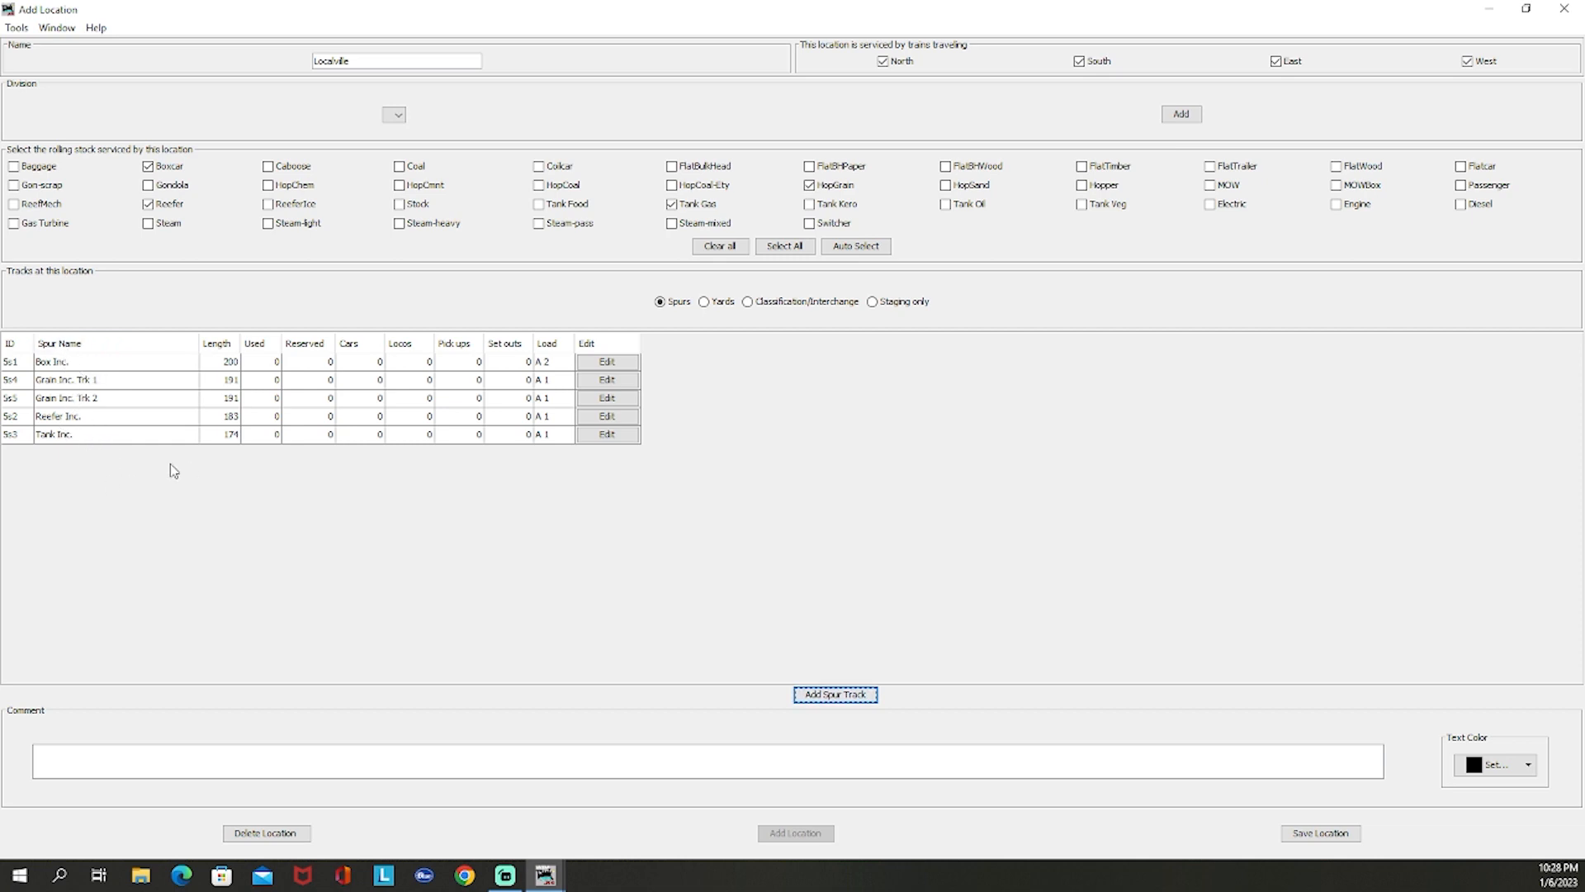
pyautogui.moveTo(270, 401)
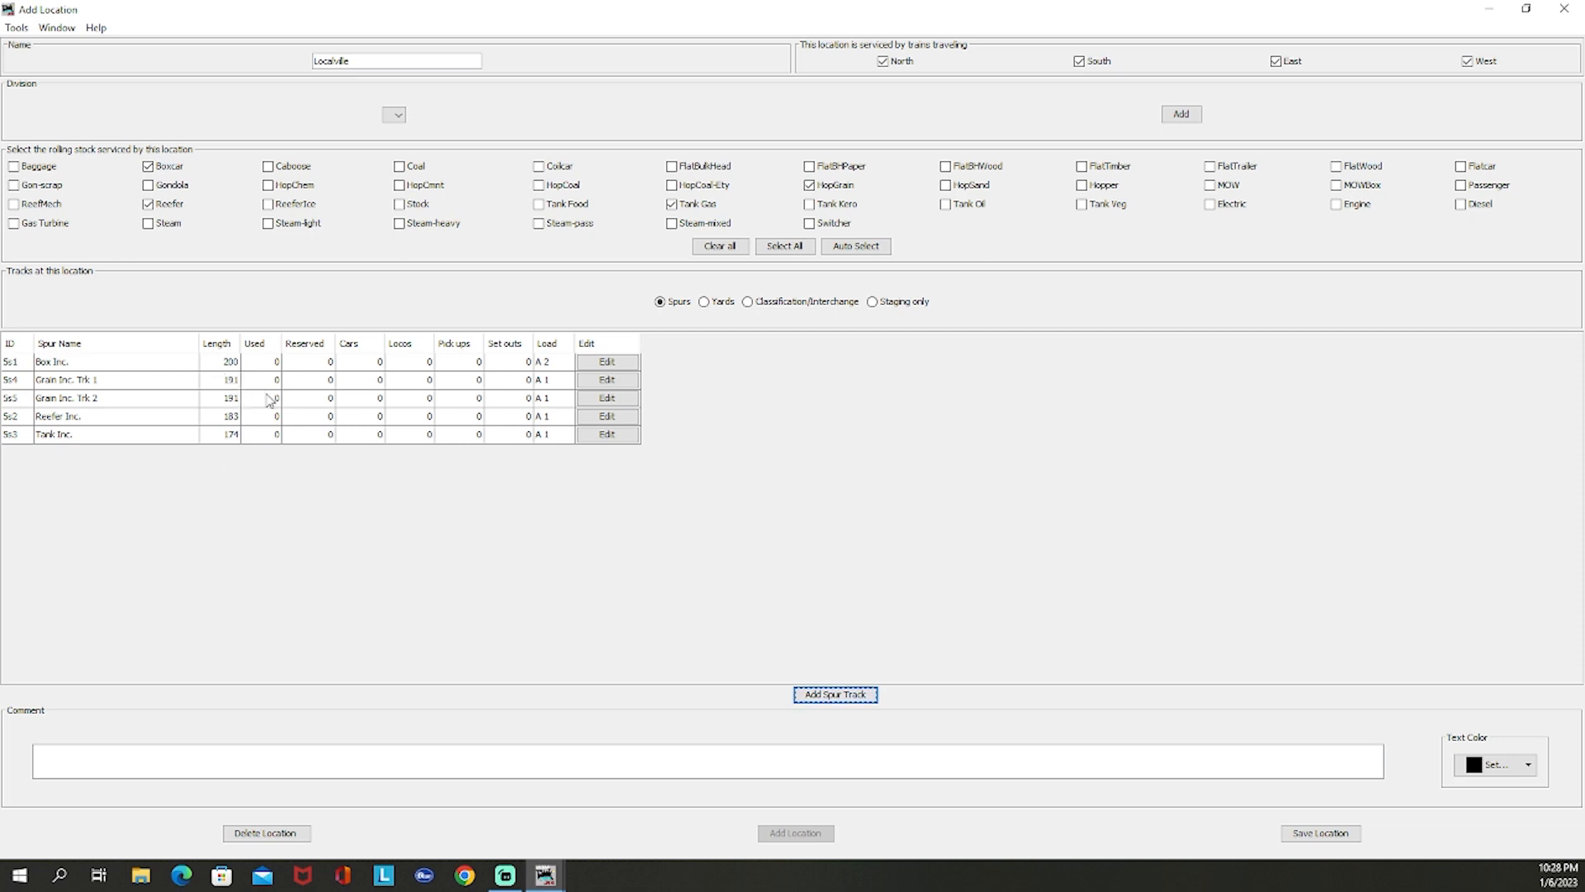
pyautogui.moveTo(540, 368)
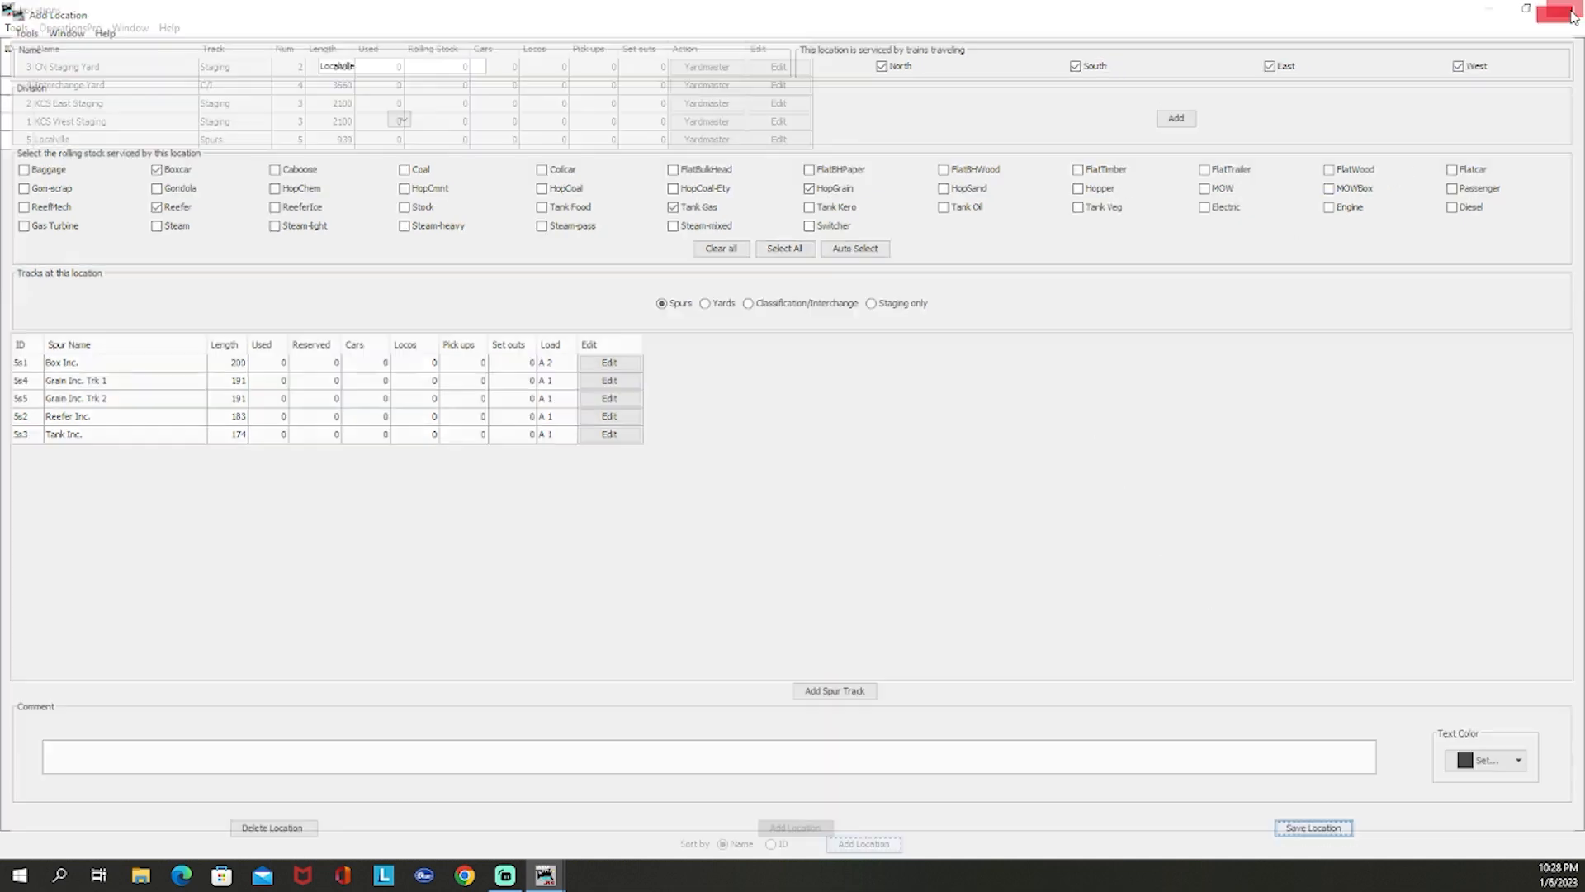
# Step: Close the Localville location editor, returning to the Locations list
pyautogui.click(1312, 828)
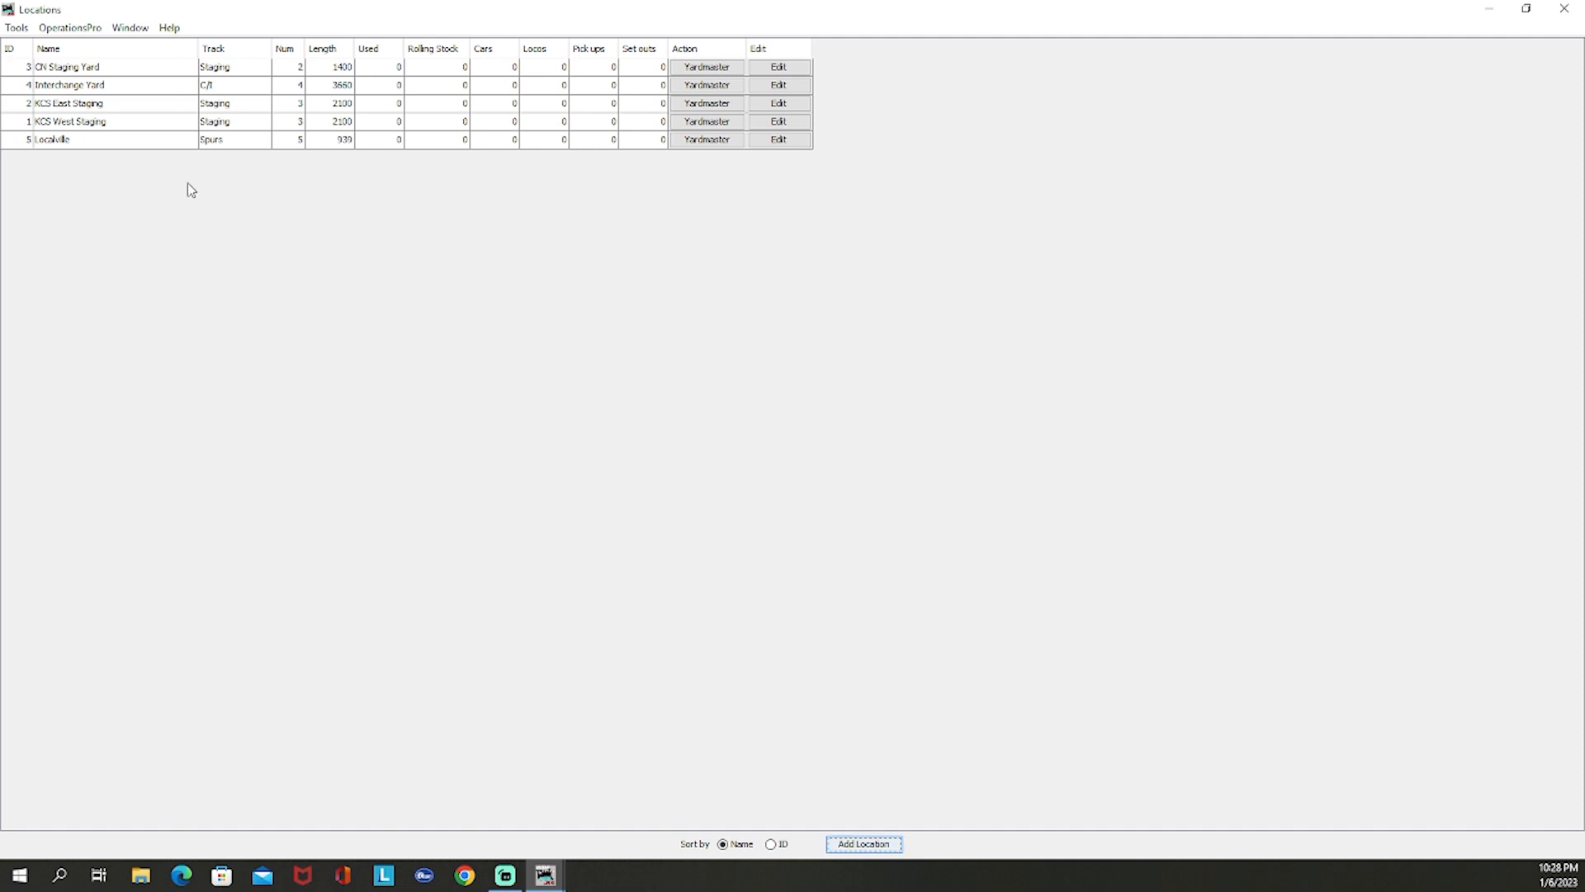
pyautogui.moveTo(627, 305)
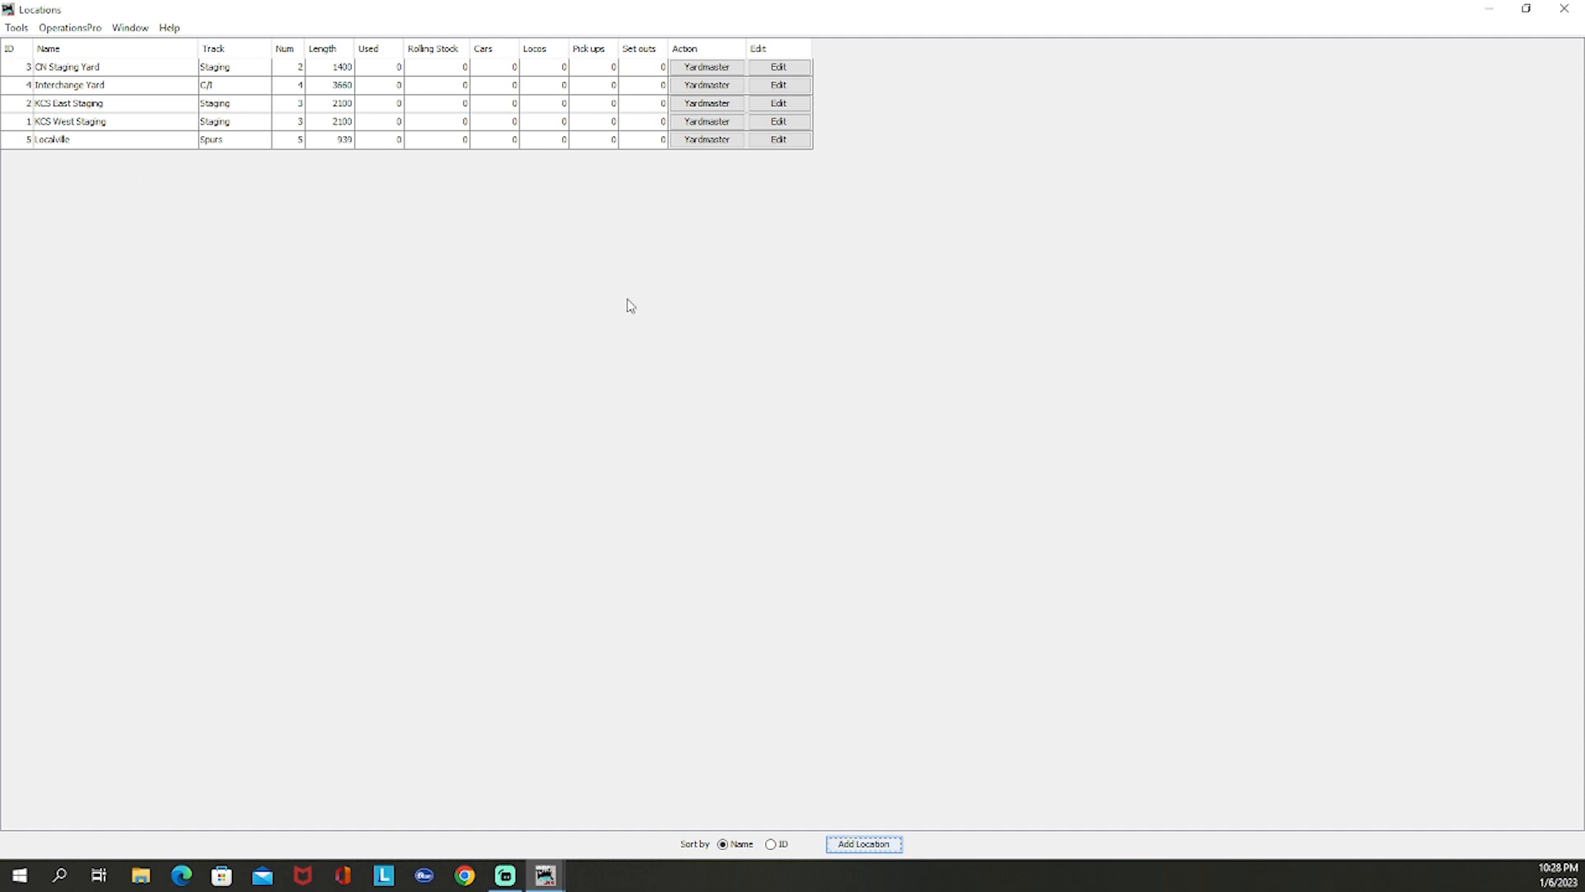
pyautogui.moveTo(604, 332)
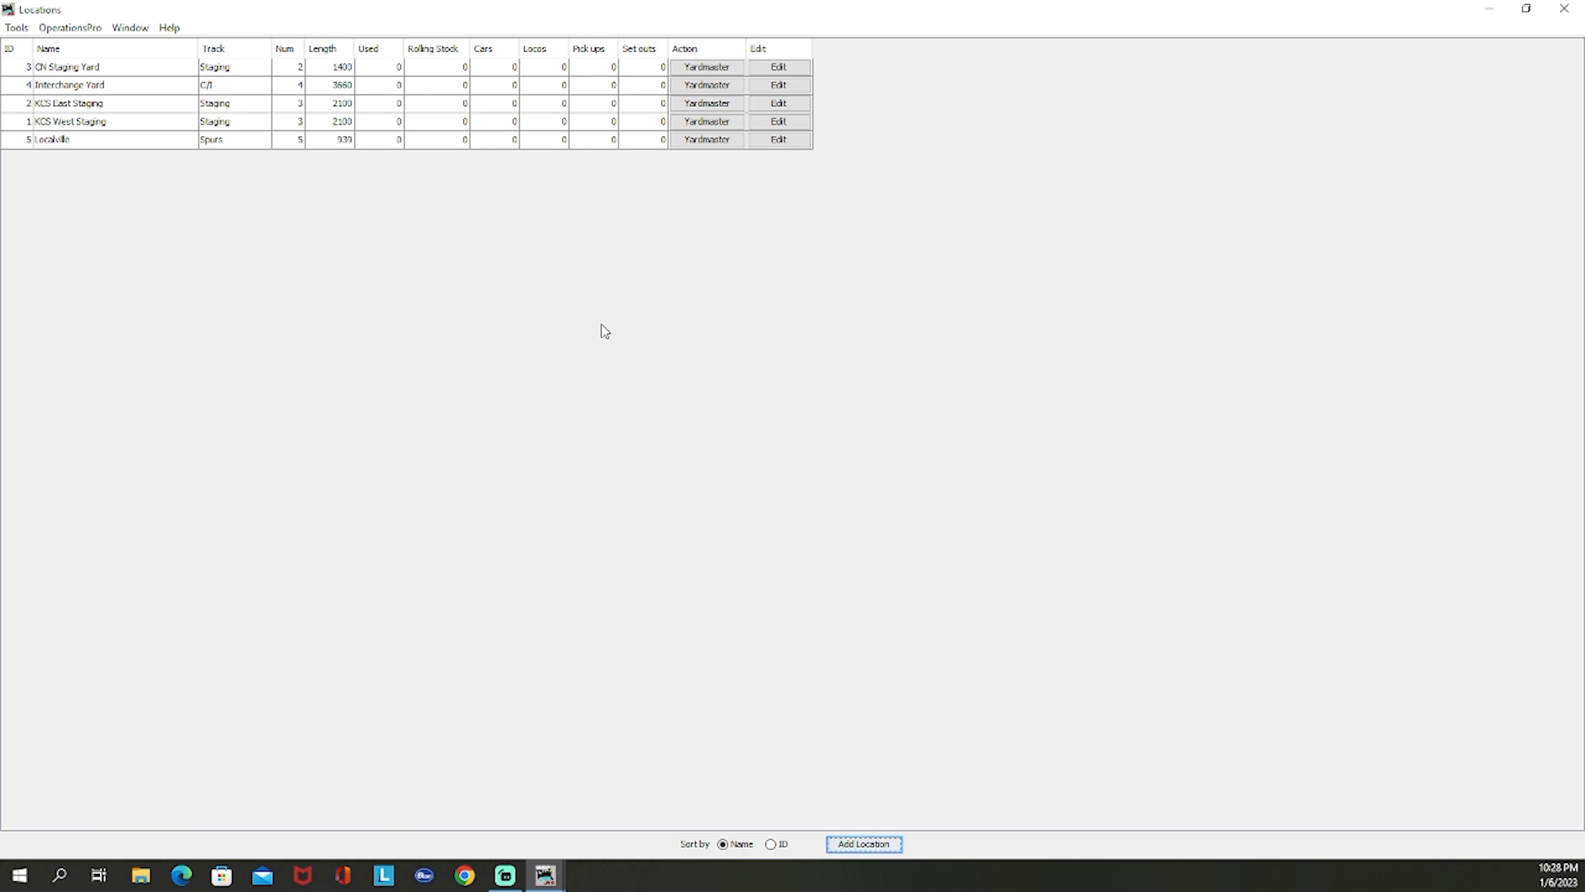
pyautogui.moveTo(614, 356)
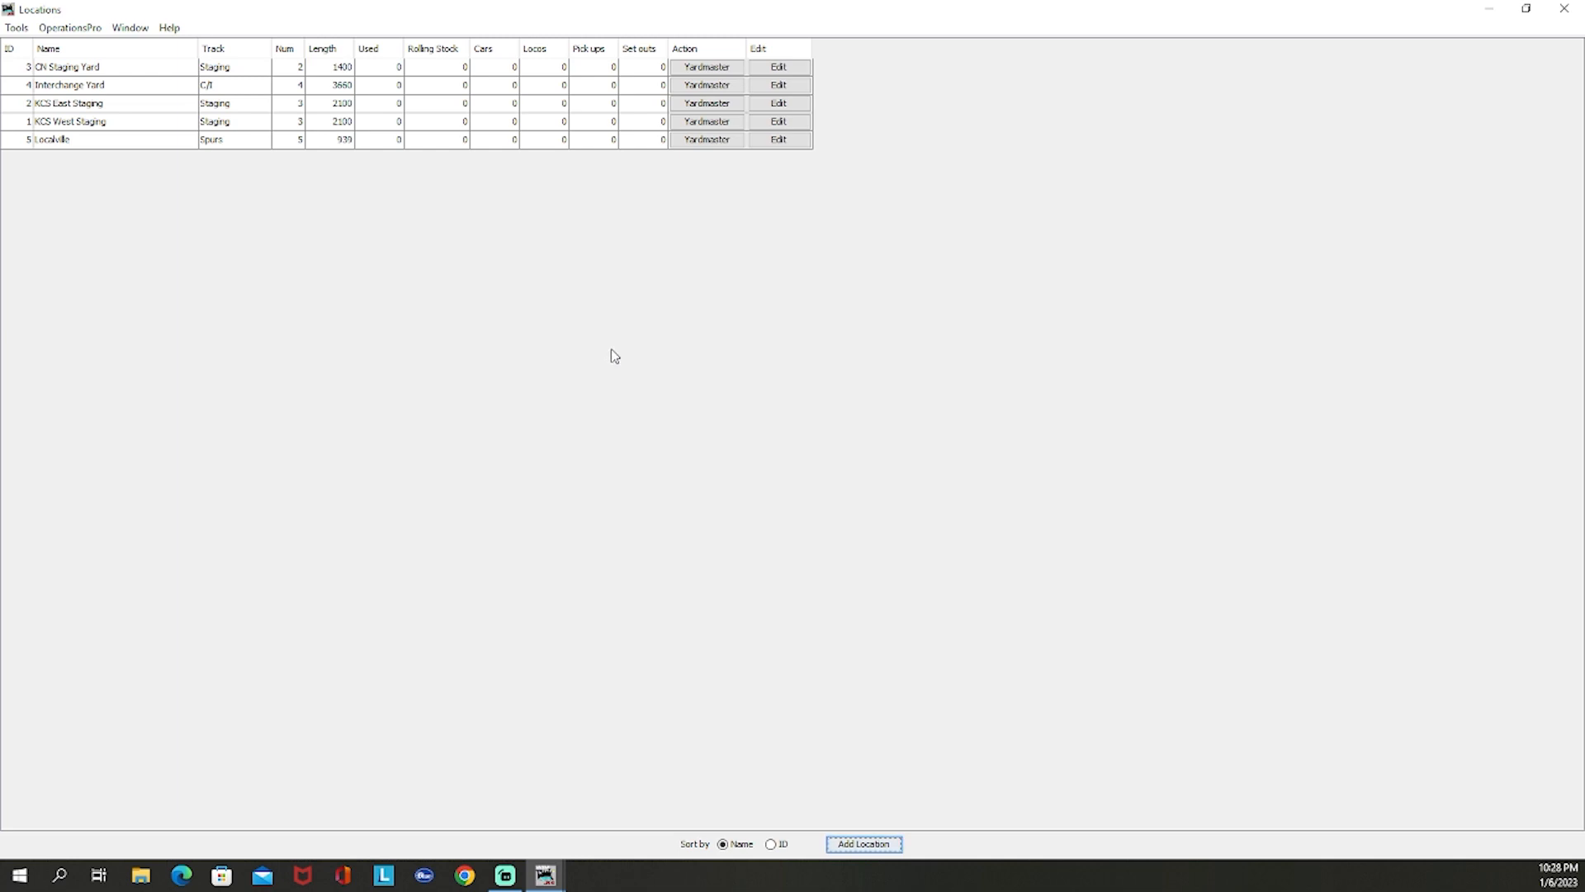
pyautogui.moveTo(613, 361)
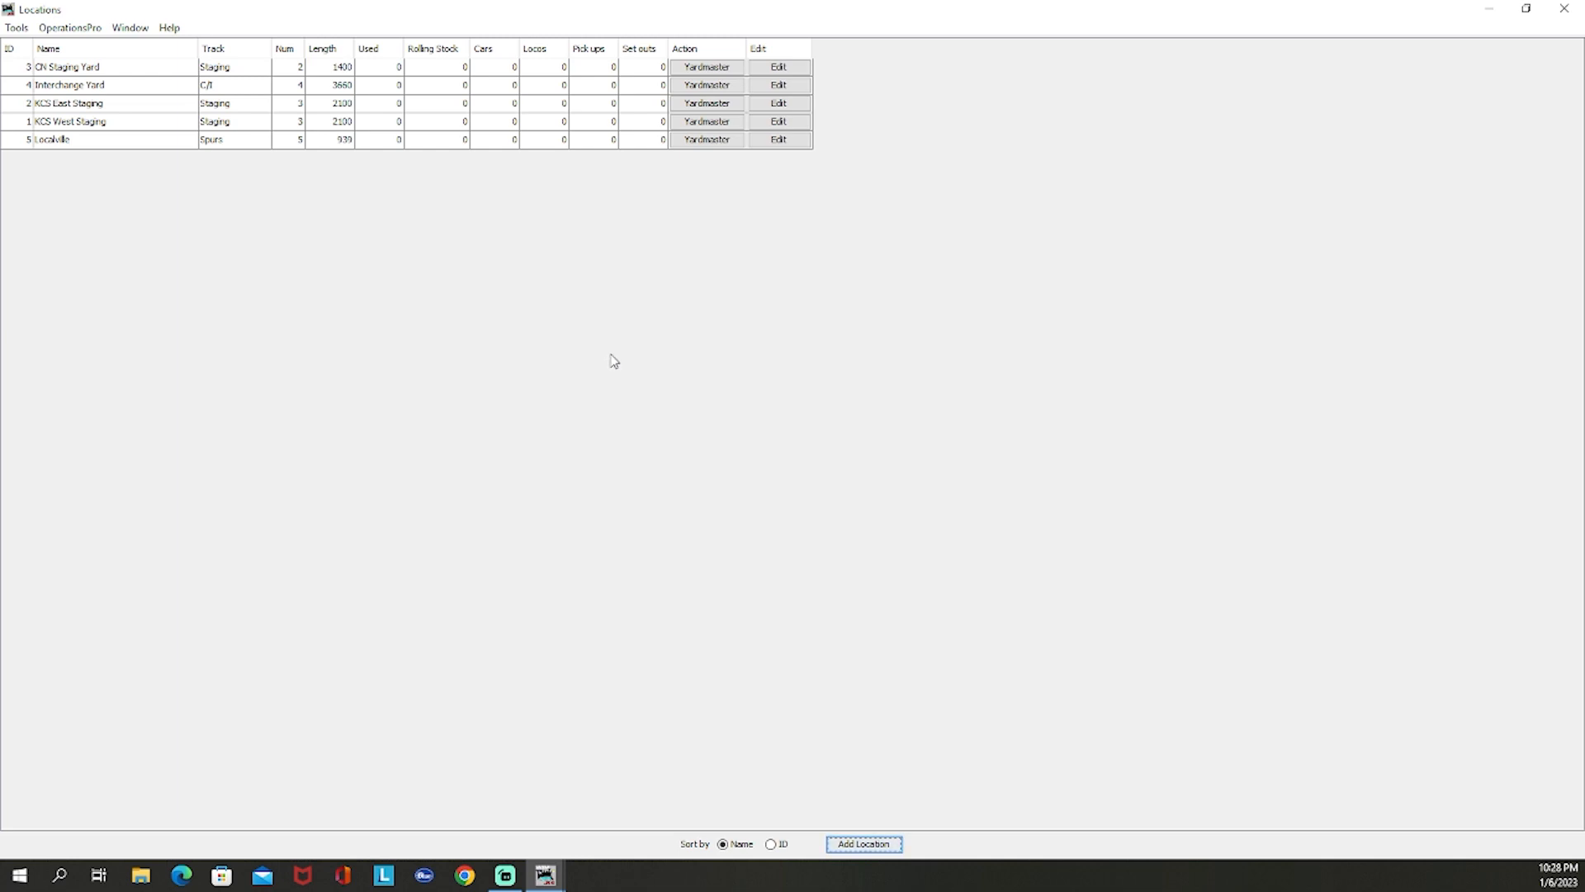
pyautogui.moveTo(646, 400)
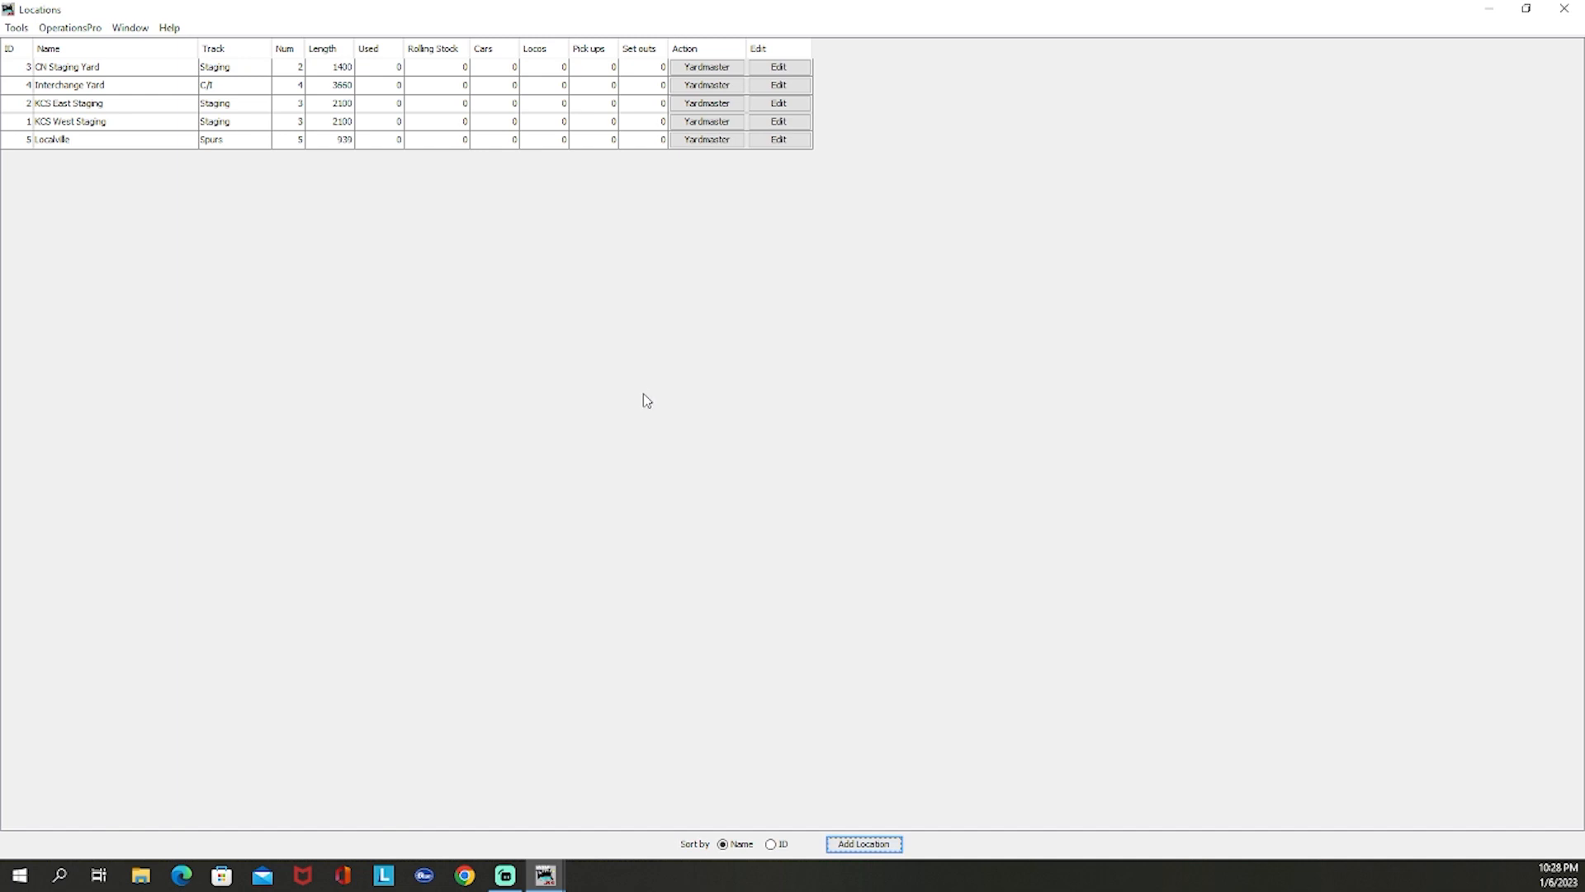